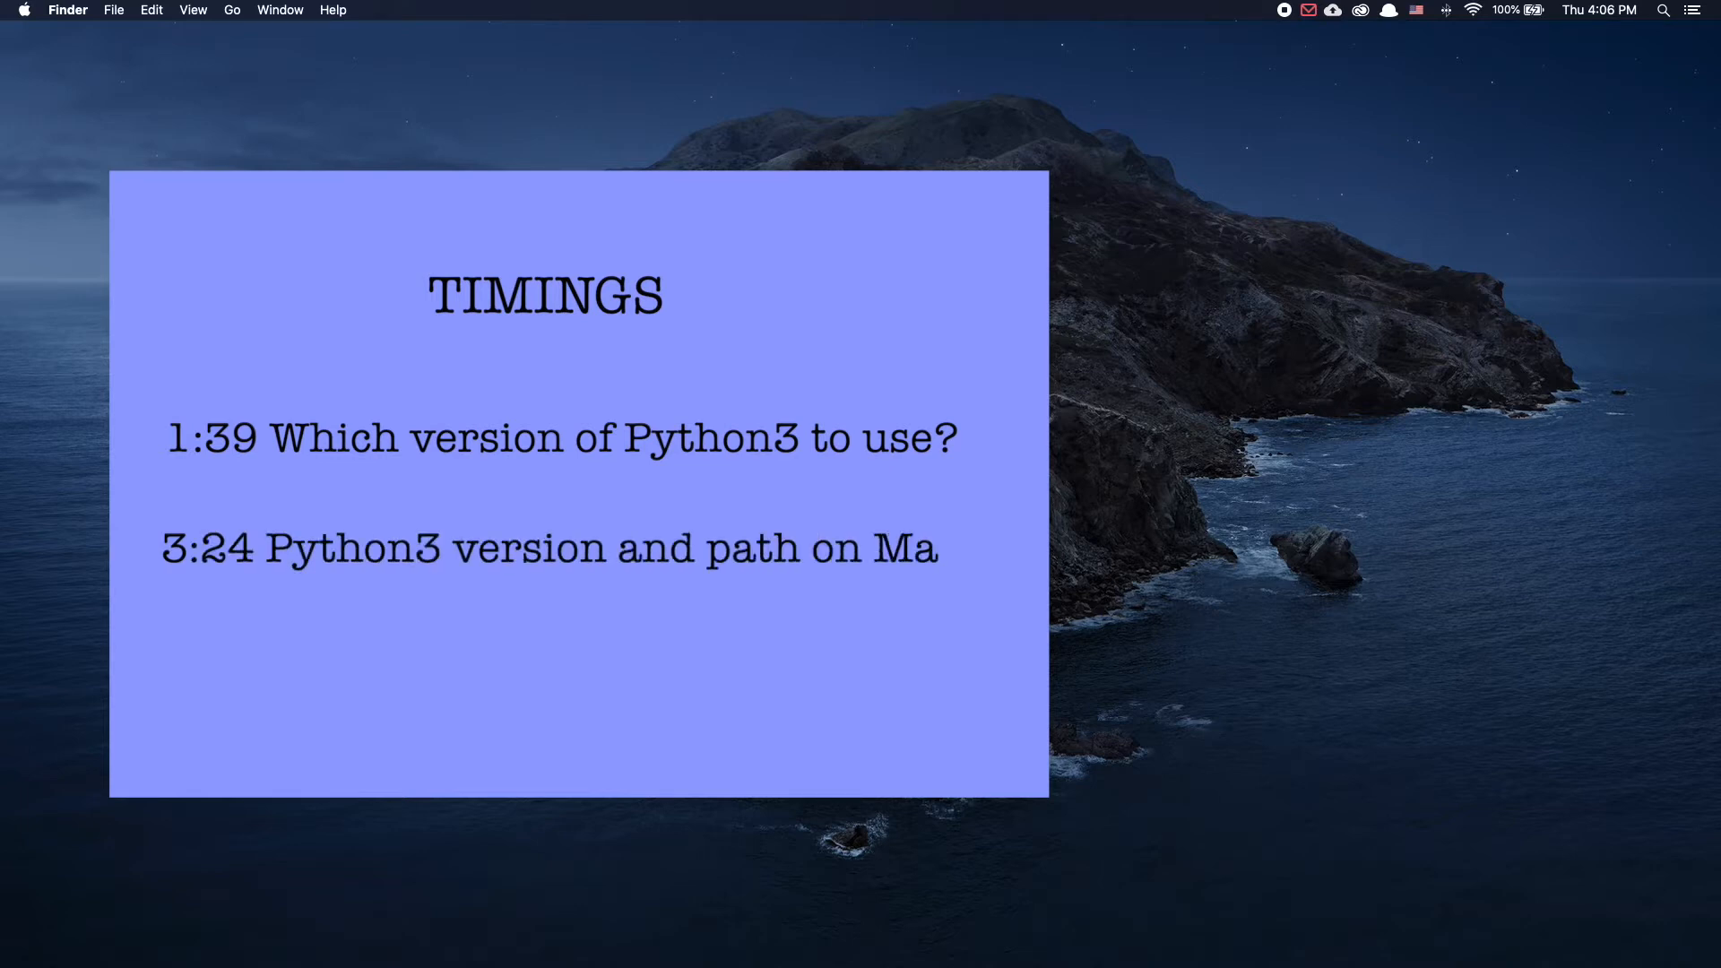
# Select the Robot node in the scene tree and expand it to reveal its driveRobot controller.
pyautogui.write('c')
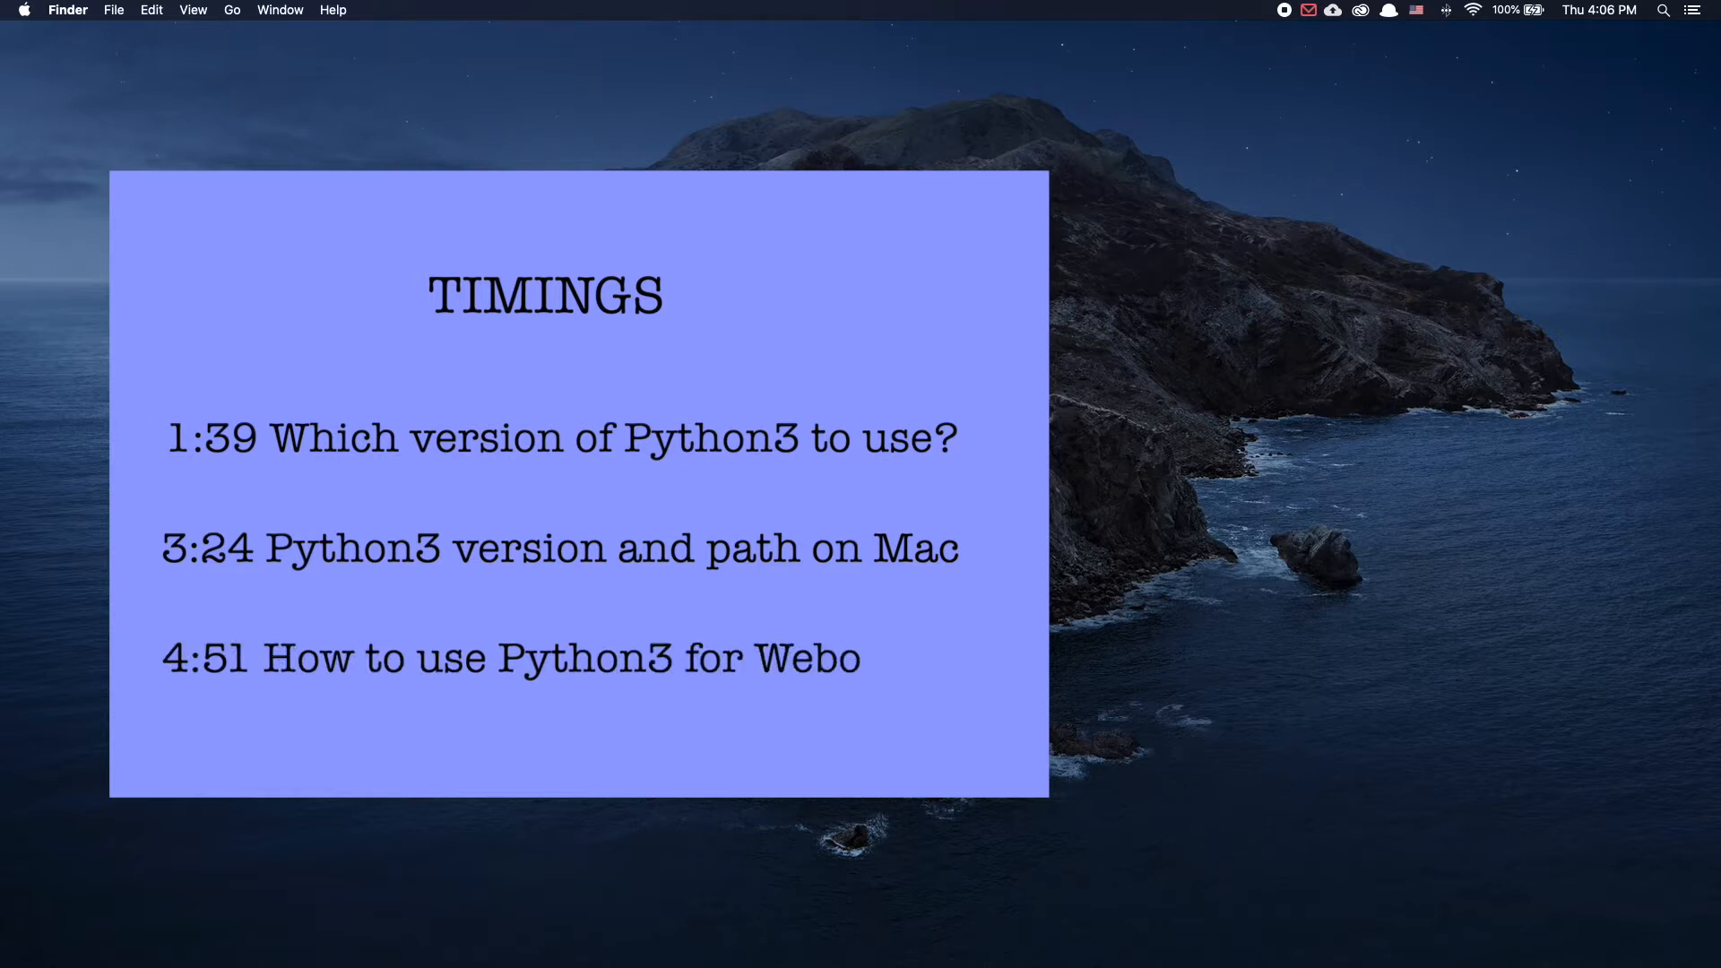
pyautogui.write('ts')
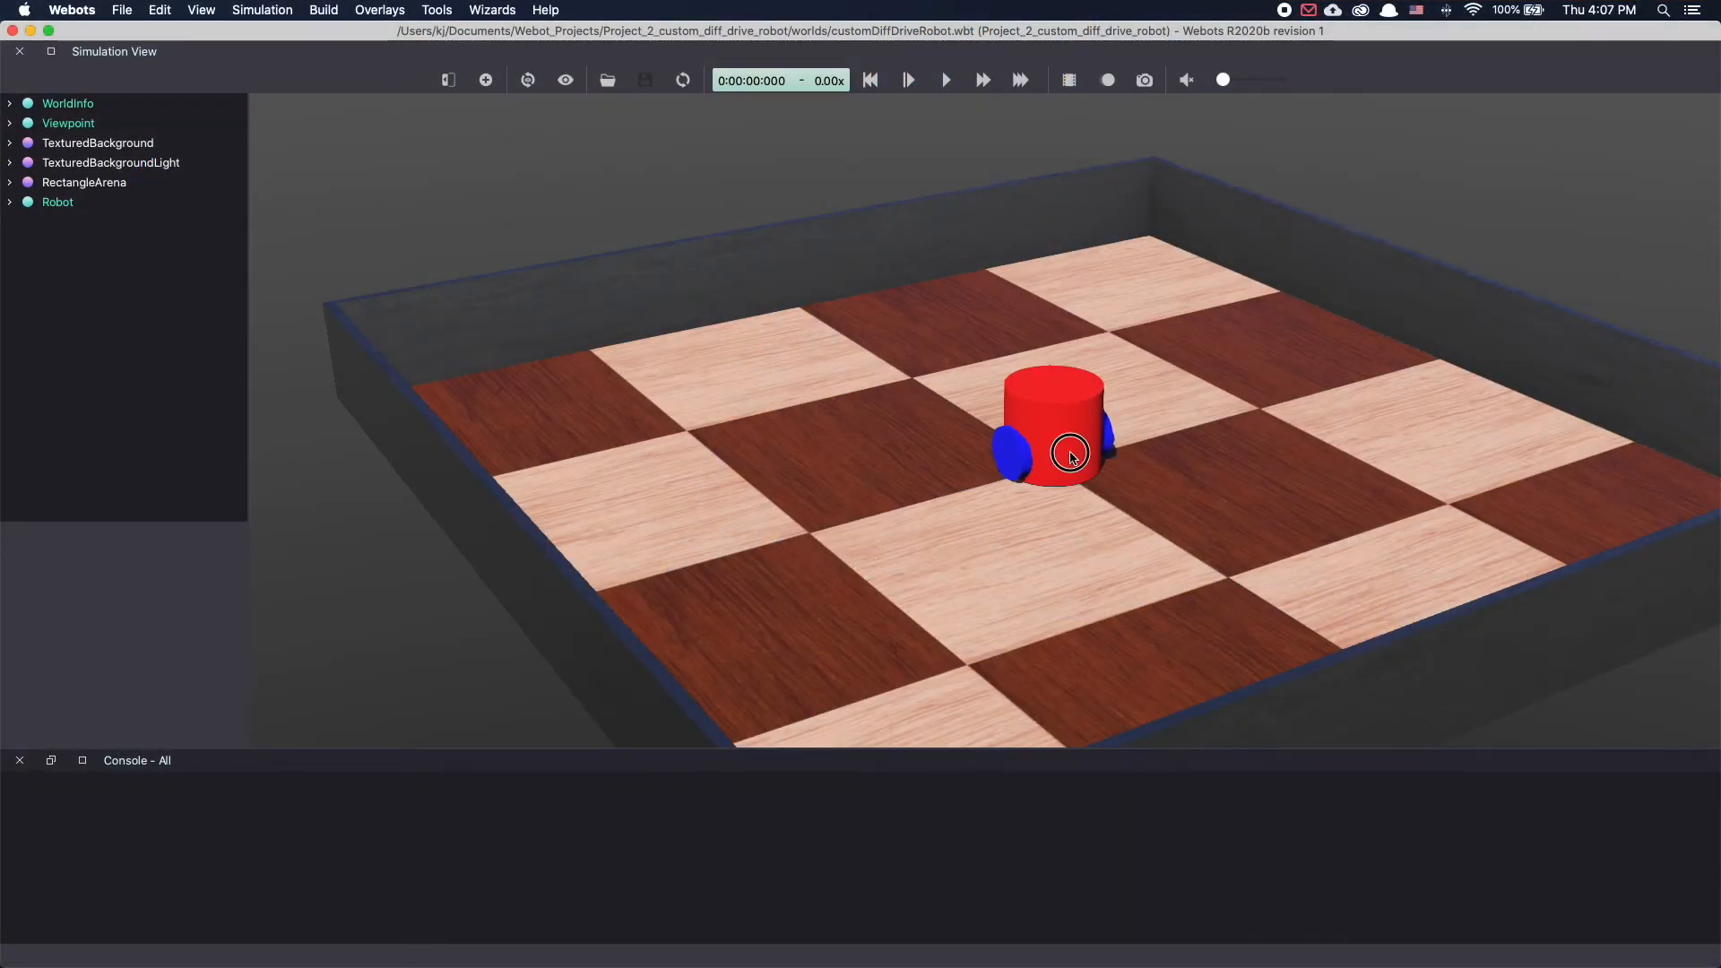
pyautogui.click(57, 201)
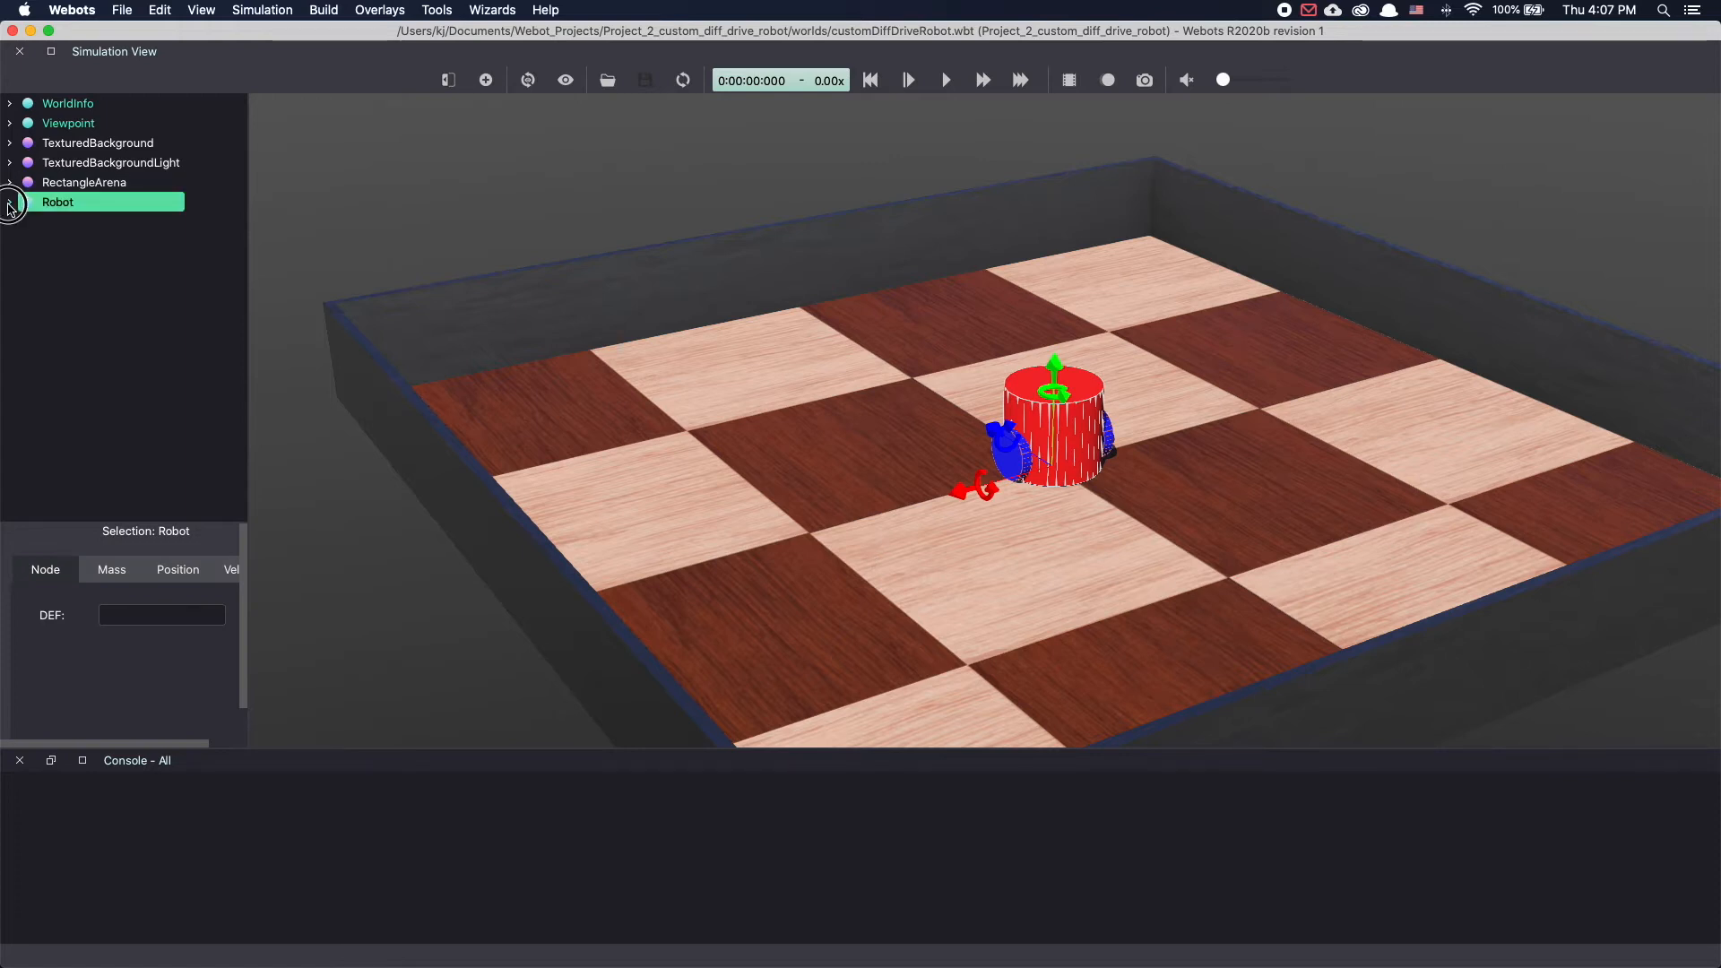
pyautogui.click(10, 201)
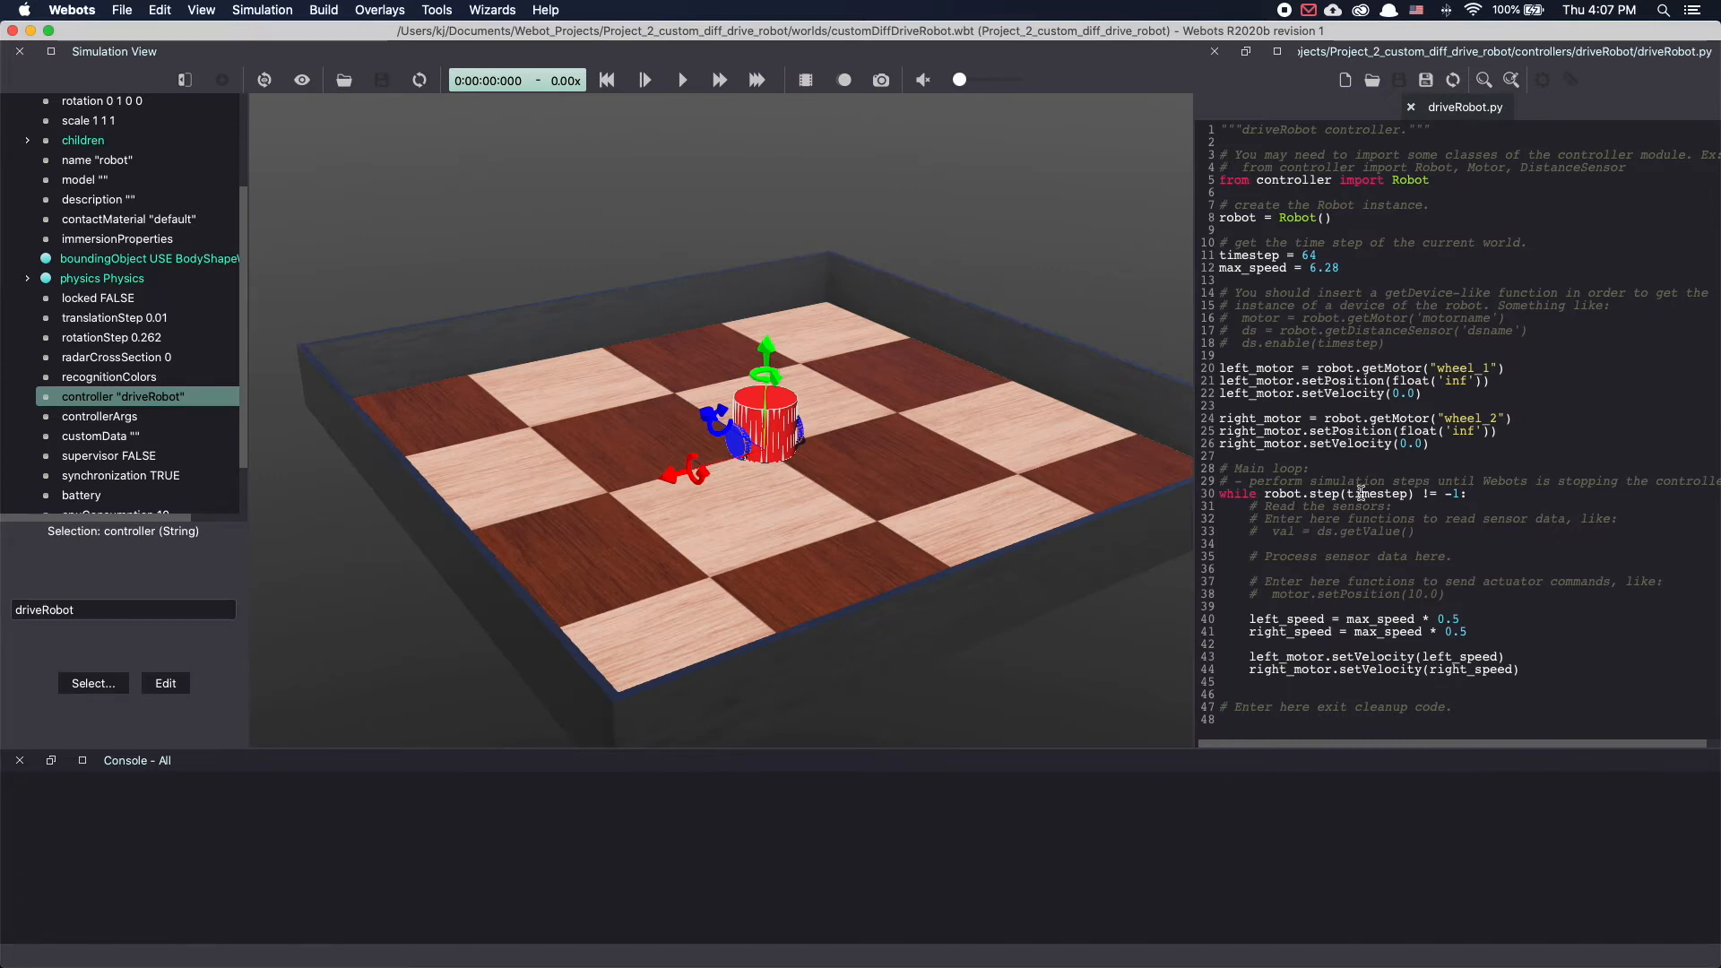
# Run then pause the simulation and highlight the Python 2.7 deprecation warning in the console.
pyautogui.click(683, 79)
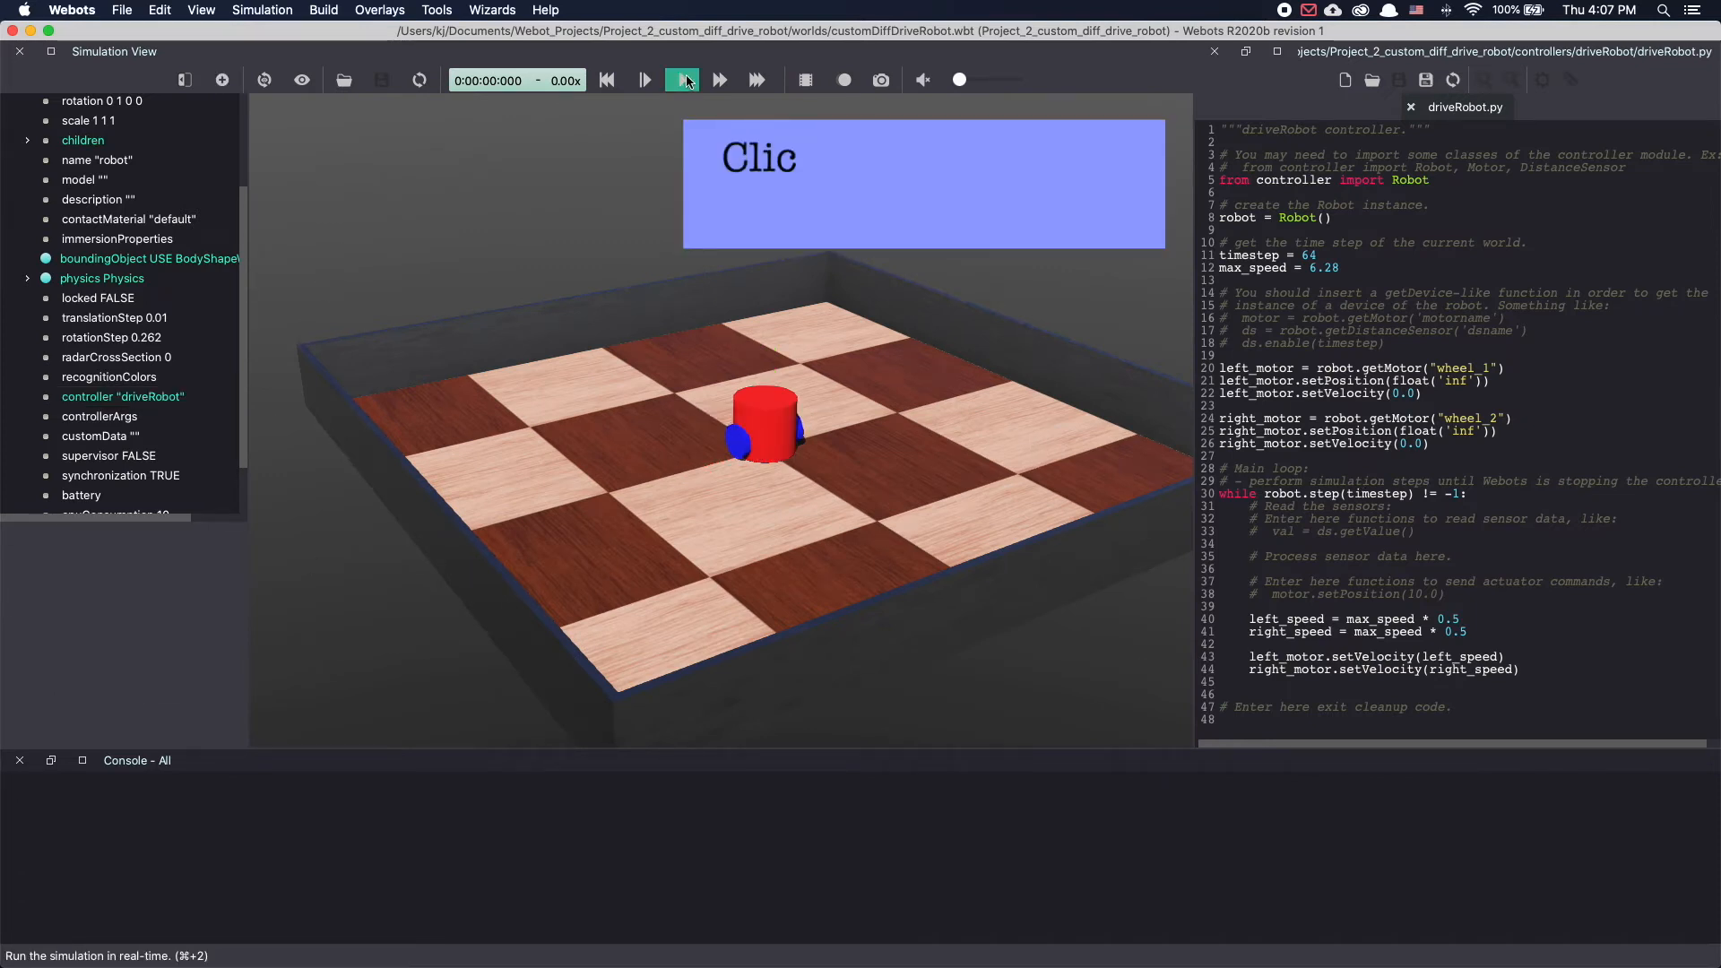
pyautogui.click(681, 78)
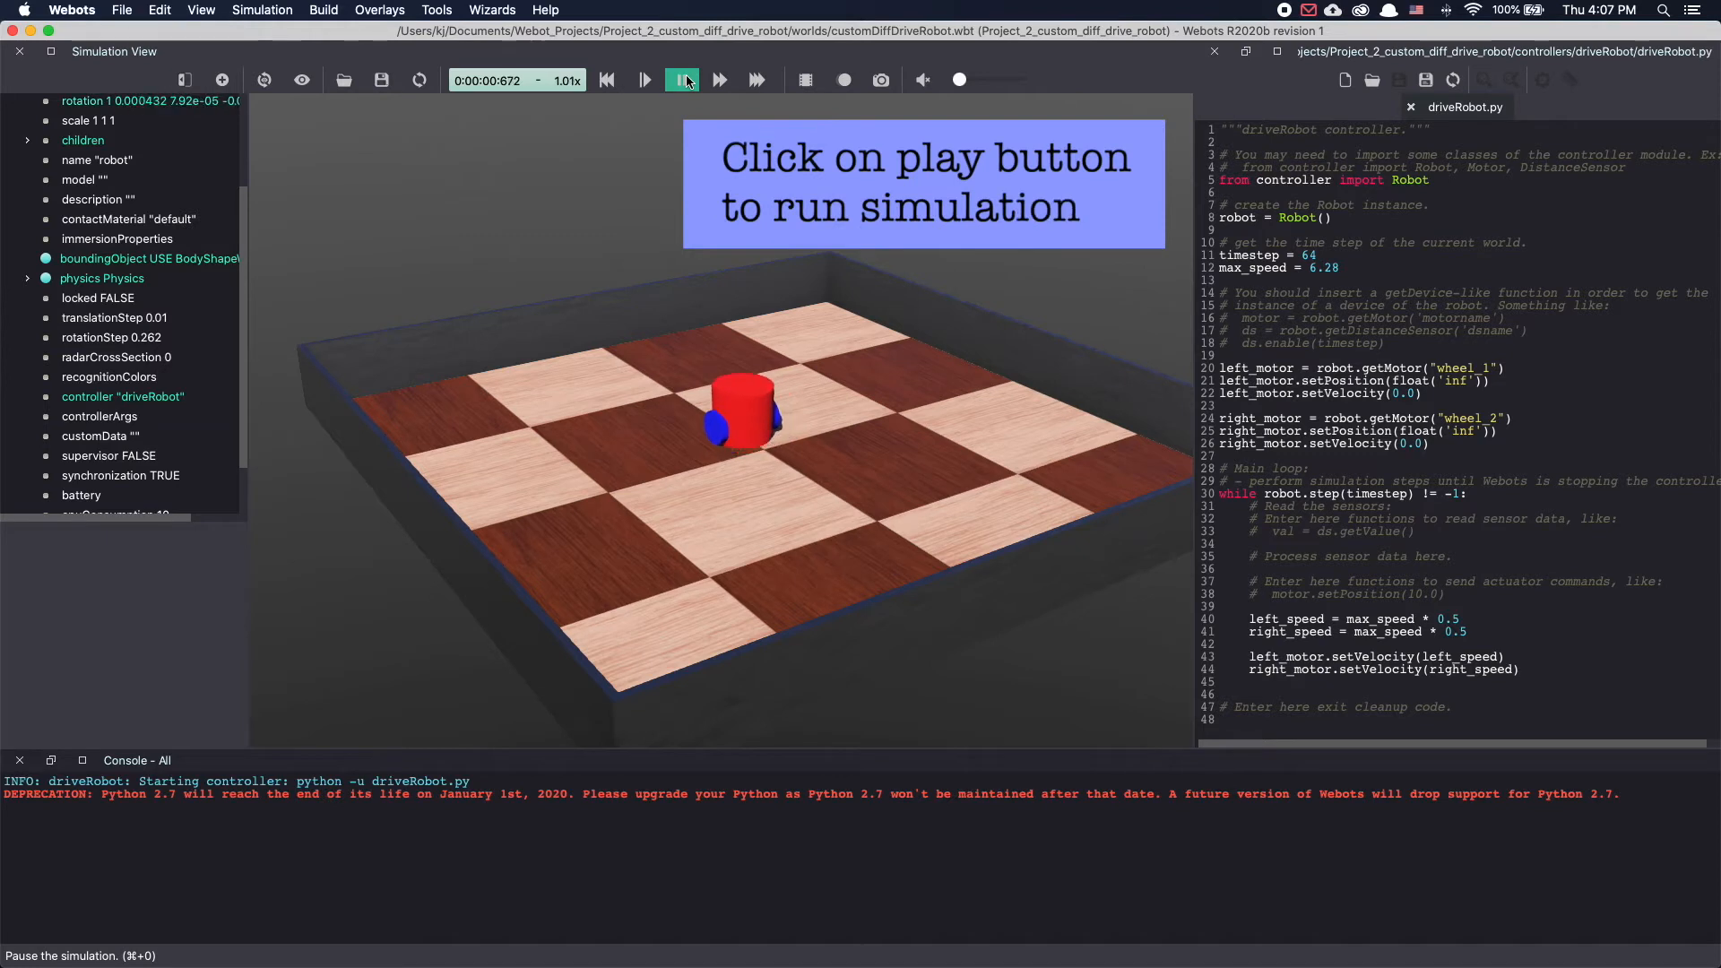
pyautogui.click(683, 79)
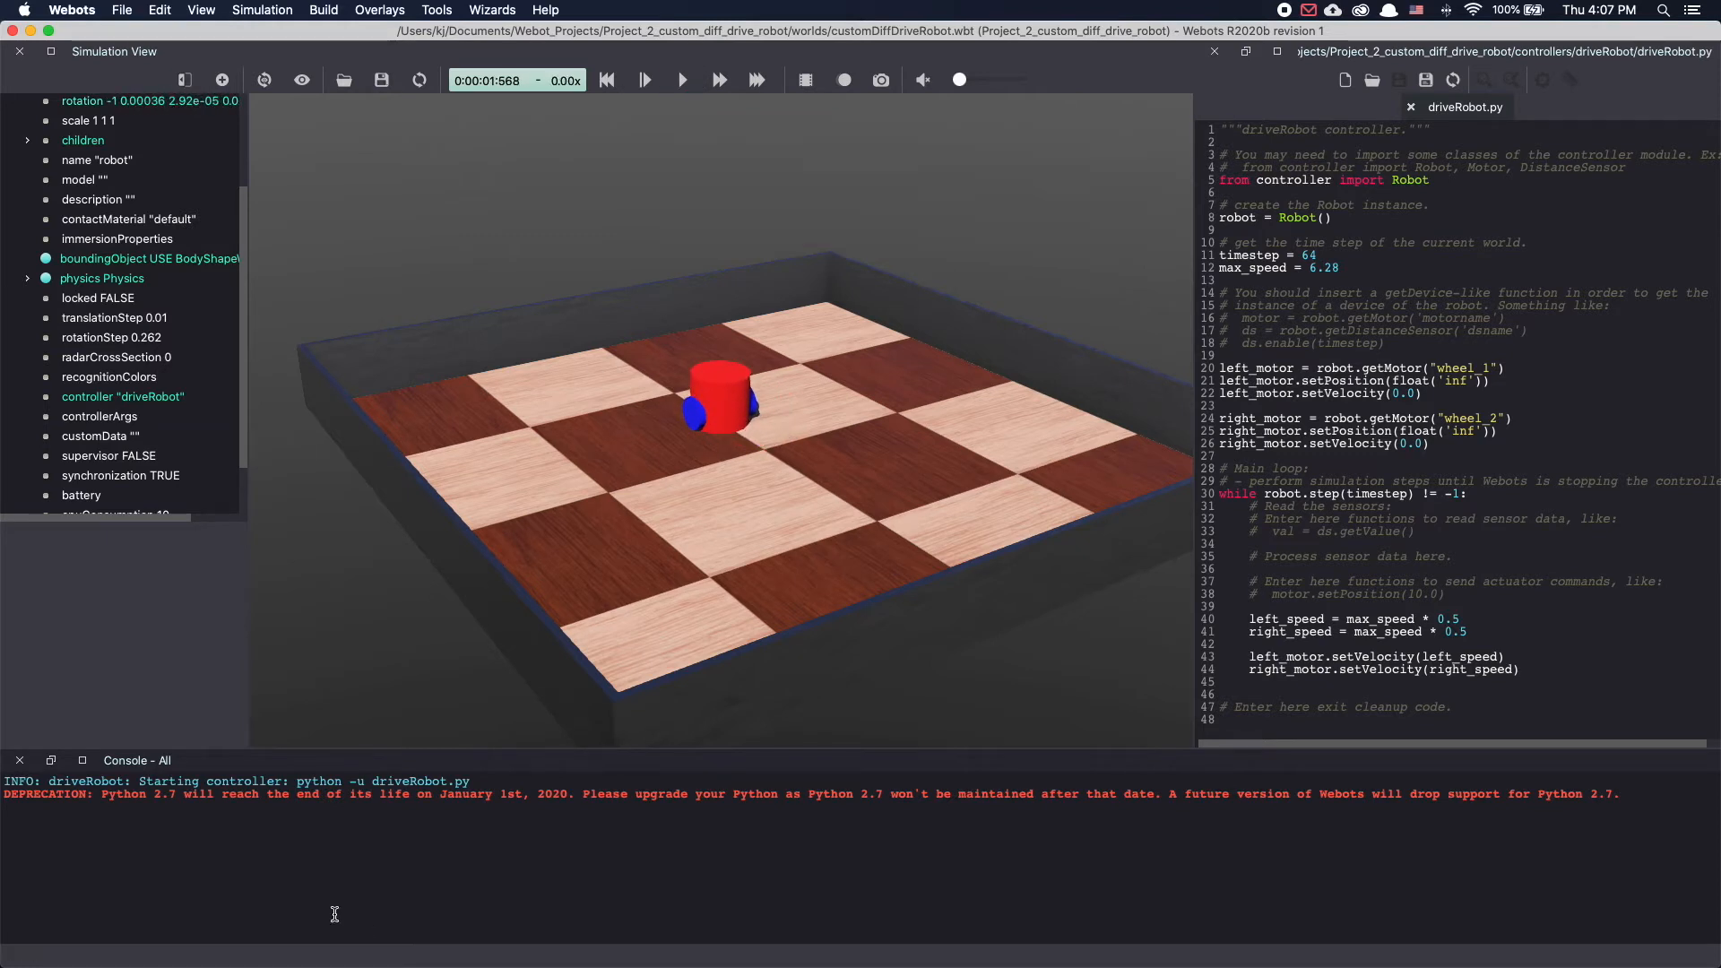
pyautogui.moveTo(99, 793); pyautogui.dragTo(357, 793)
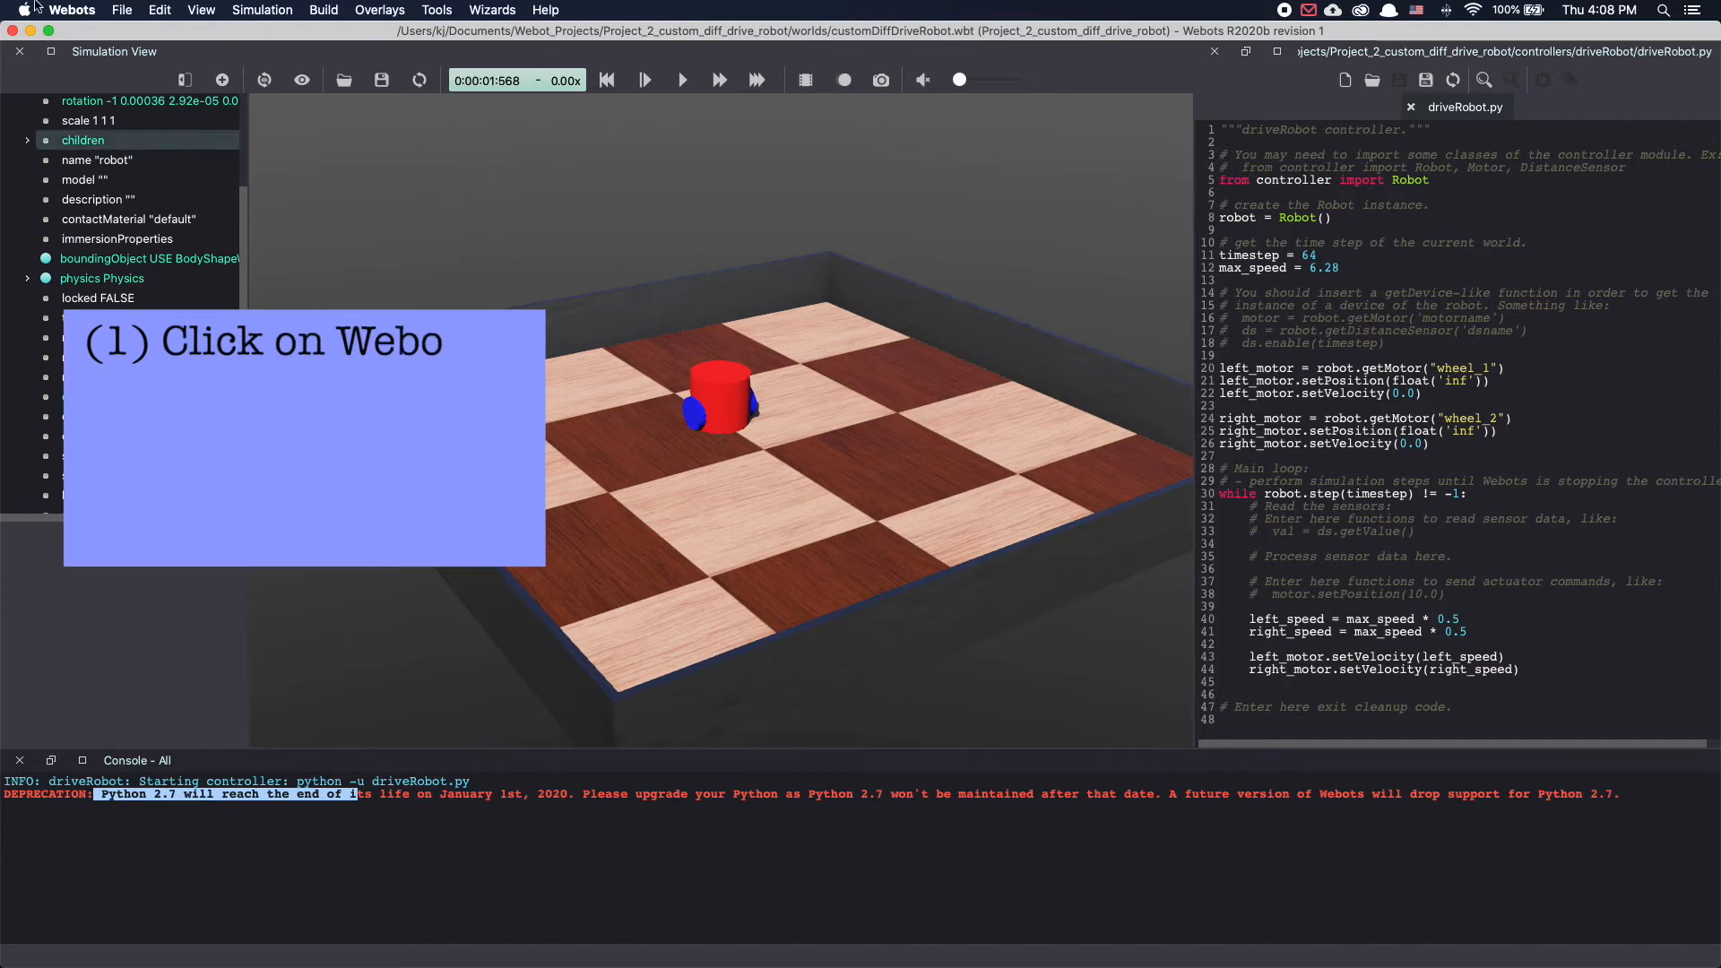
# In Webots Preferences, change the Python command from python to python3 and confirm.
pyautogui.click(69, 10)
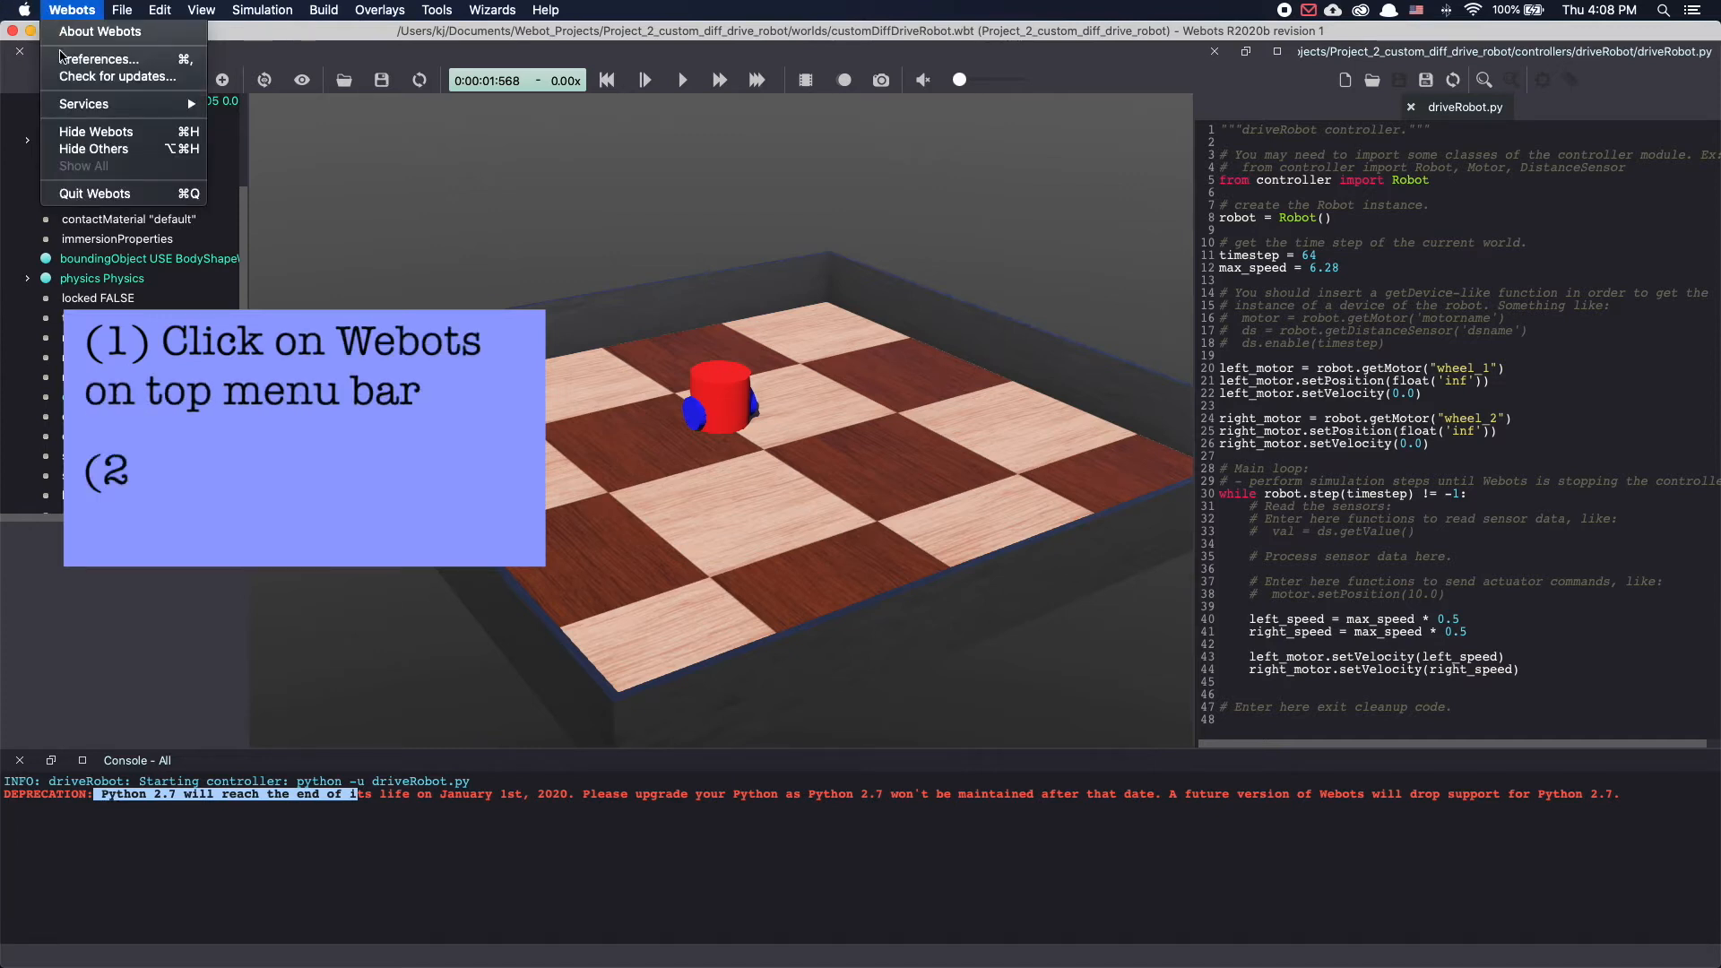
pyautogui.click(98, 58)
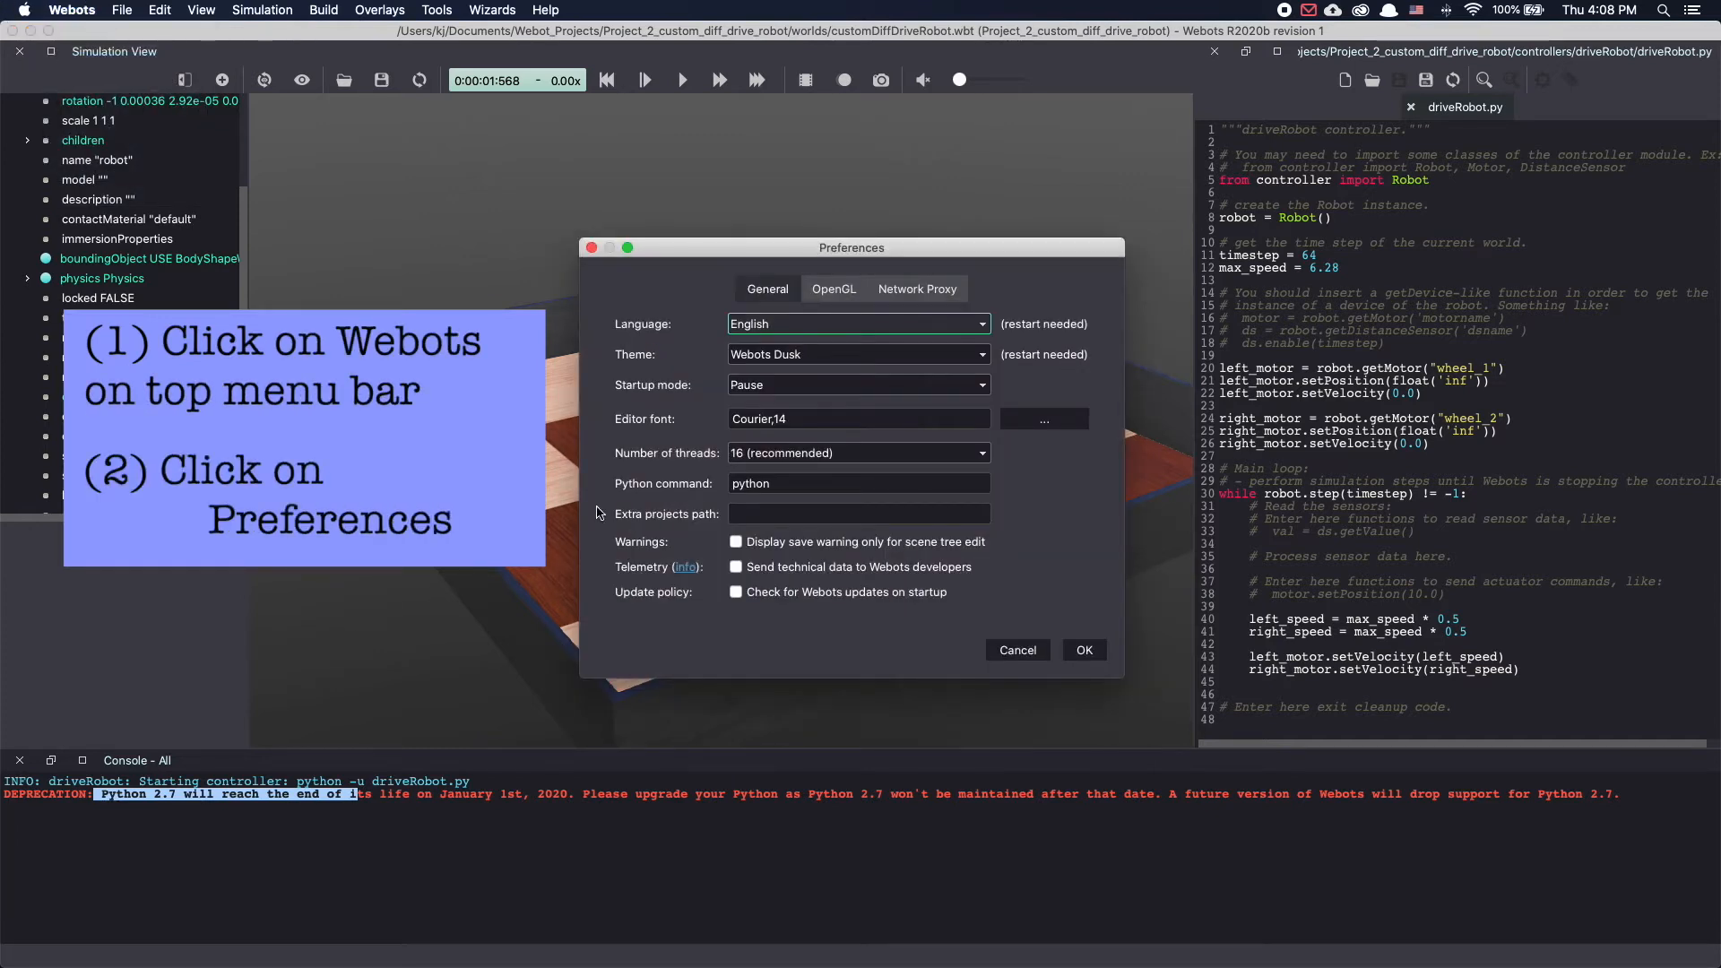
pyautogui.moveTo(719, 493)
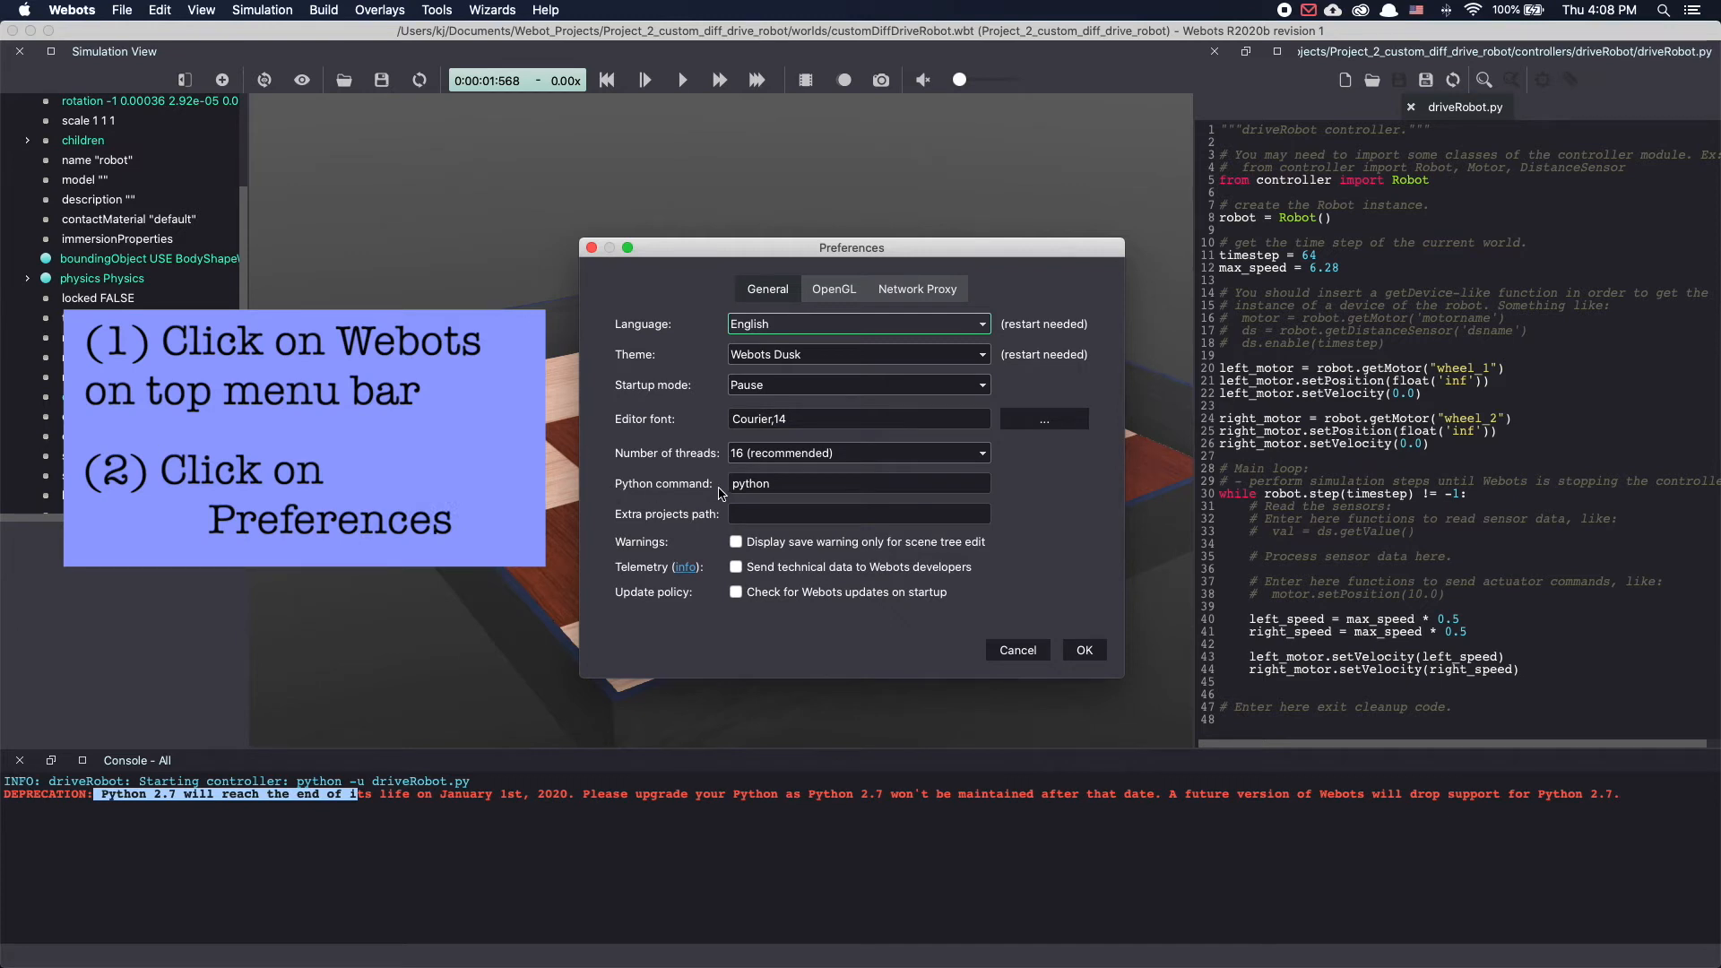
pyautogui.click(857, 483)
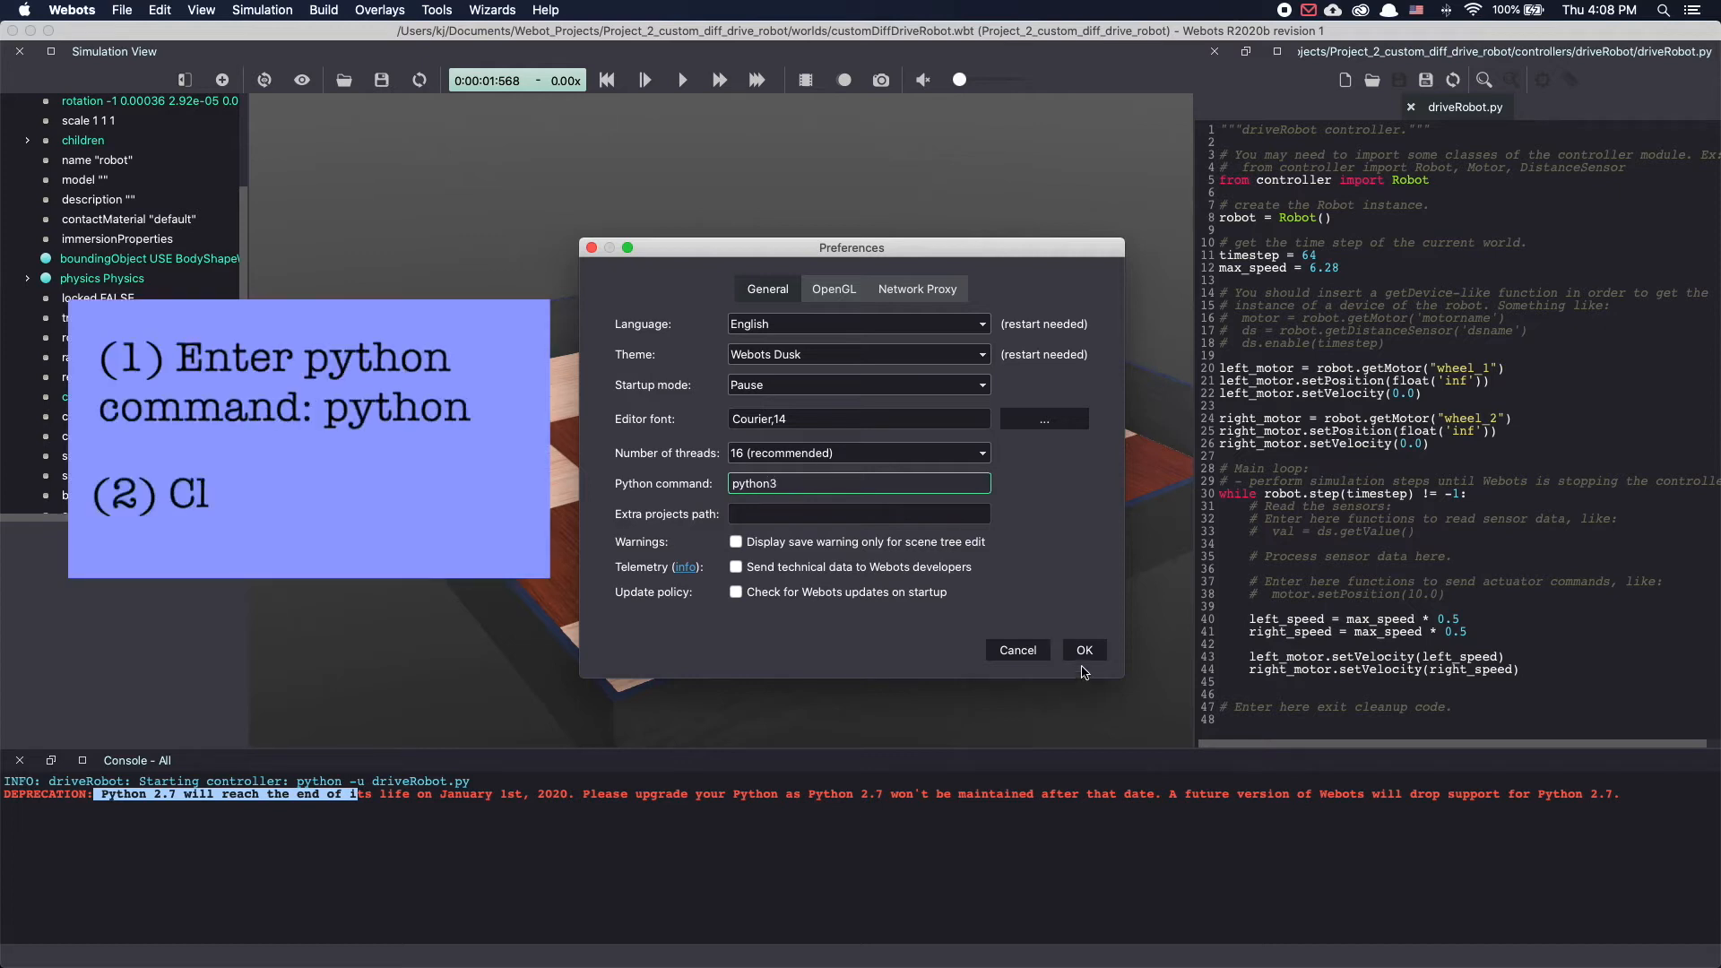
pyautogui.click(1082, 649)
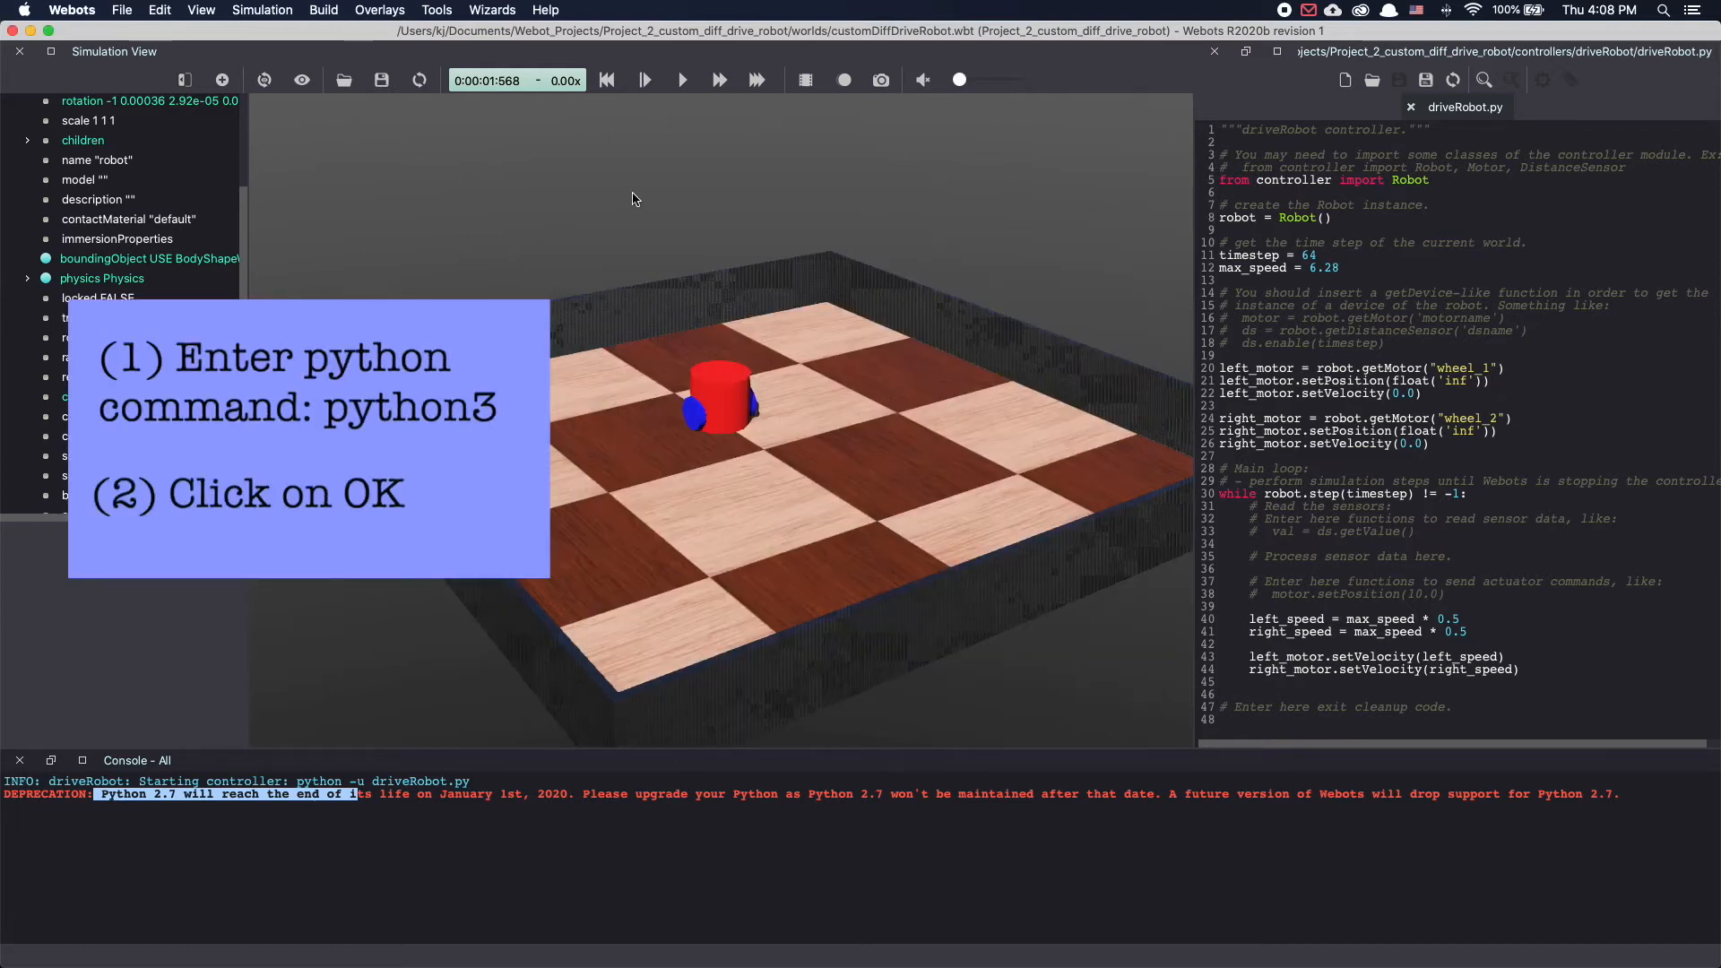
# Reset and rerun the simulation with python3, stopping once the controller fails with an import error.
pyautogui.click(680, 79)
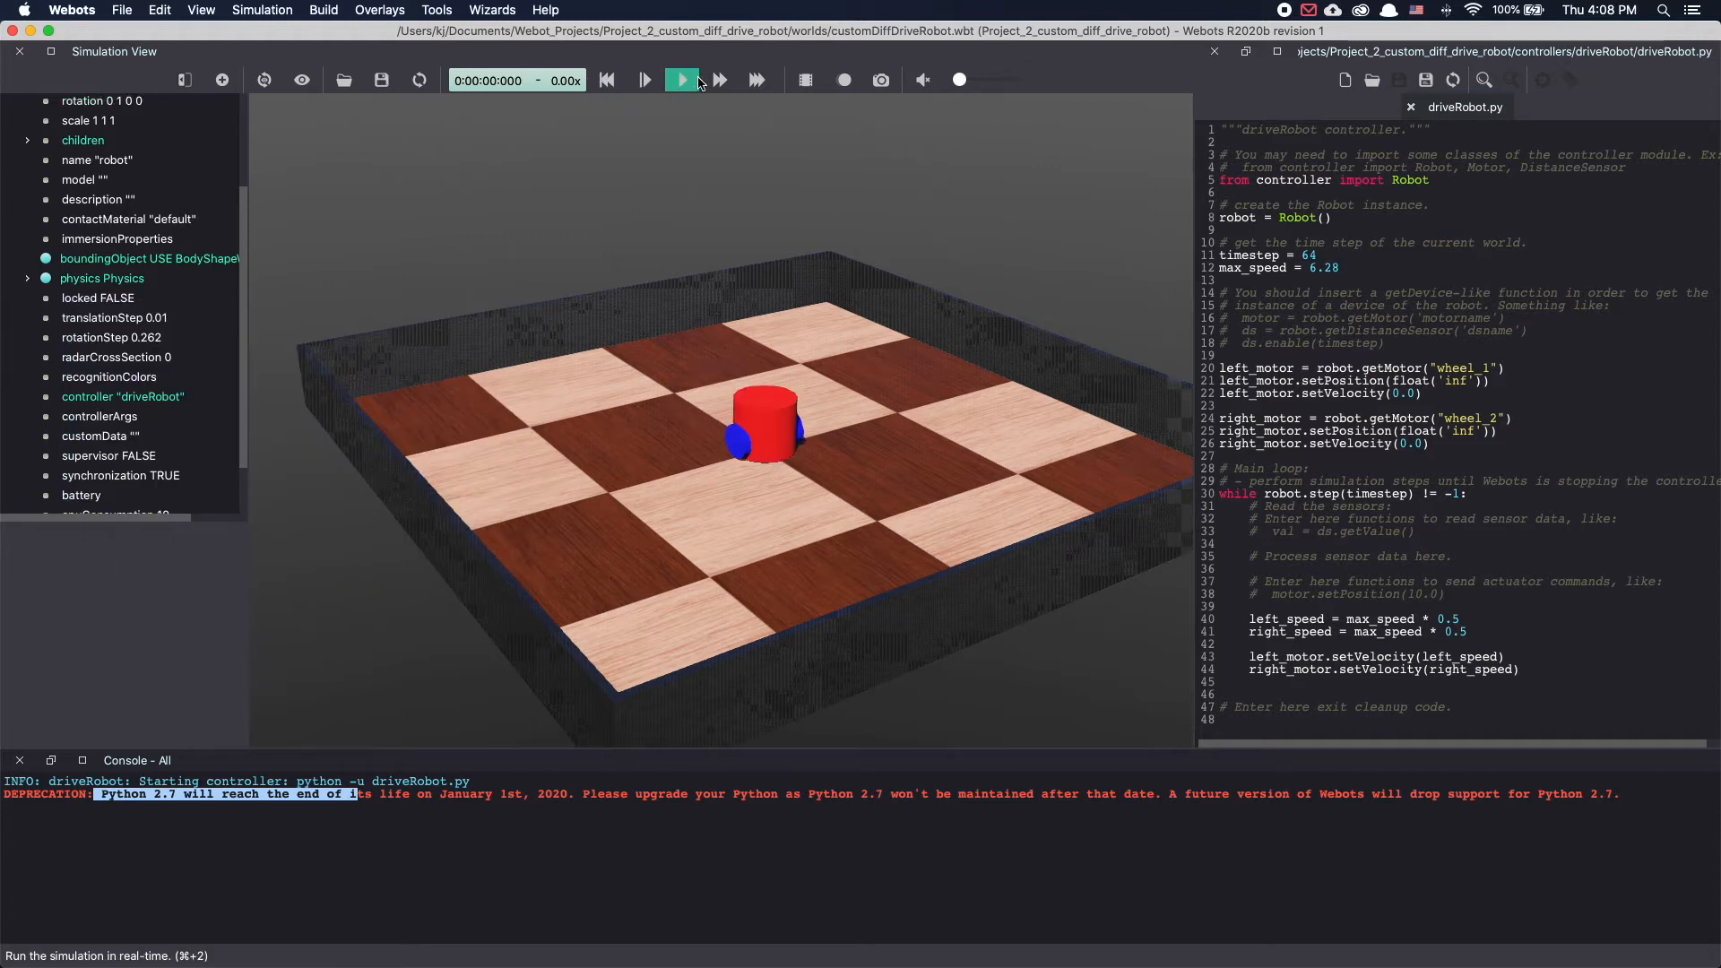
pyautogui.moveTo(680, 79)
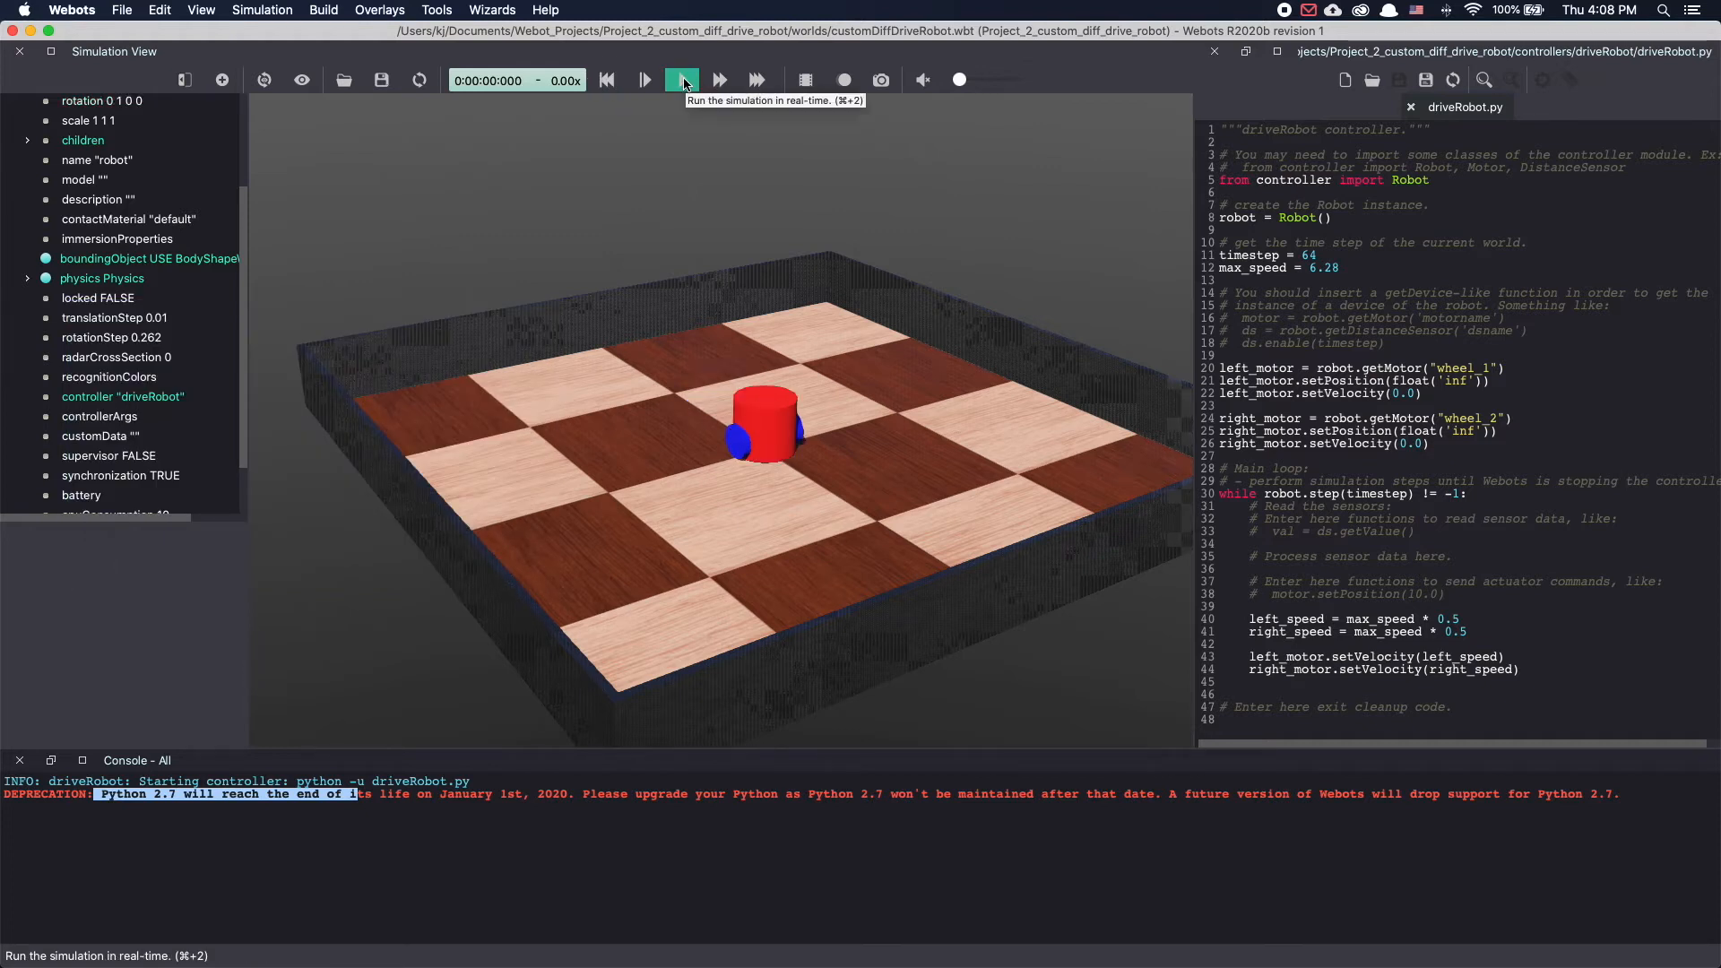
pyautogui.click(681, 79)
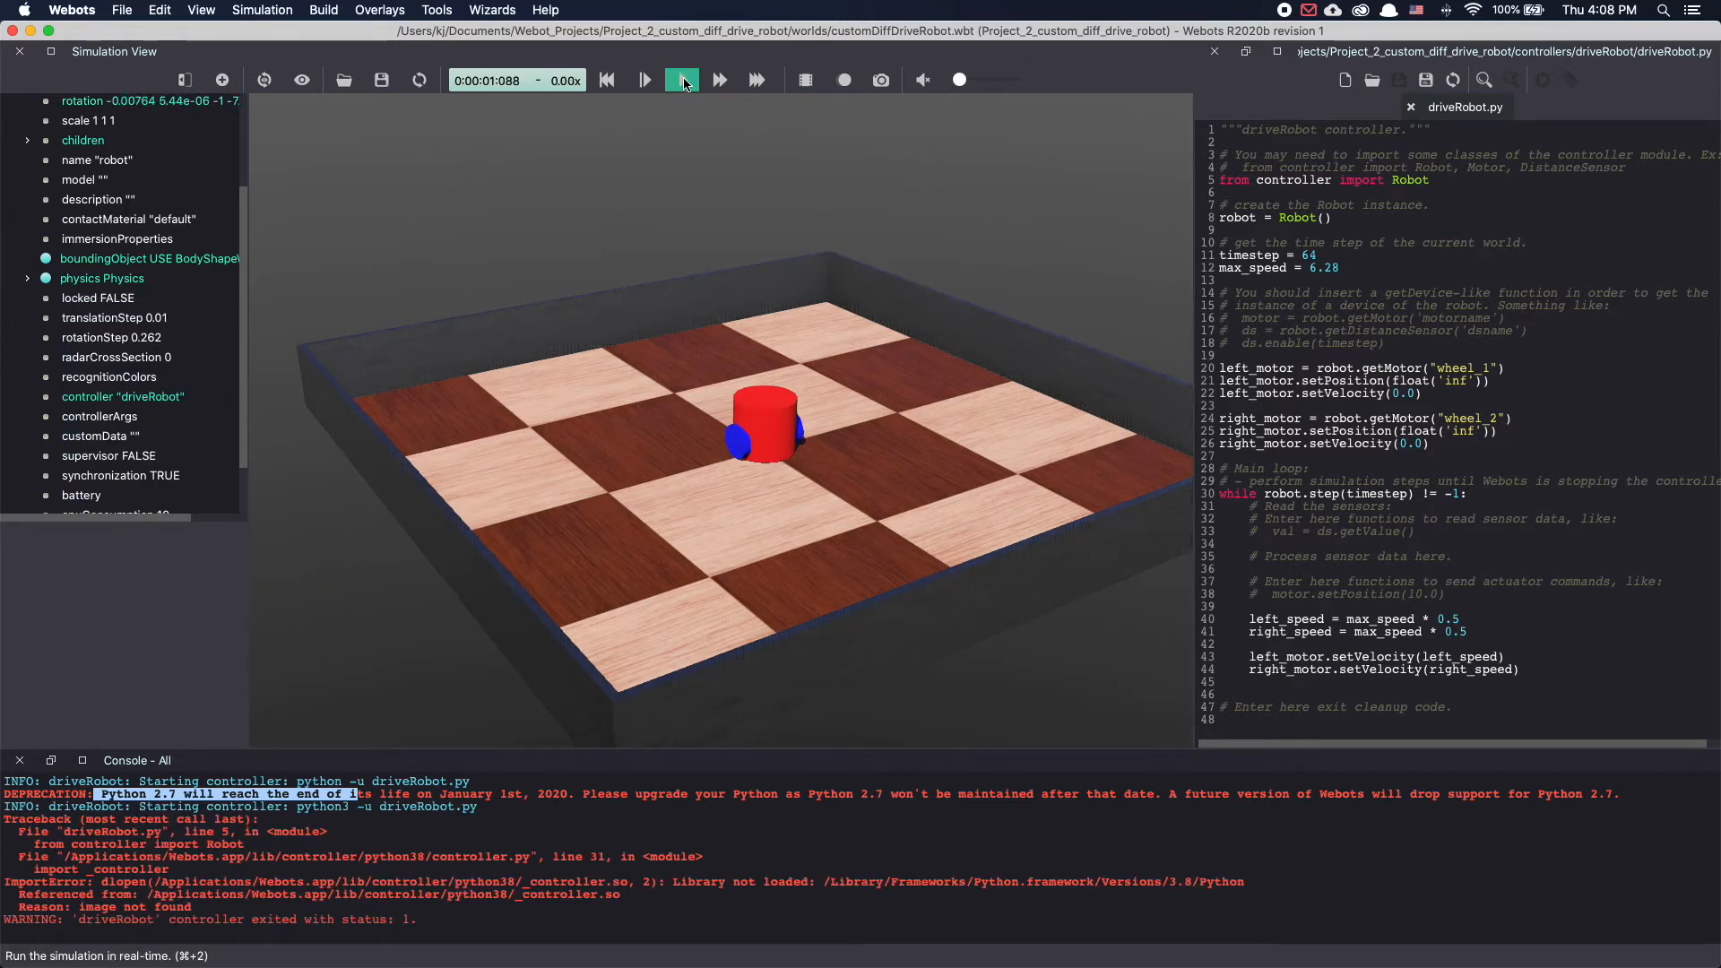
pyautogui.click(683, 79)
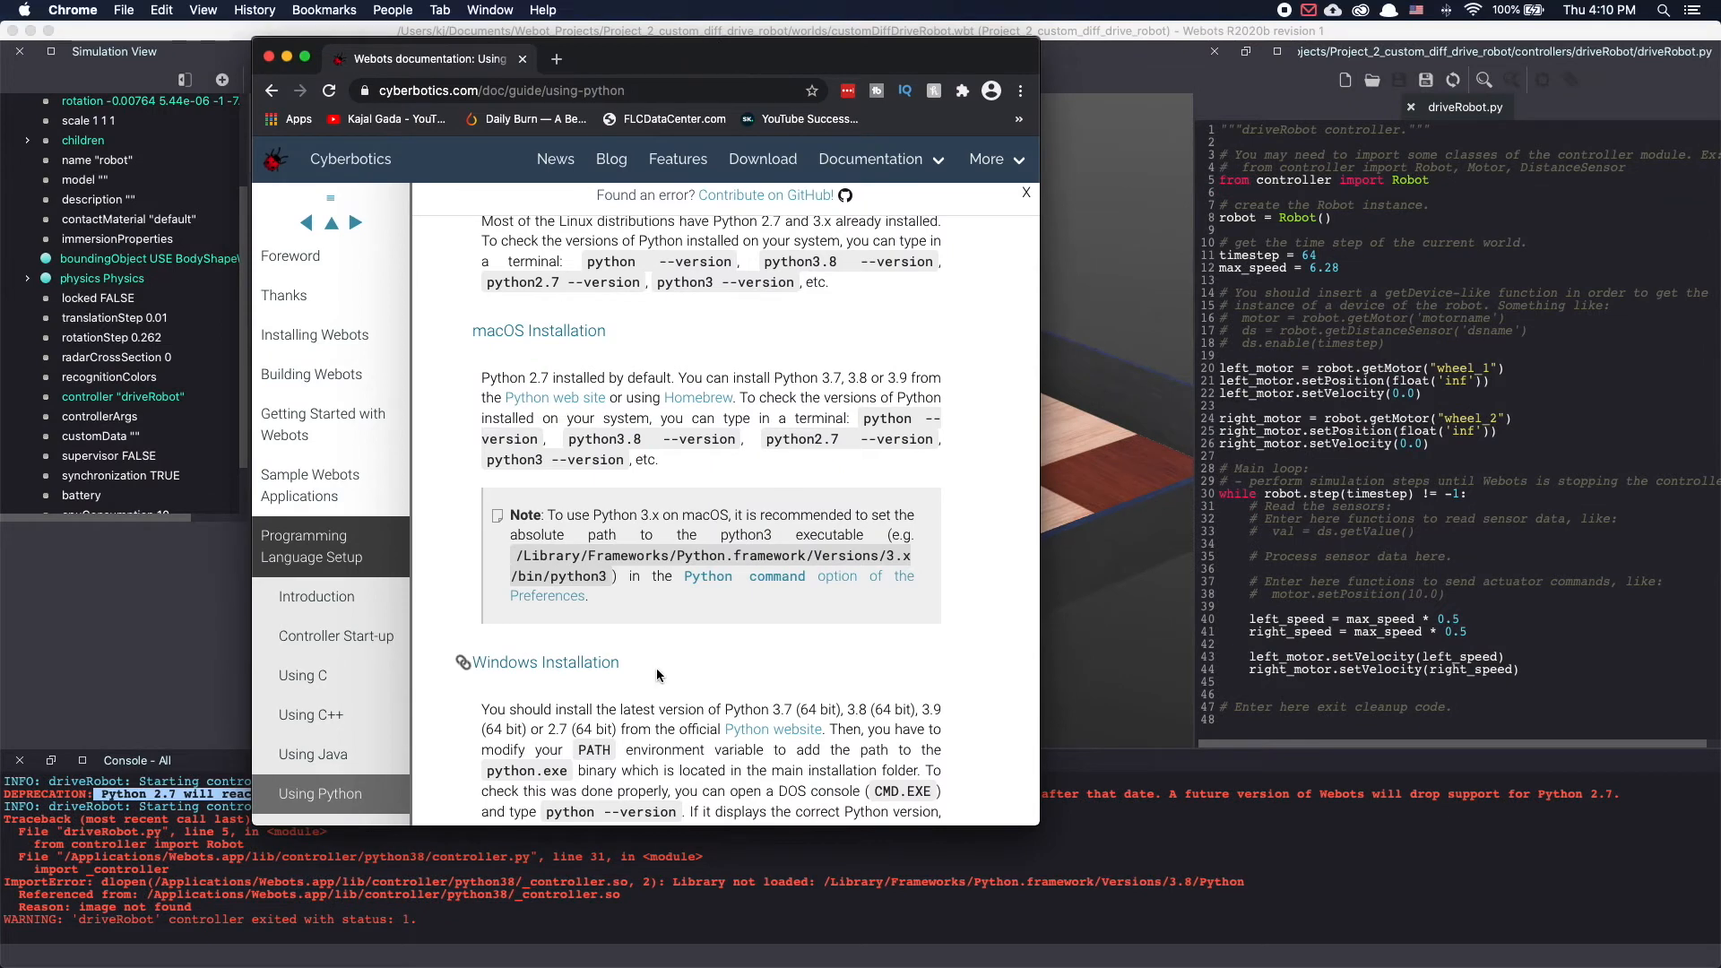
pyautogui.moveTo(919, 669)
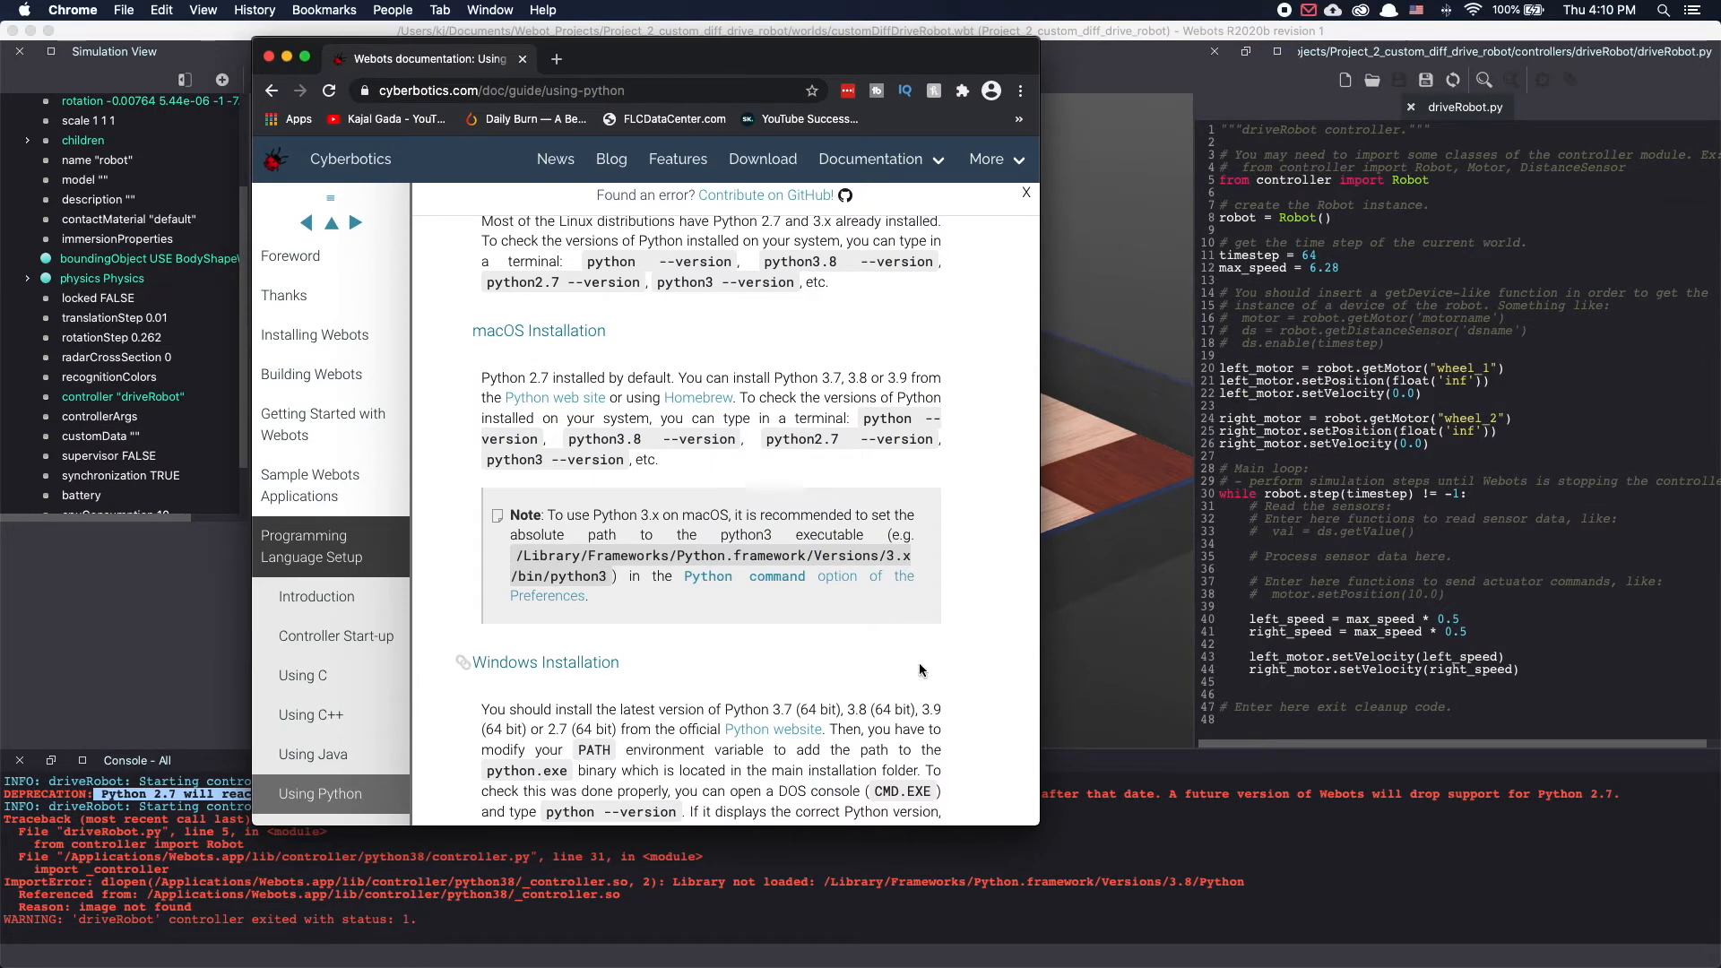
pyautogui.moveTo(813, 381)
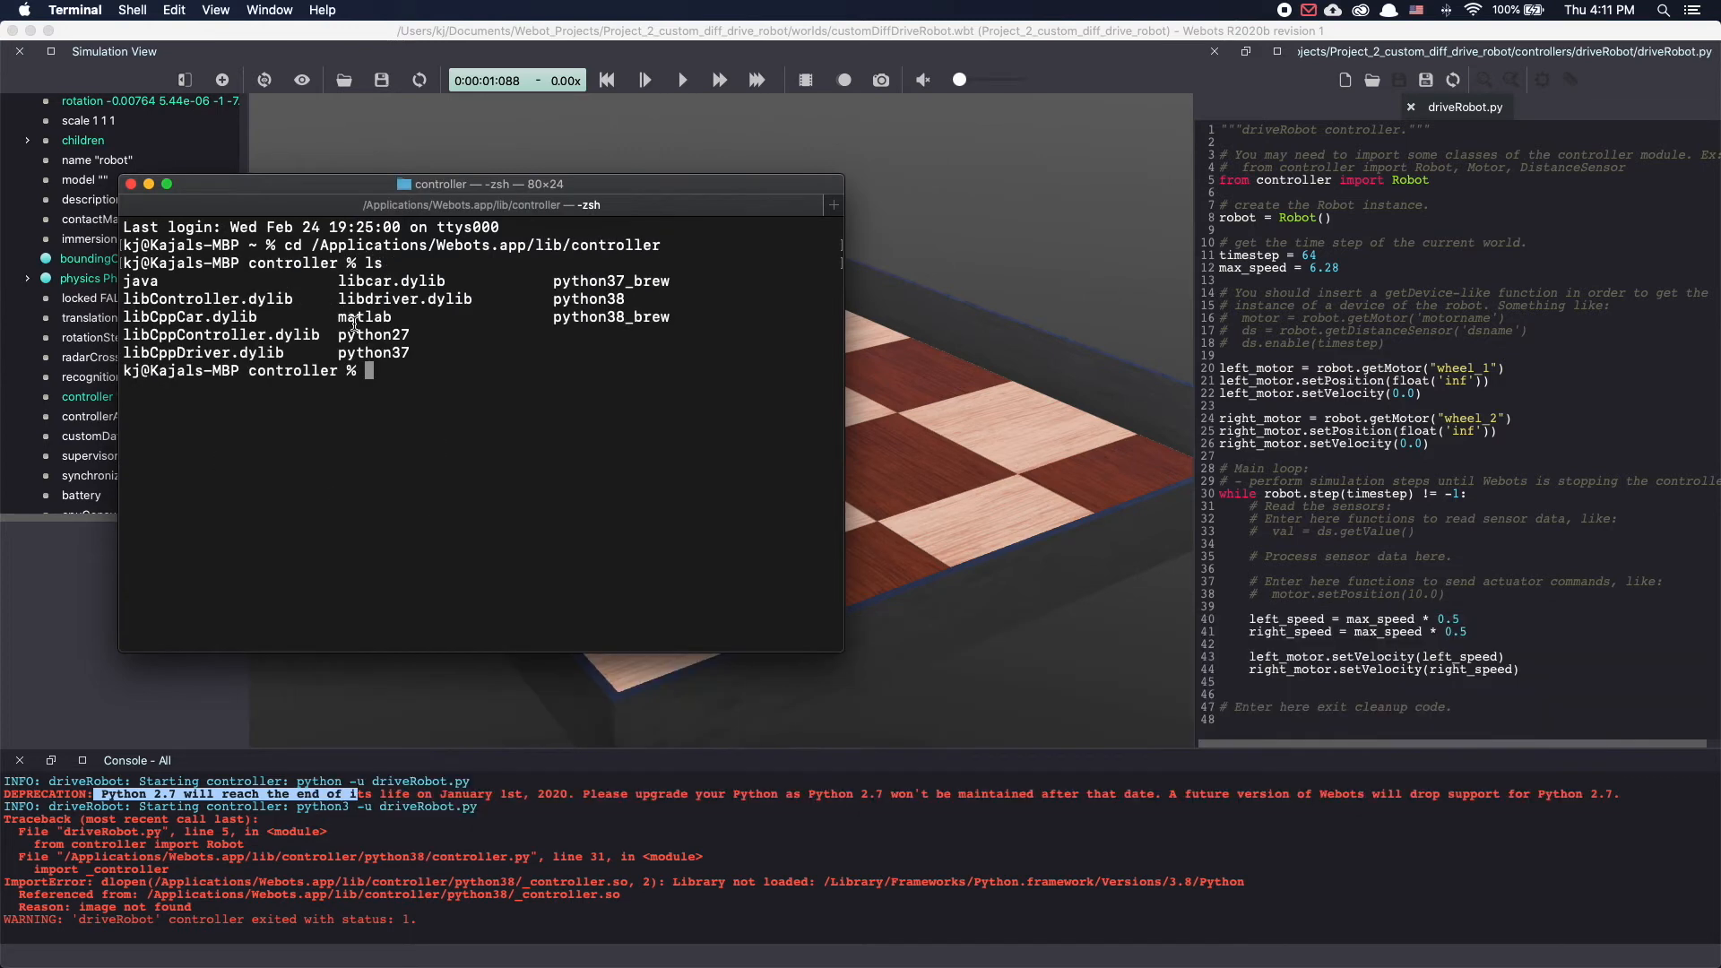
# Highlight the python27, python37 and another python library folder in the controller lib listing.
pyautogui.doubleClick(373, 334)
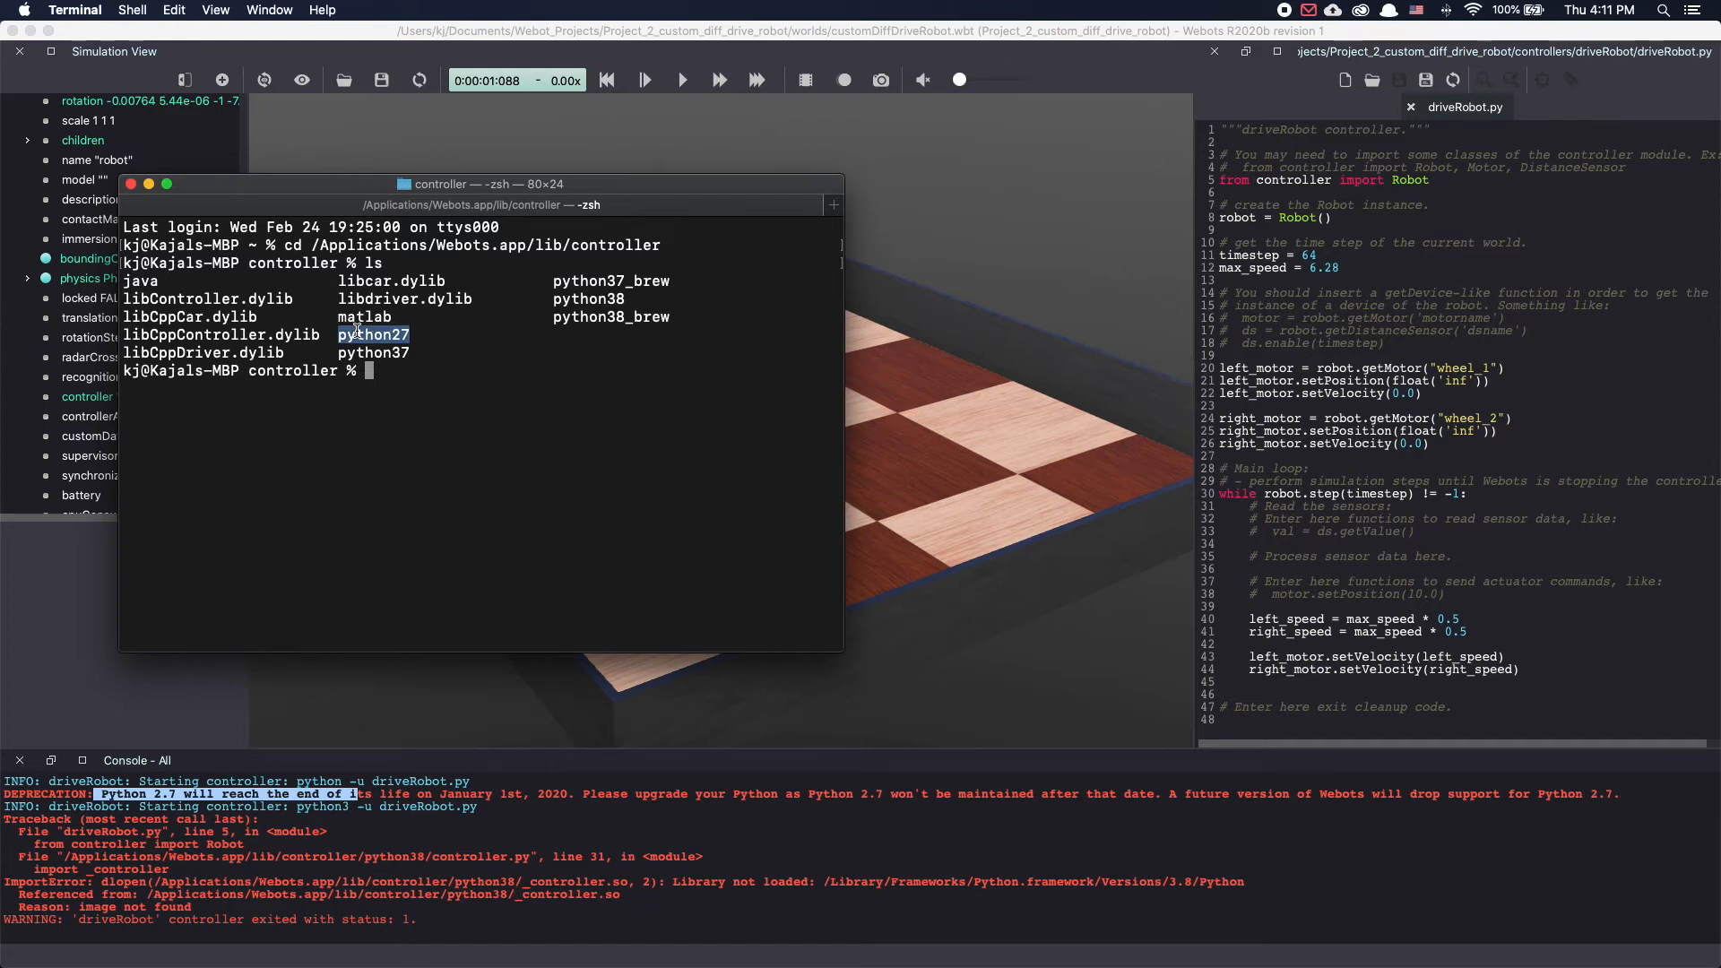
pyautogui.doubleClick(373, 353)
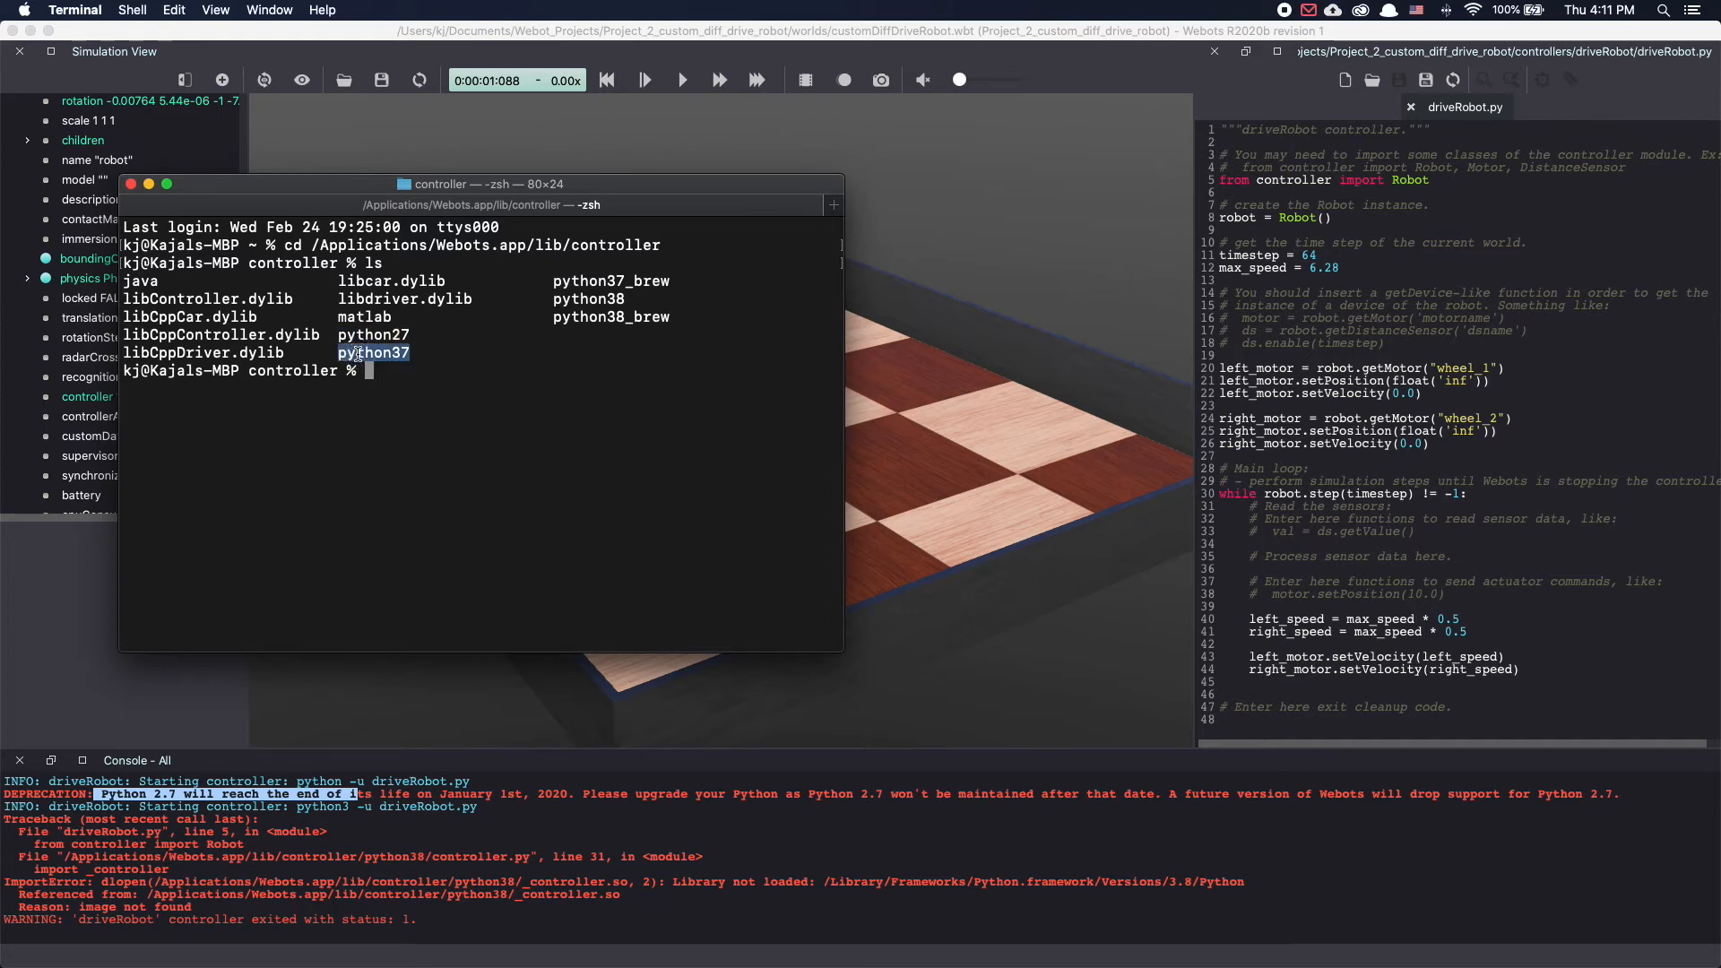
pyautogui.doubleClick(611, 280)
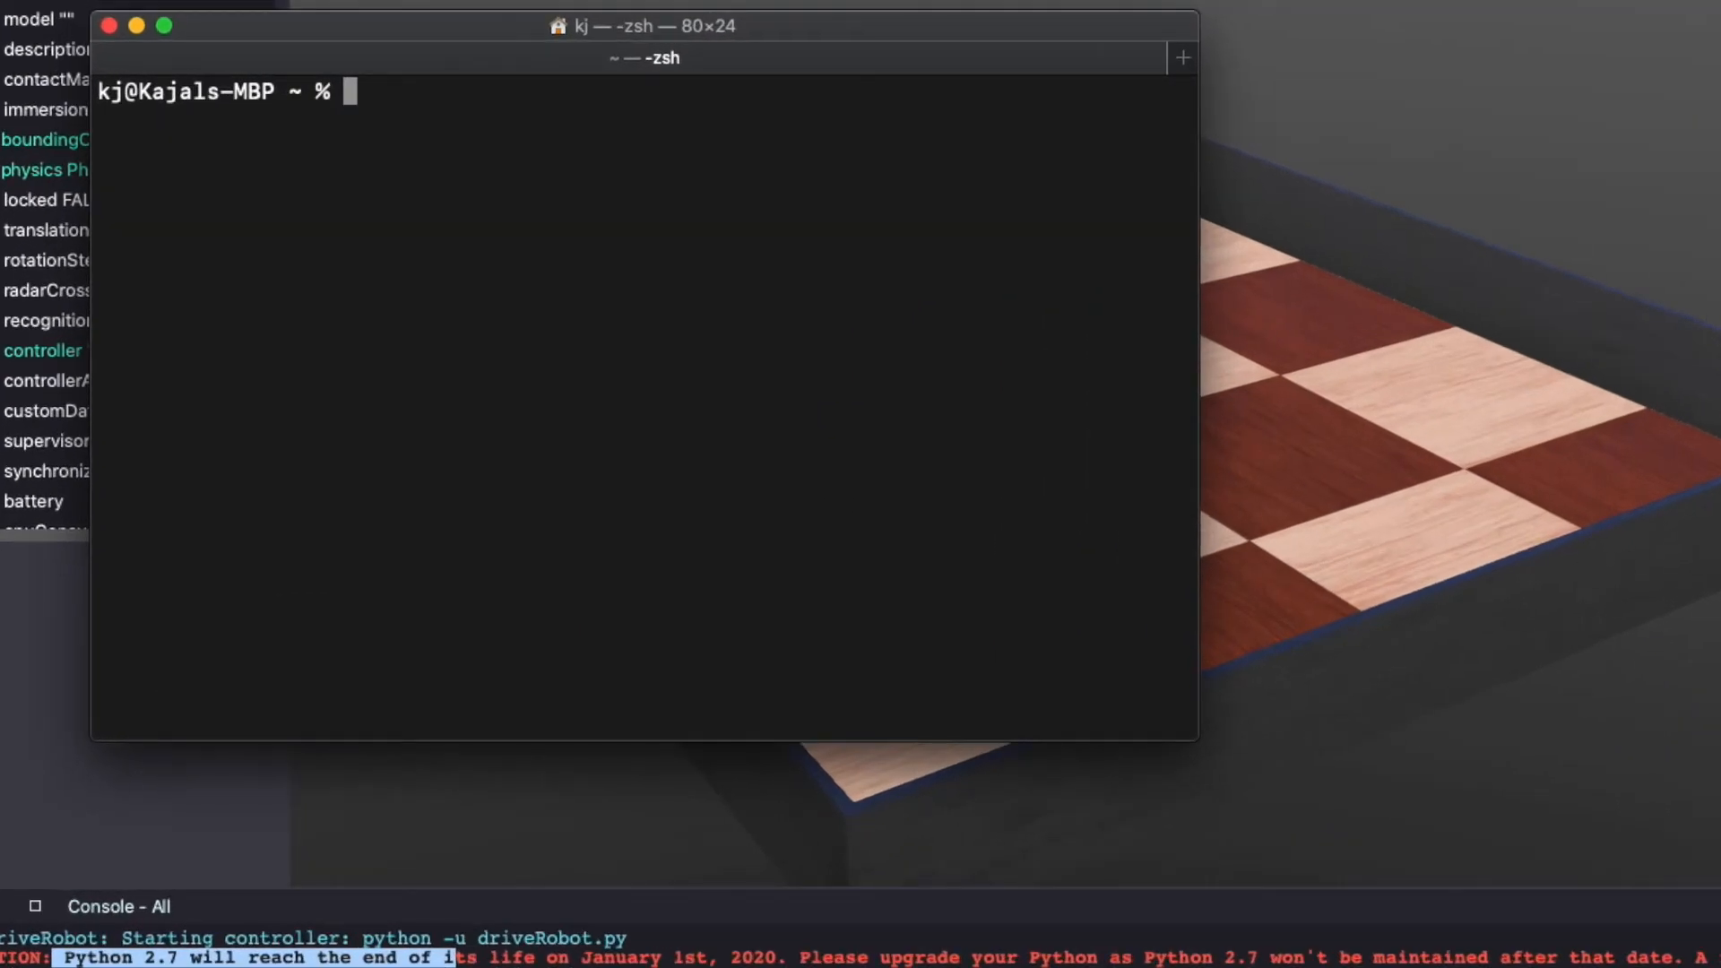
# Run 'which python' and 'which python3', locating them at /usr/bin/python and /usr/local/bin/python3.
pyautogui.write('which')
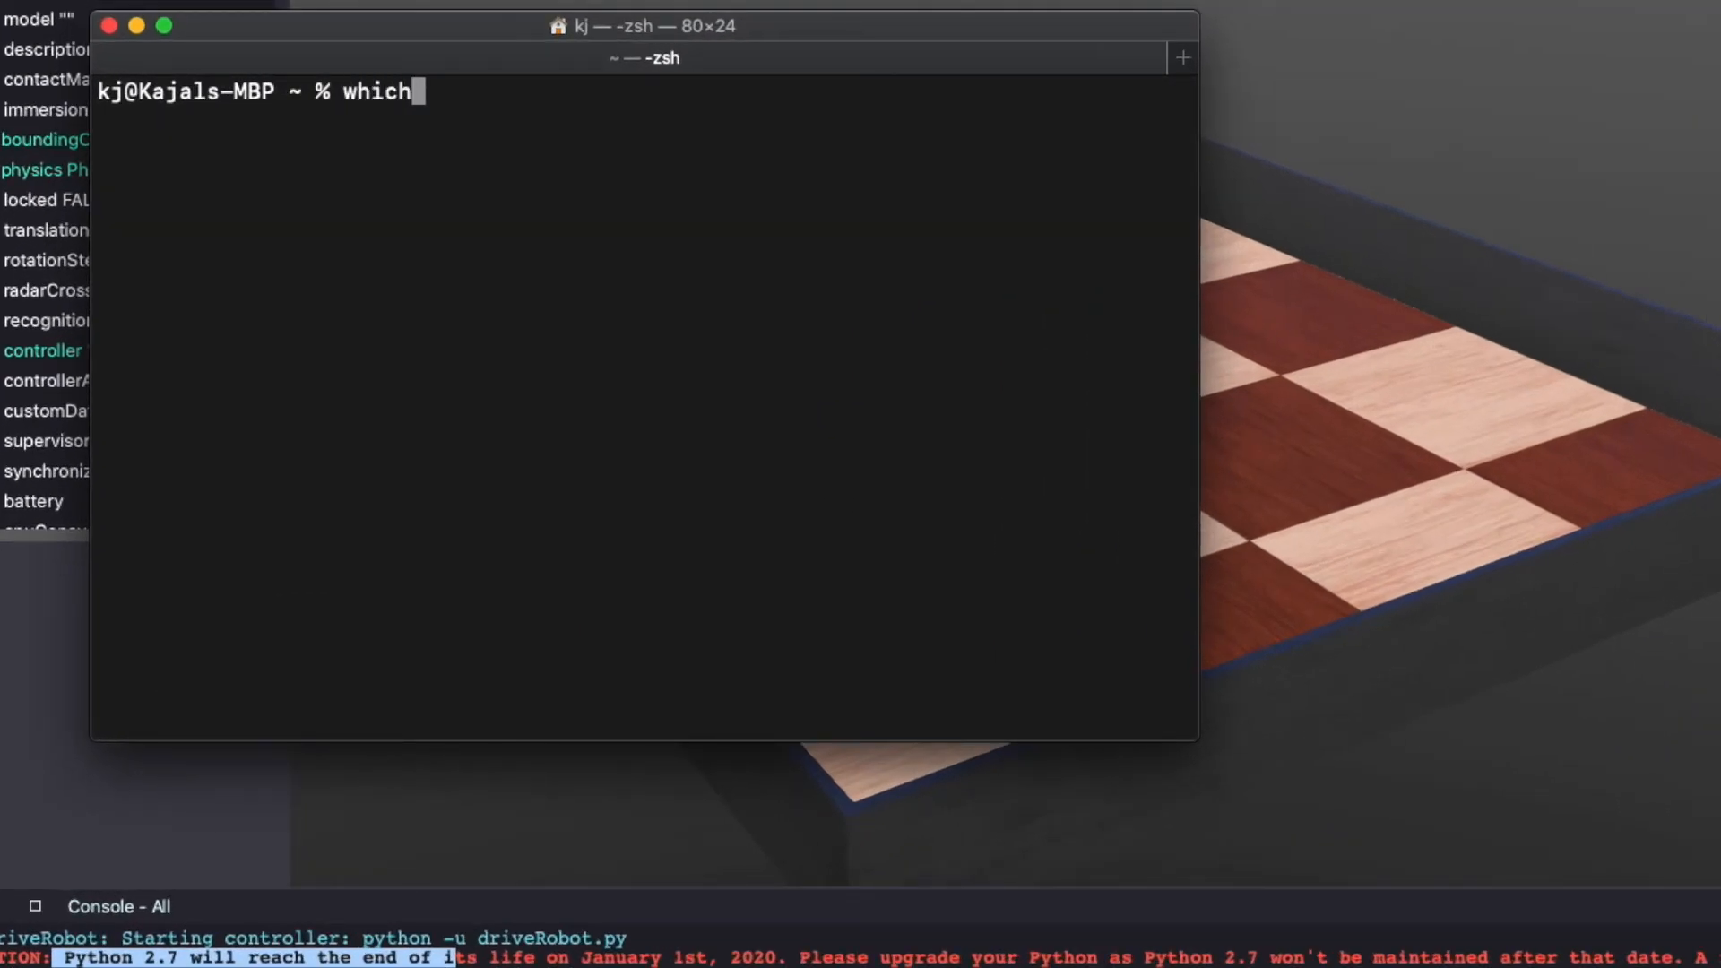
pyautogui.write('python')
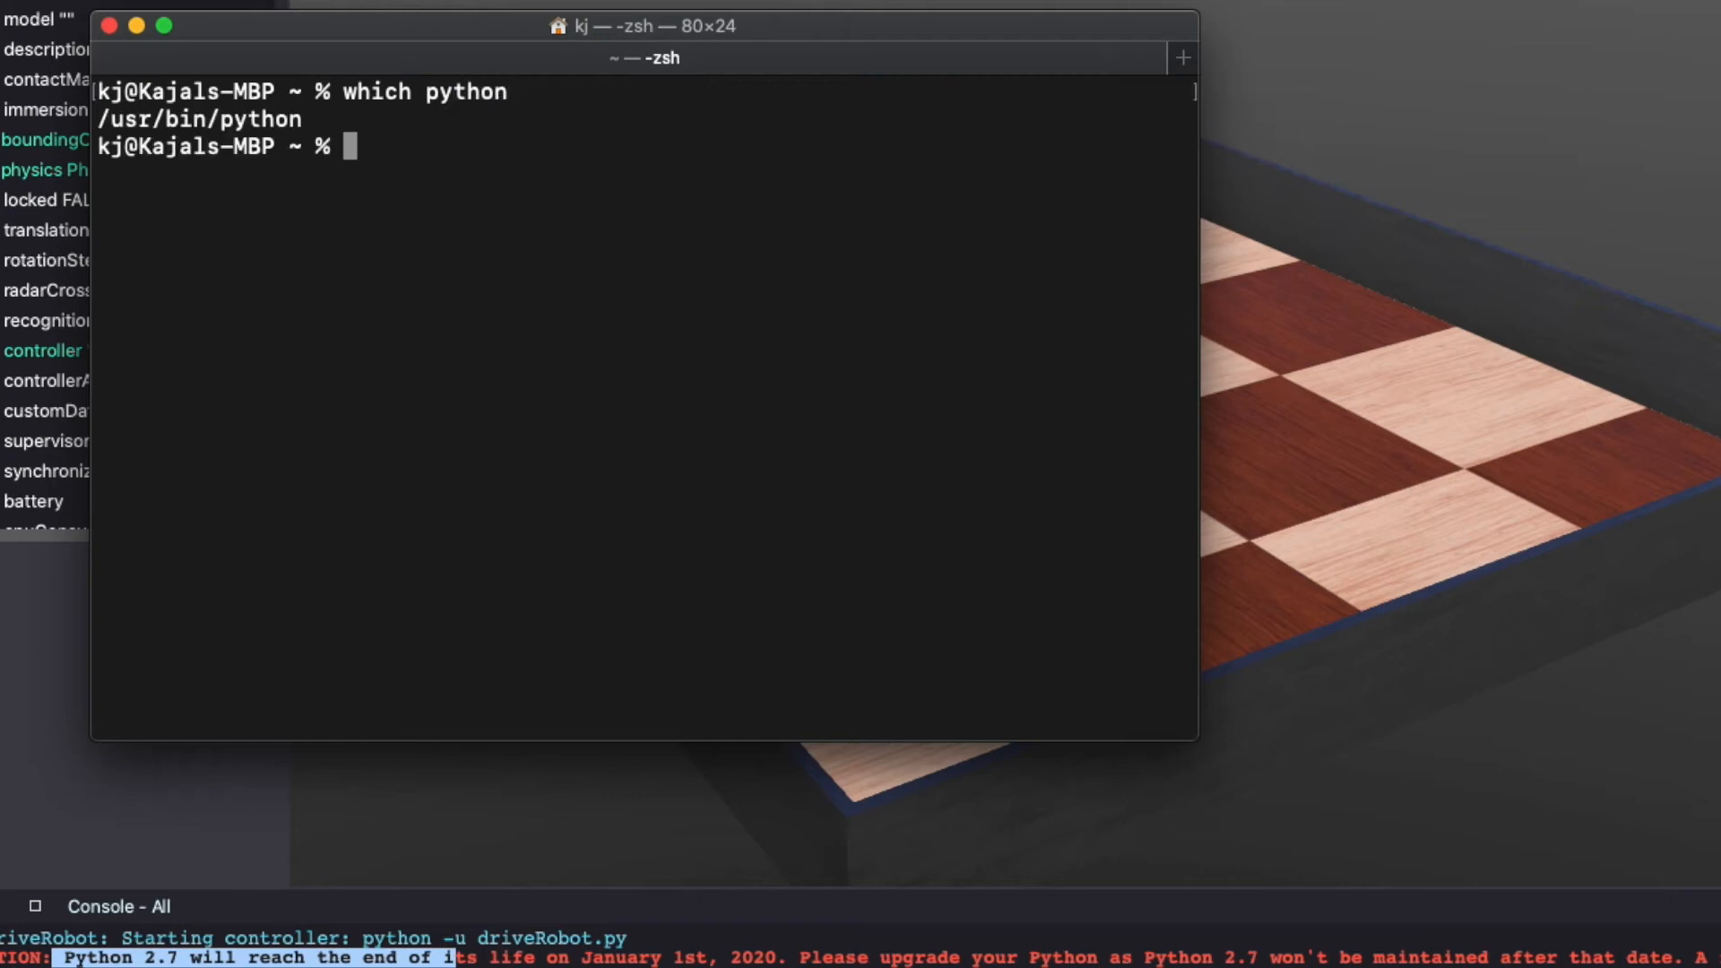
pyautogui.write('which pyhon3')
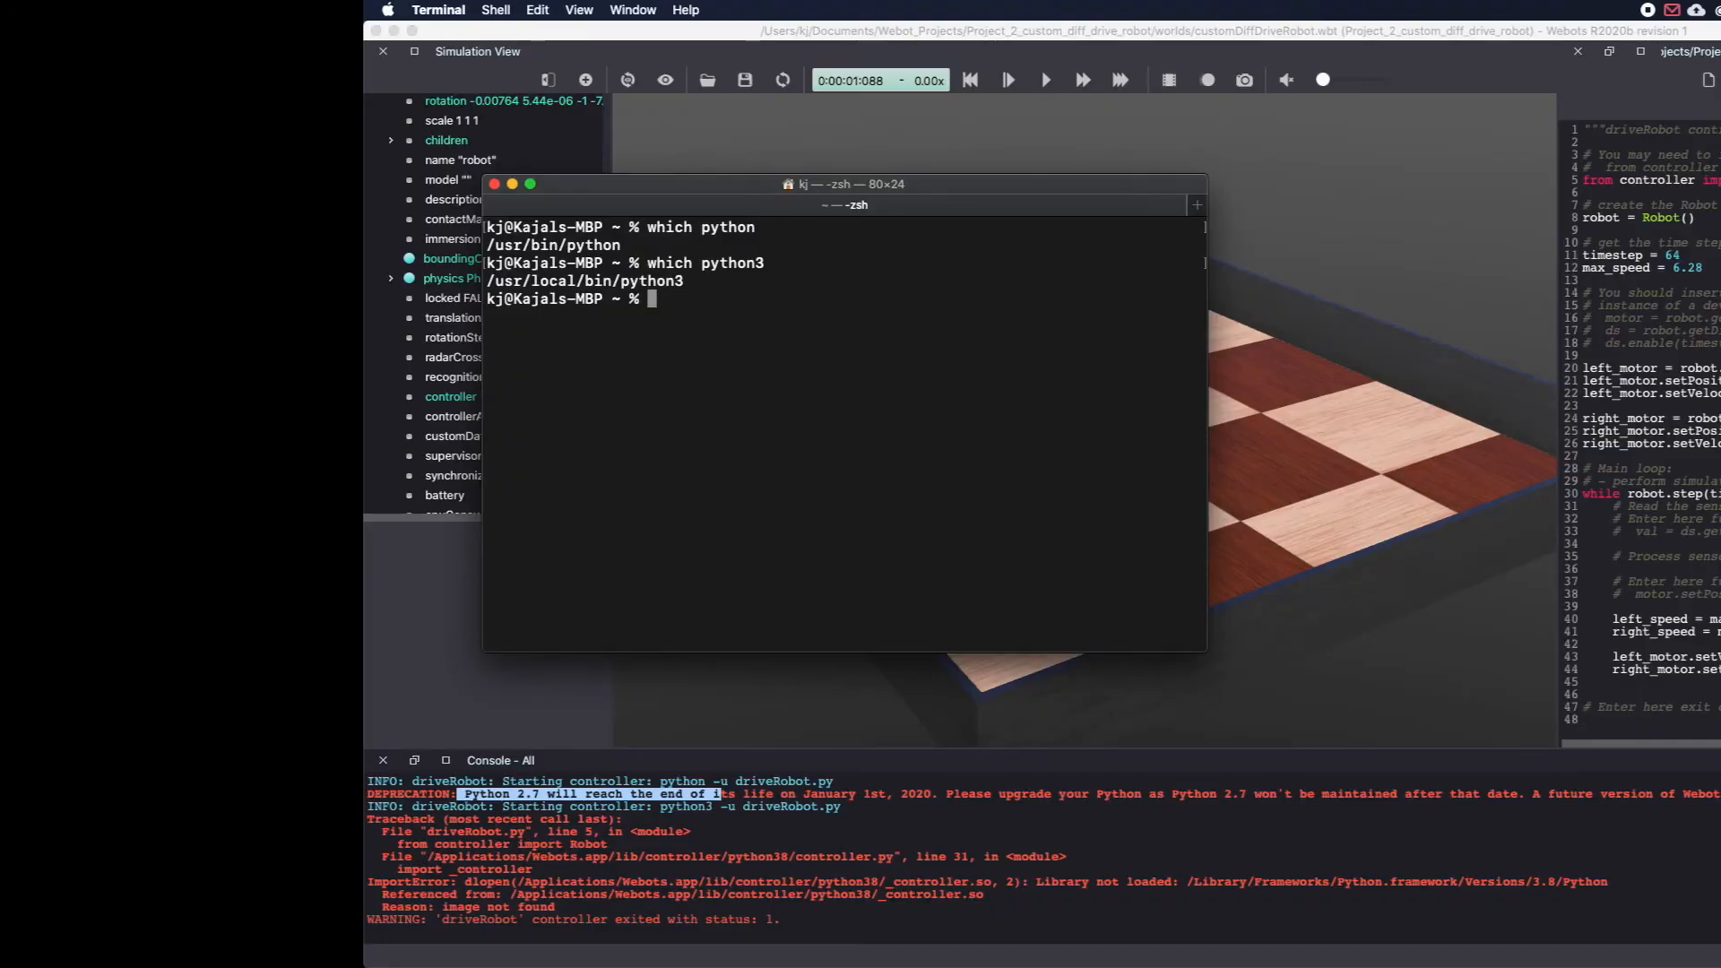
pyautogui.write('python3 --version')
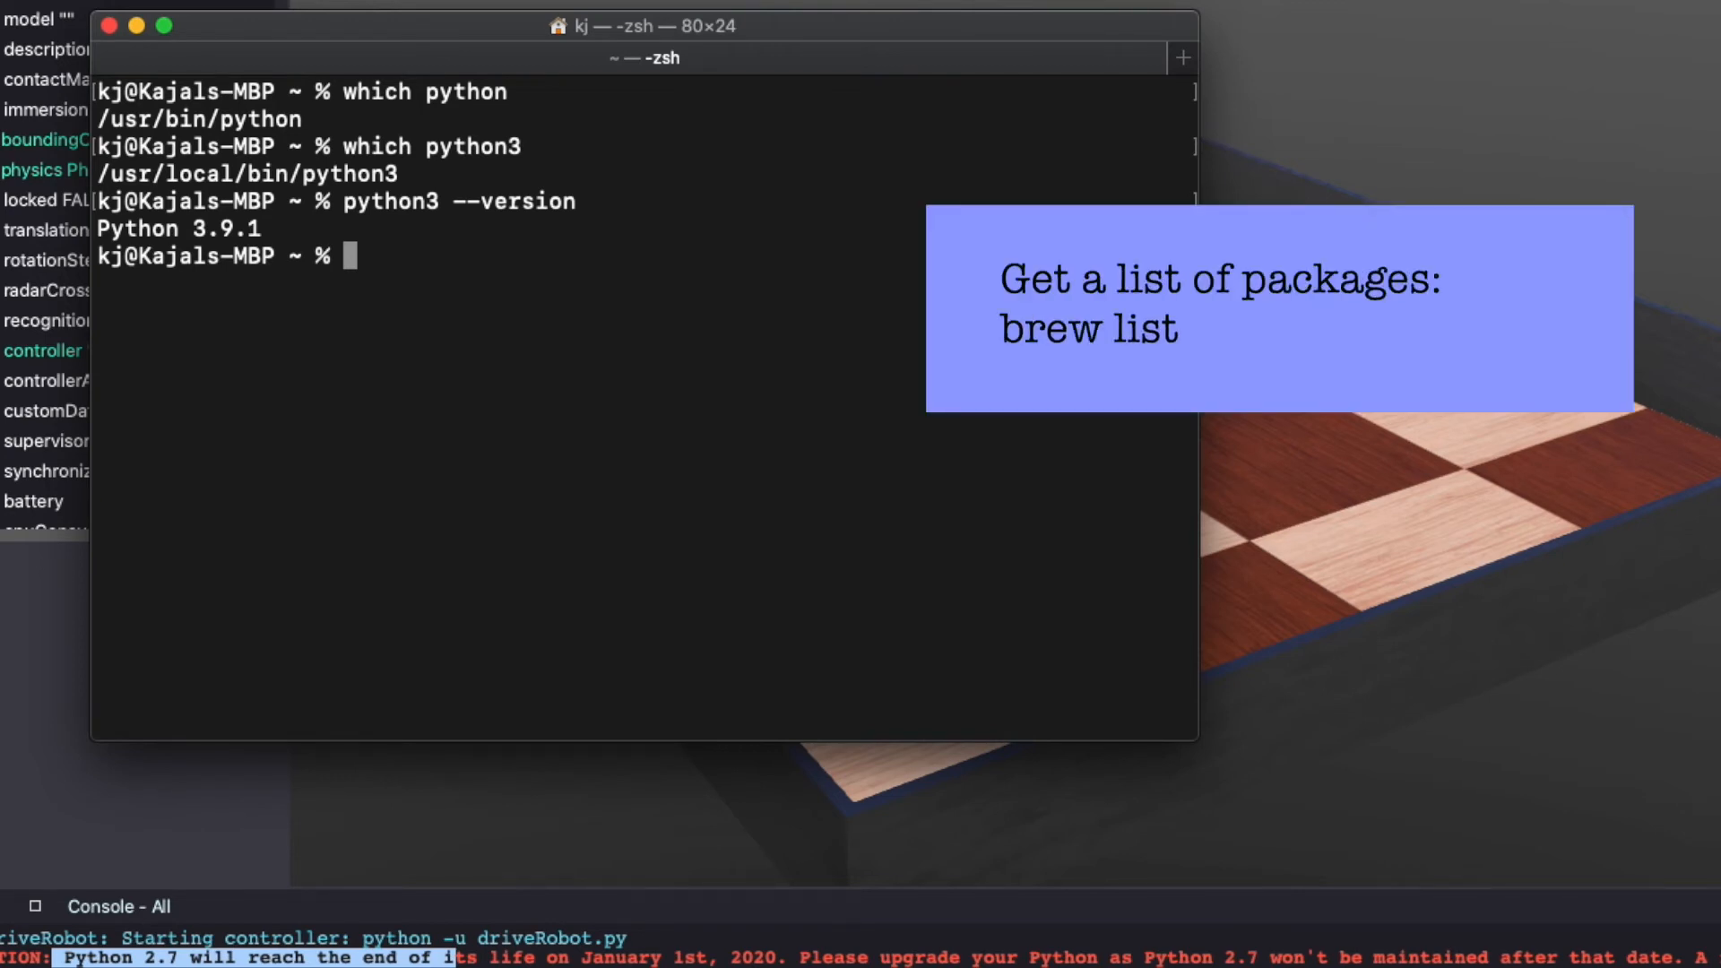
# Run 'brew list' to show the installed Homebrew packages.
pyautogui.write('brew list')
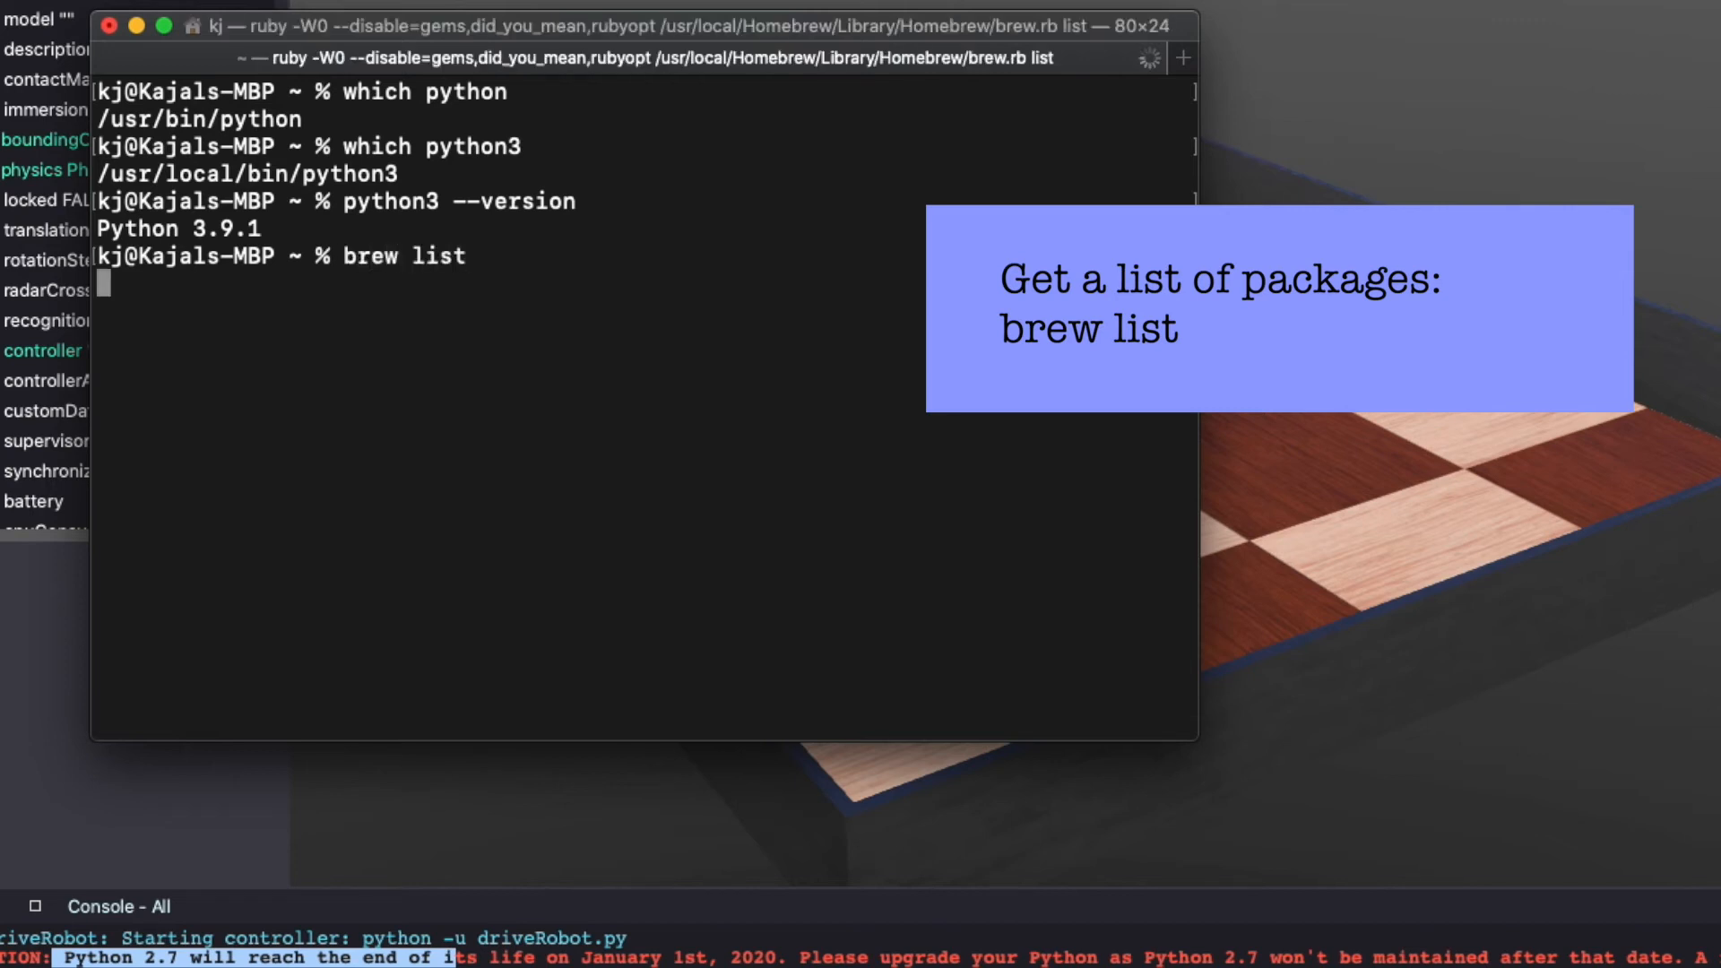
pyautogui.press('Return')
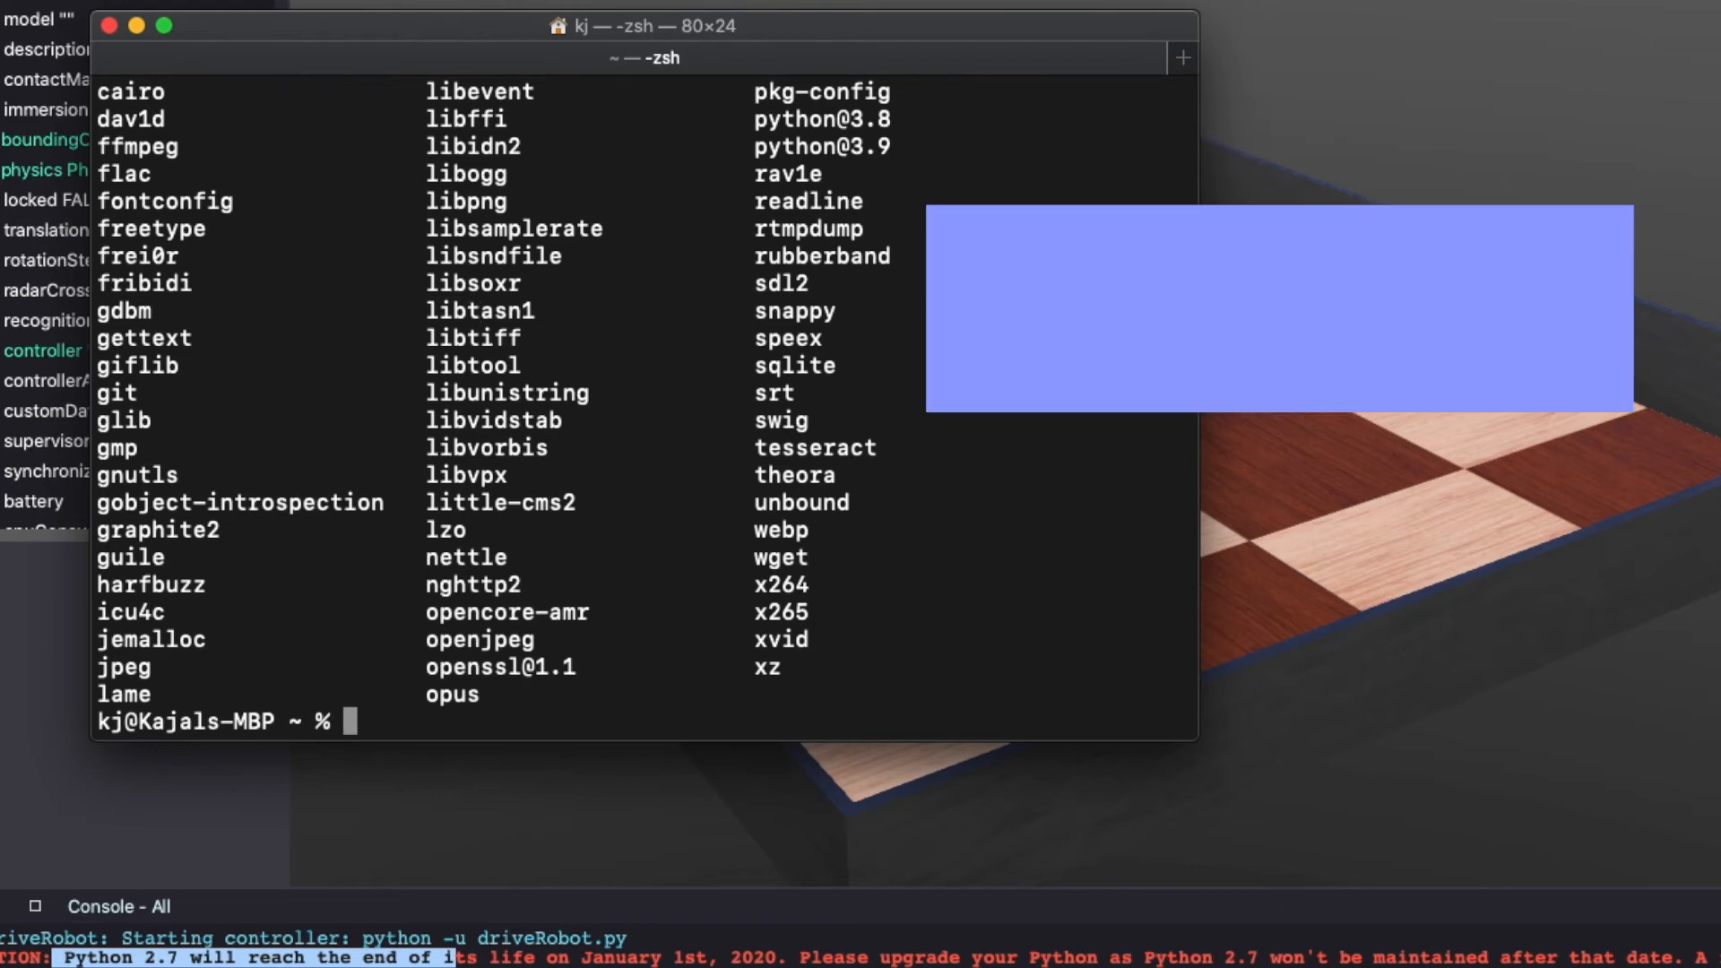
pyautogui.write('brew in')
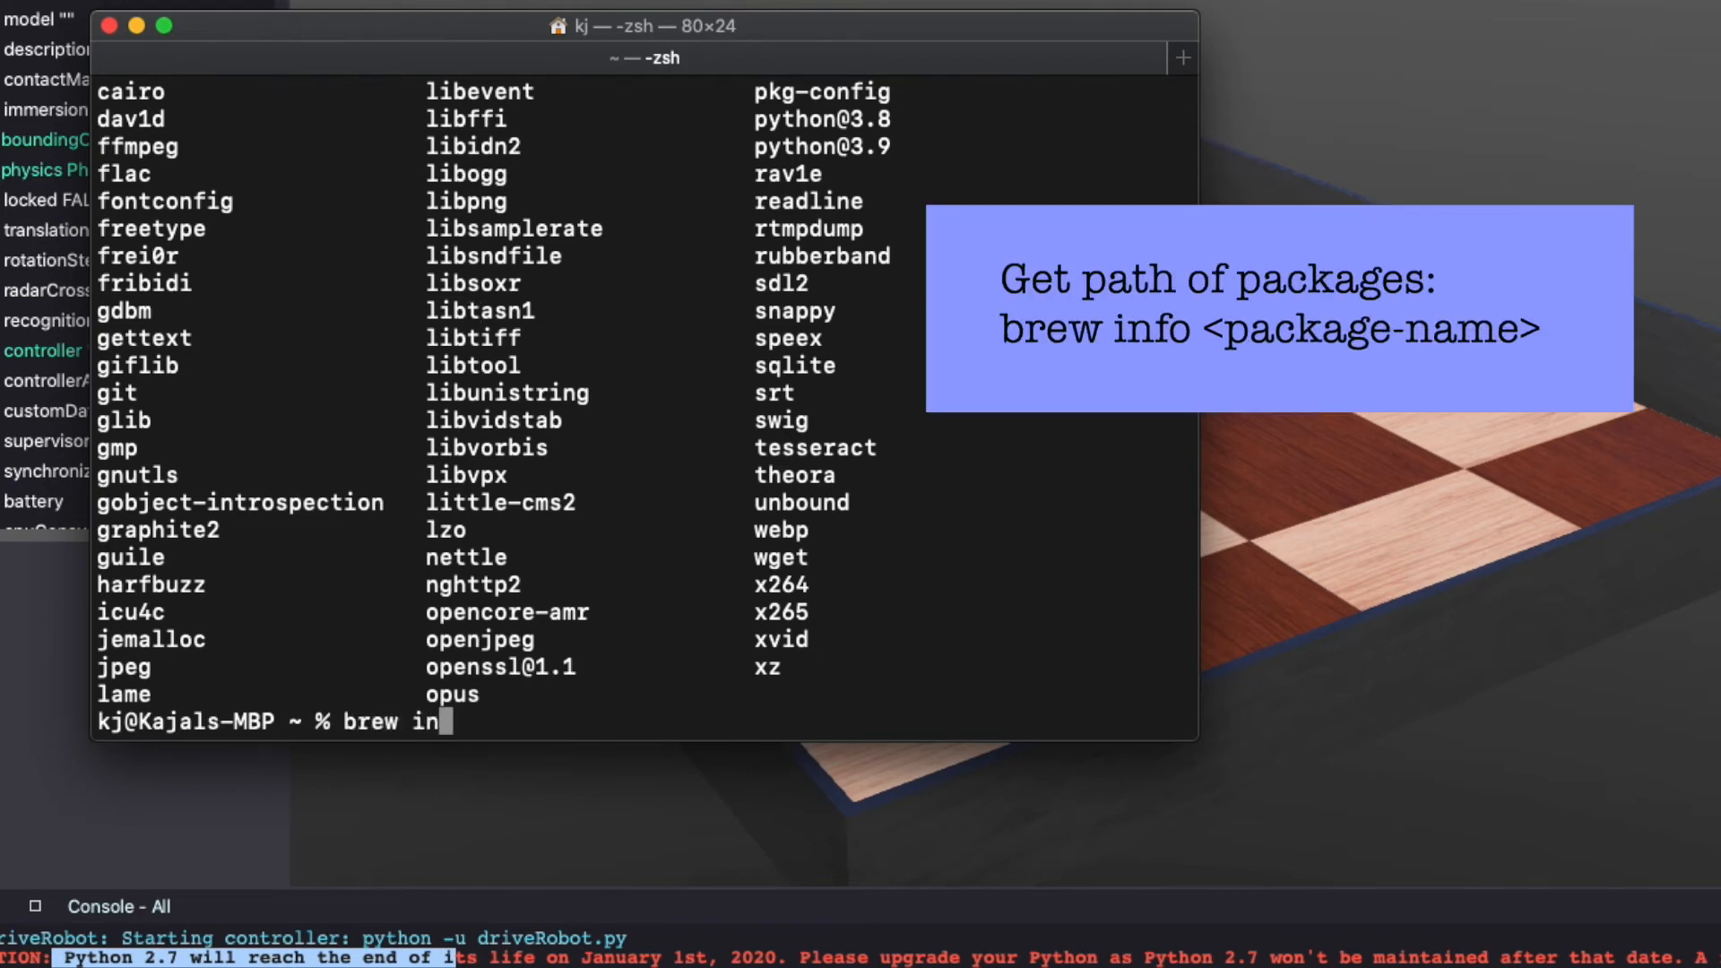
pyautogui.write('fo pyth')
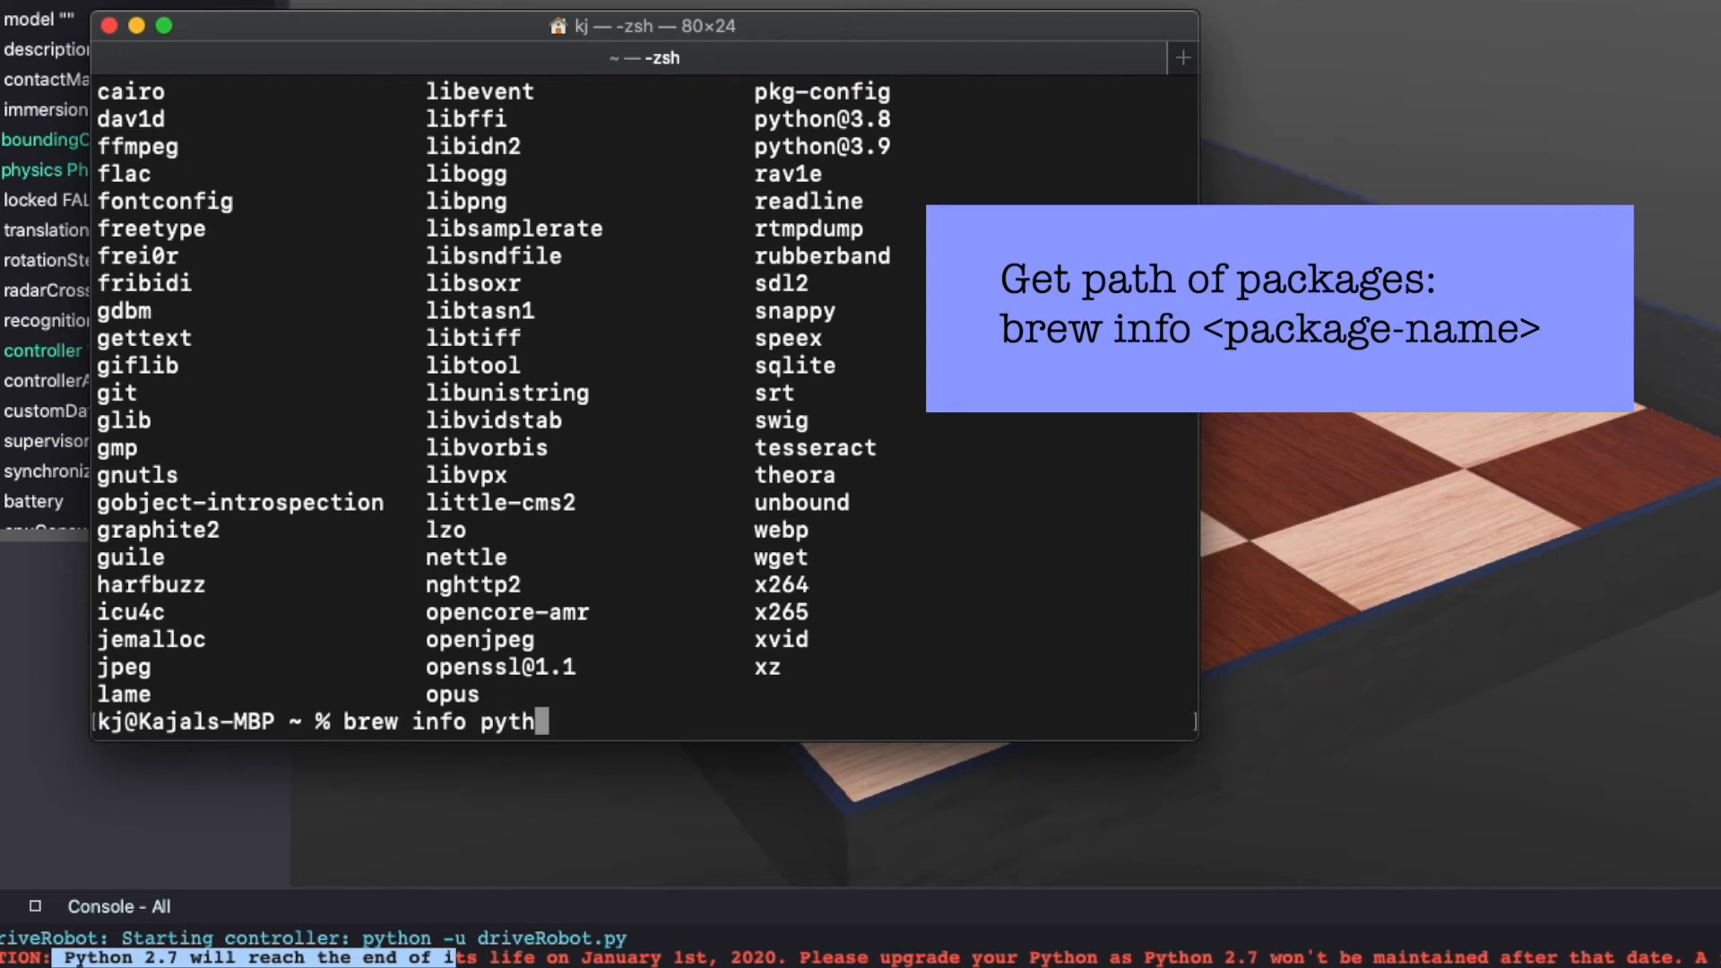
pyautogui.write('on@3.8')
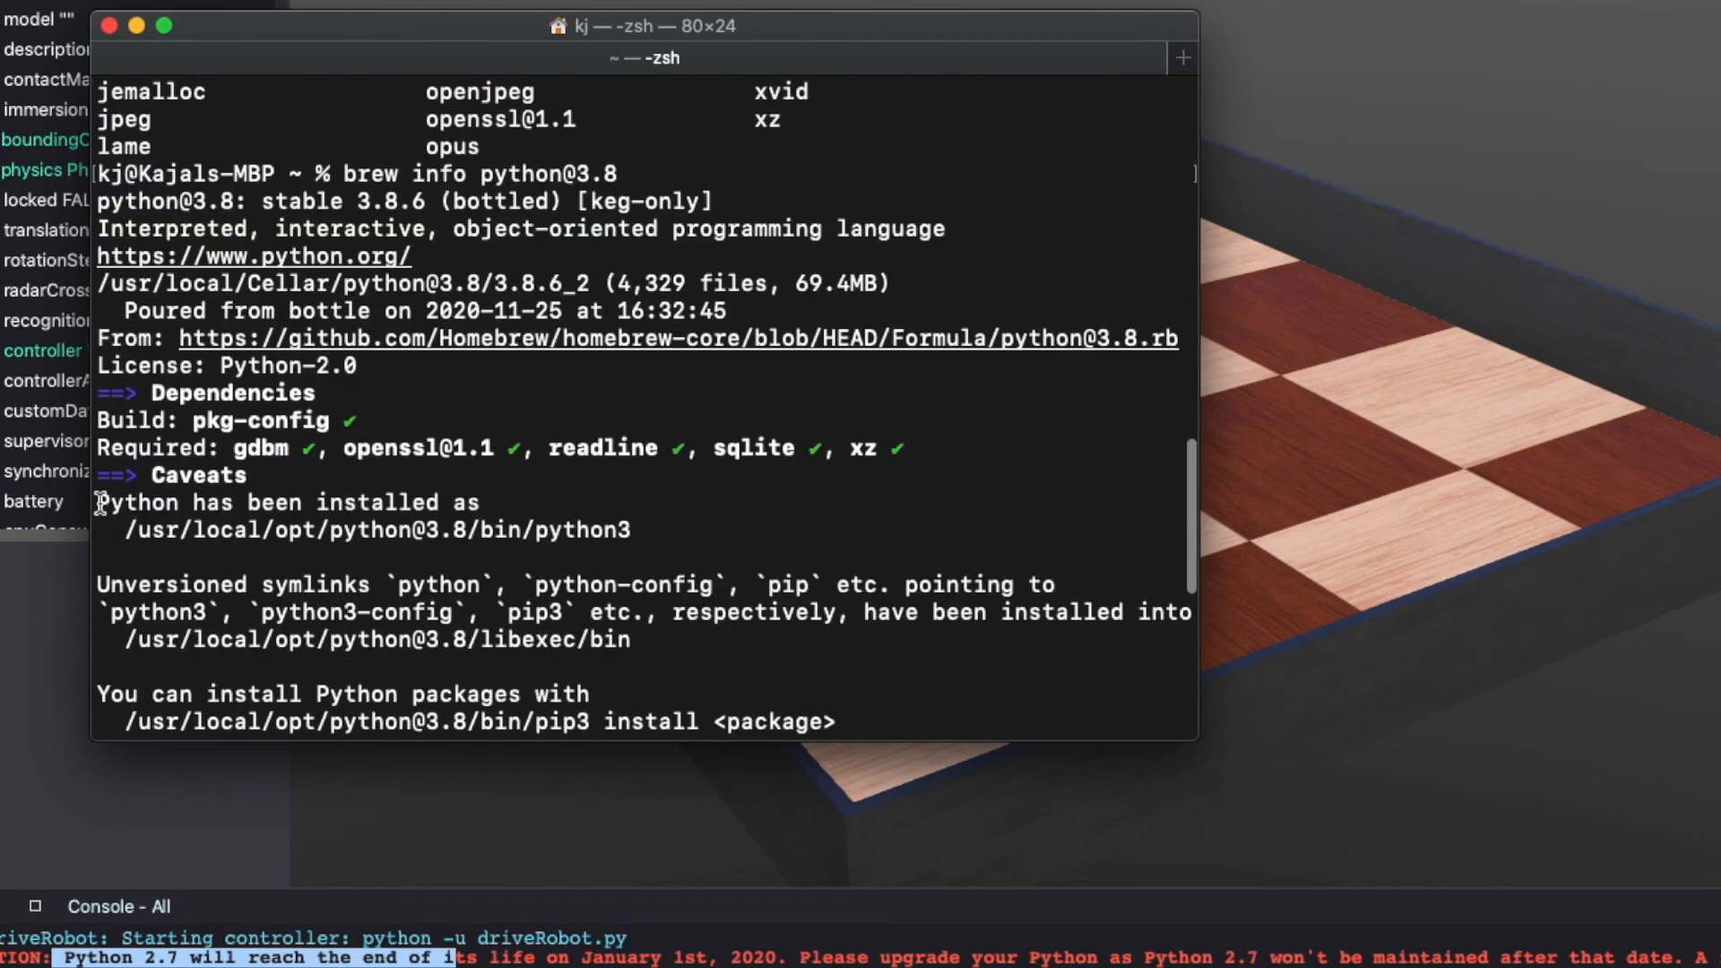
pyautogui.moveTo(98, 502); pyautogui.dragTo(631, 530)
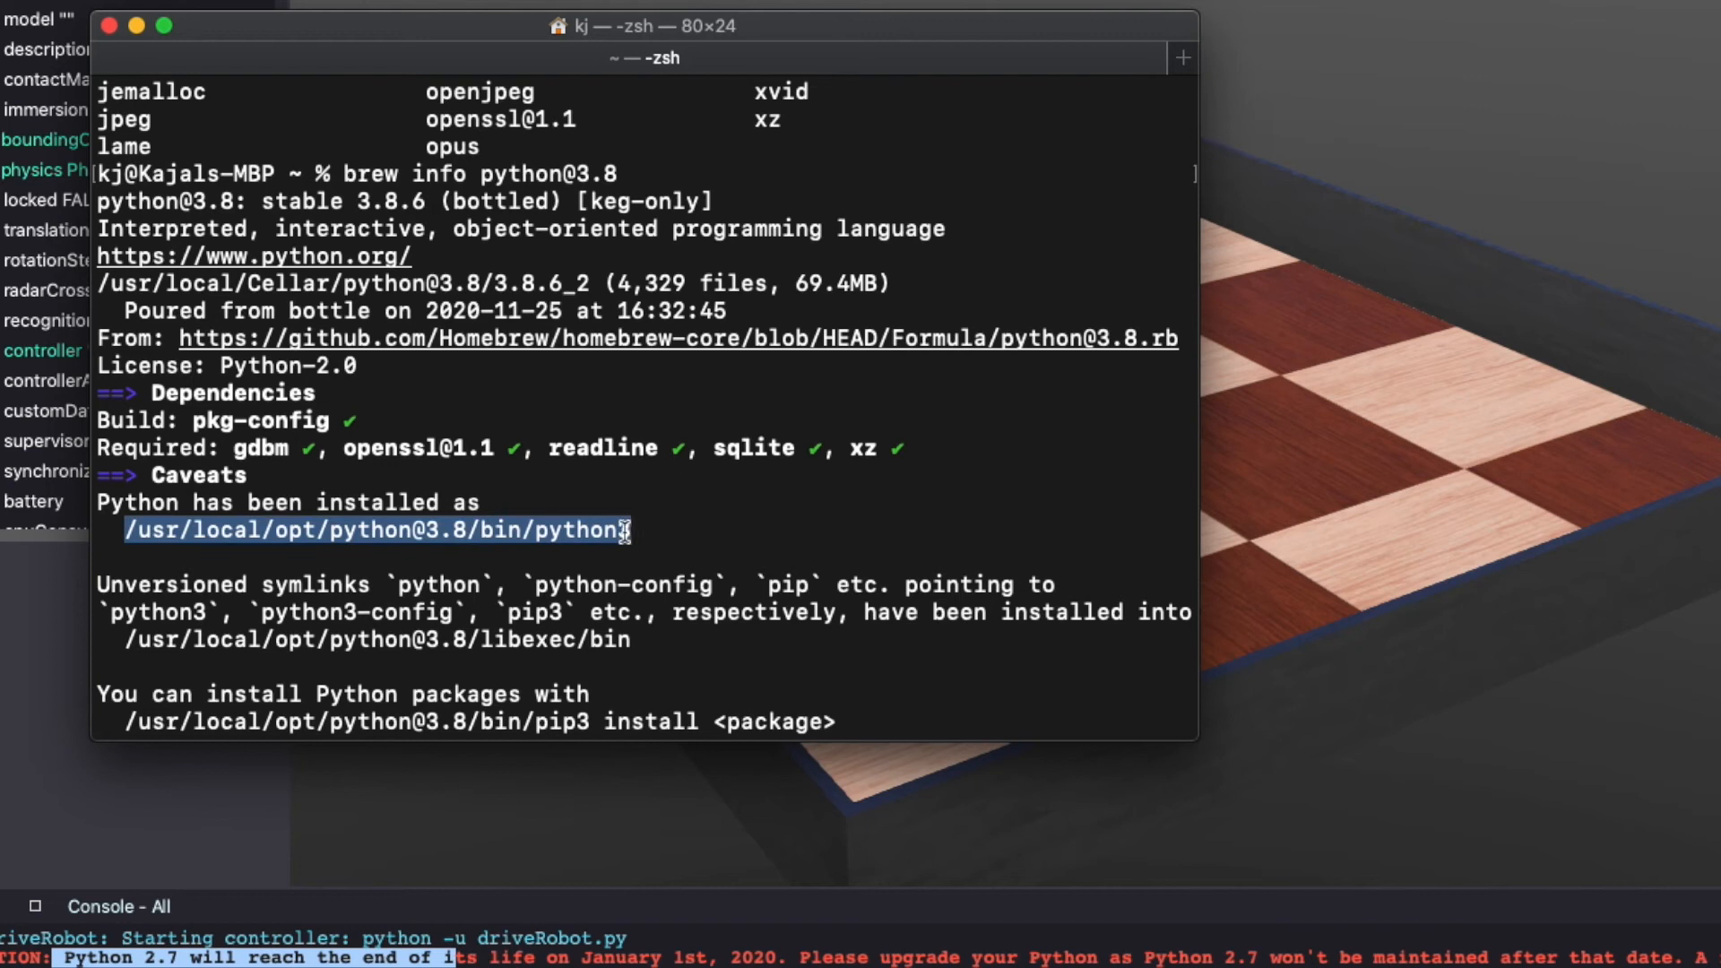
pyautogui.moveTo(521, 664)
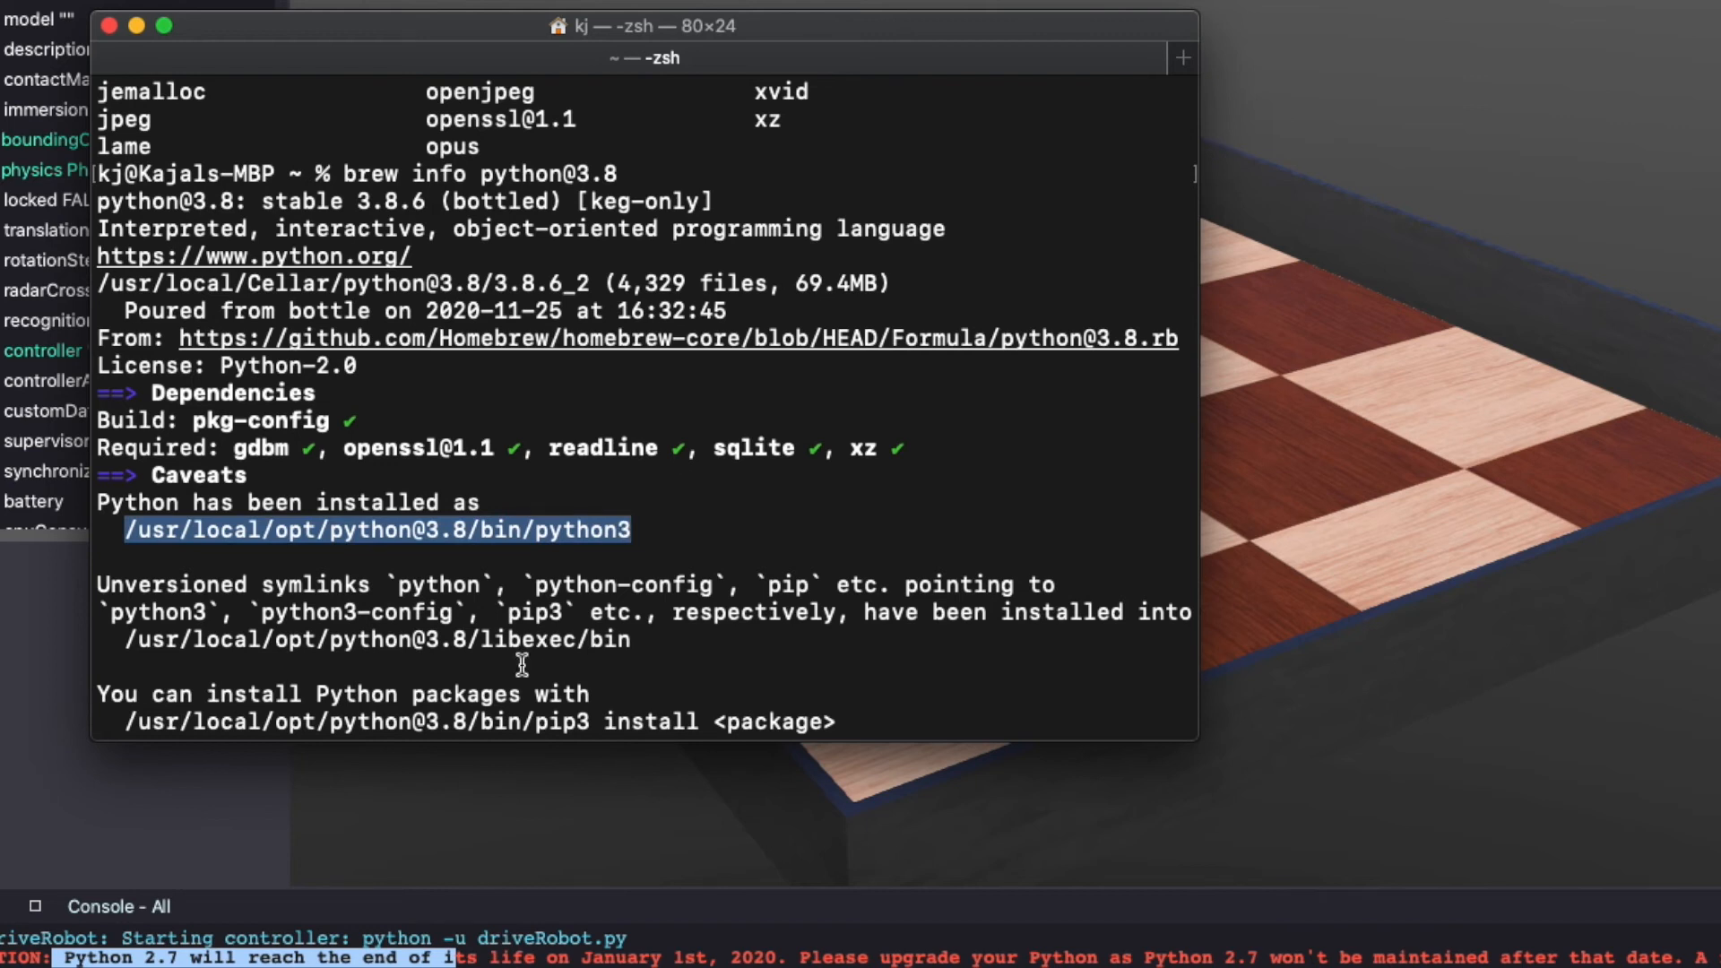
pyautogui.moveTo(460, 587)
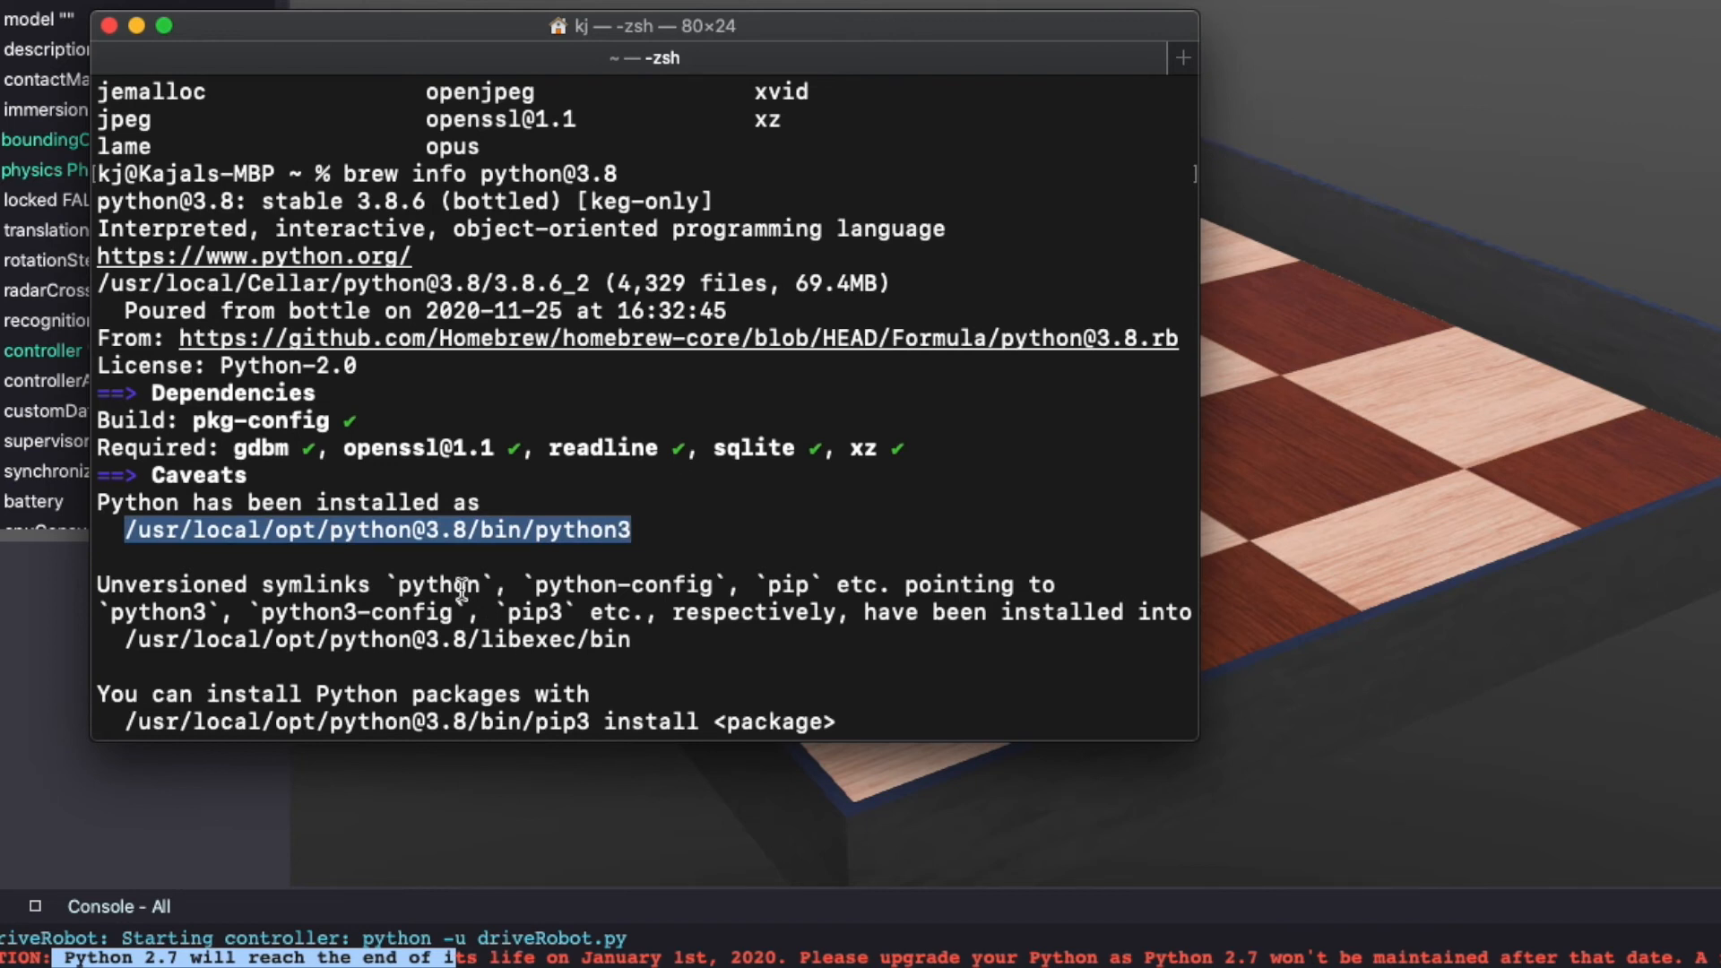
pyautogui.moveTo(554, 720)
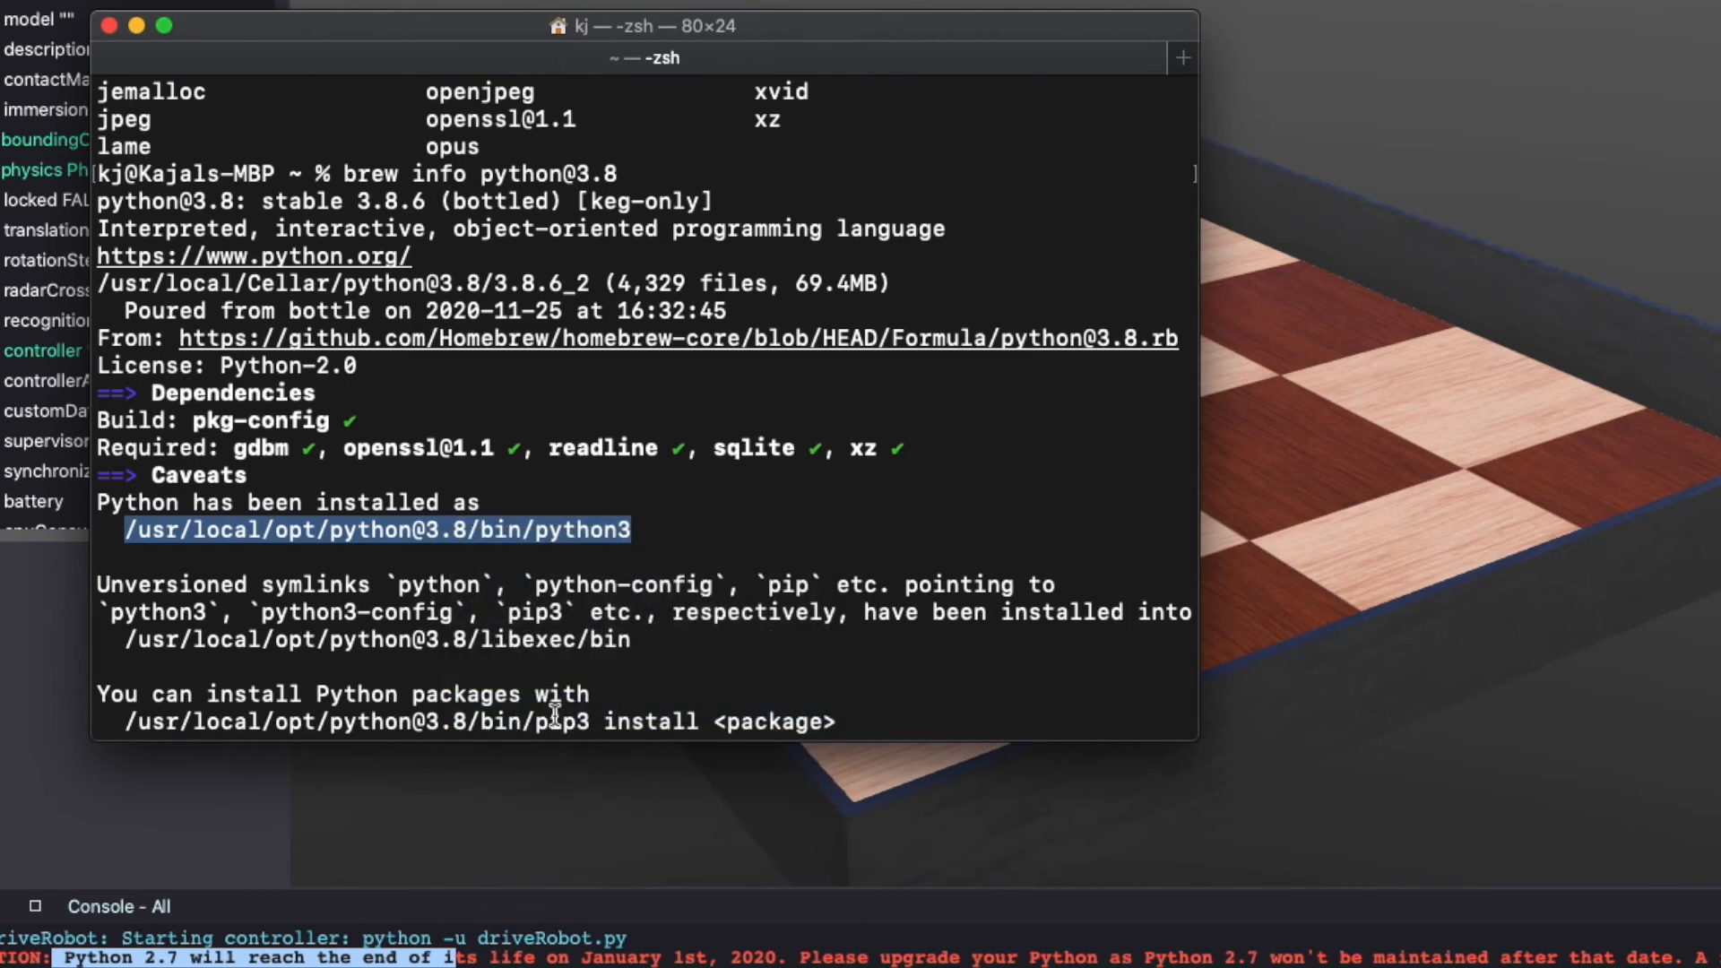
pyautogui.moveTo(1380, 793)
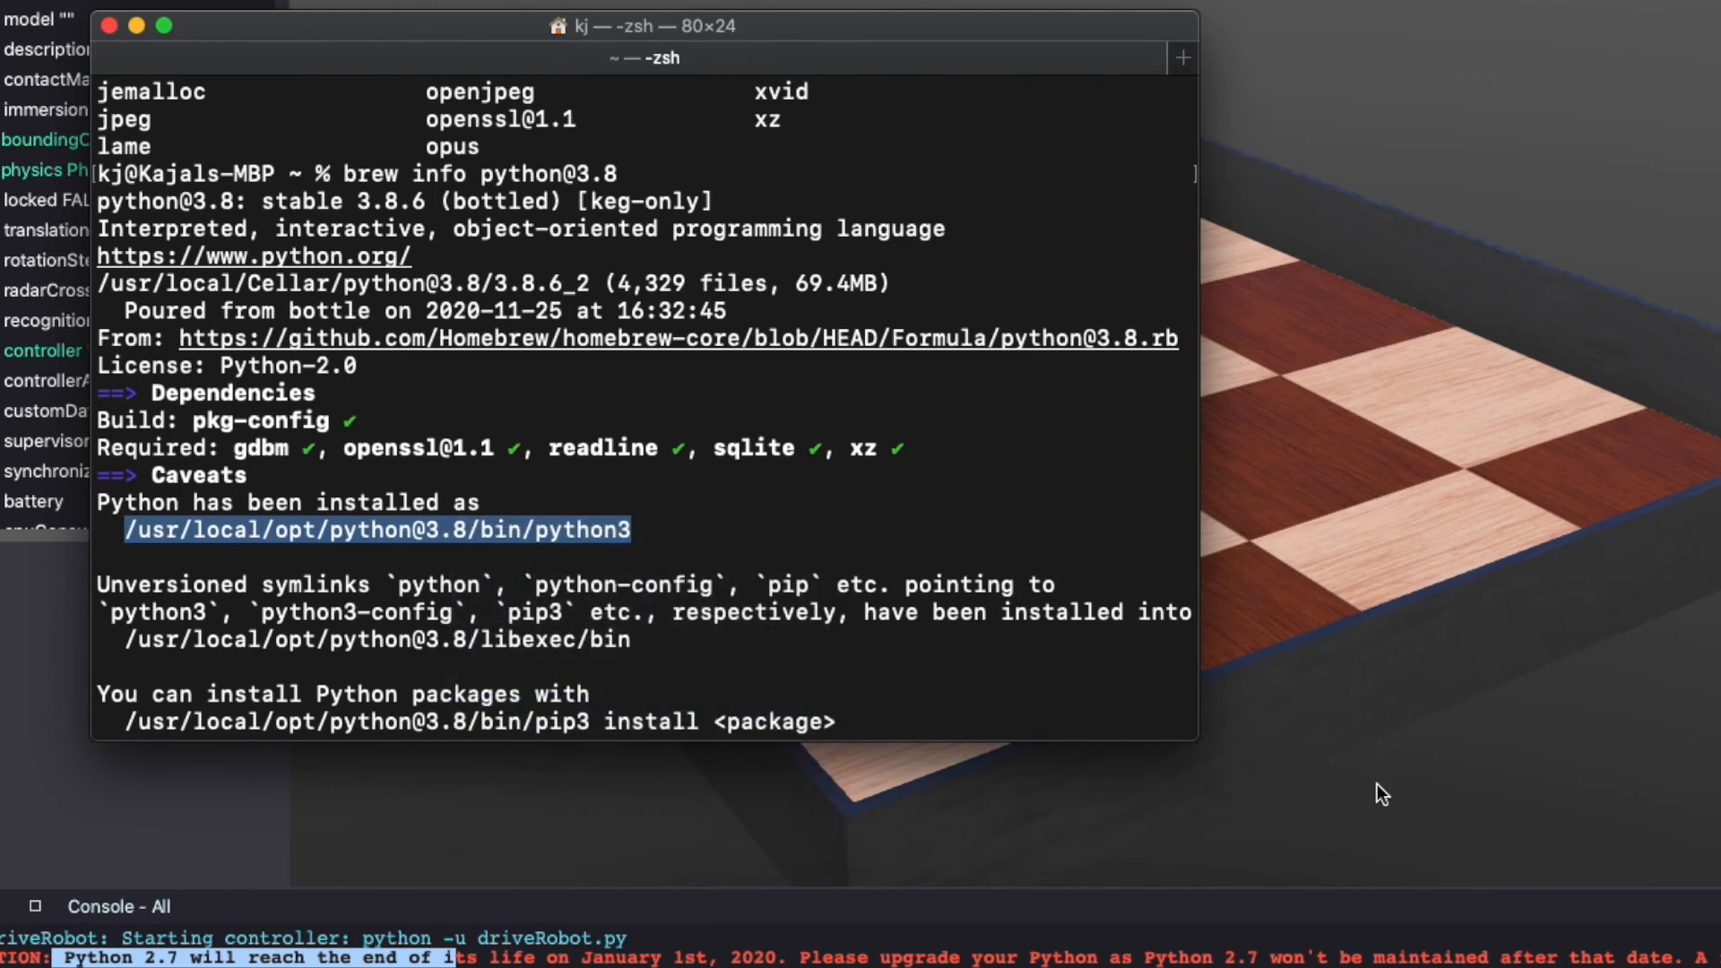
pyautogui.click(70, 10)
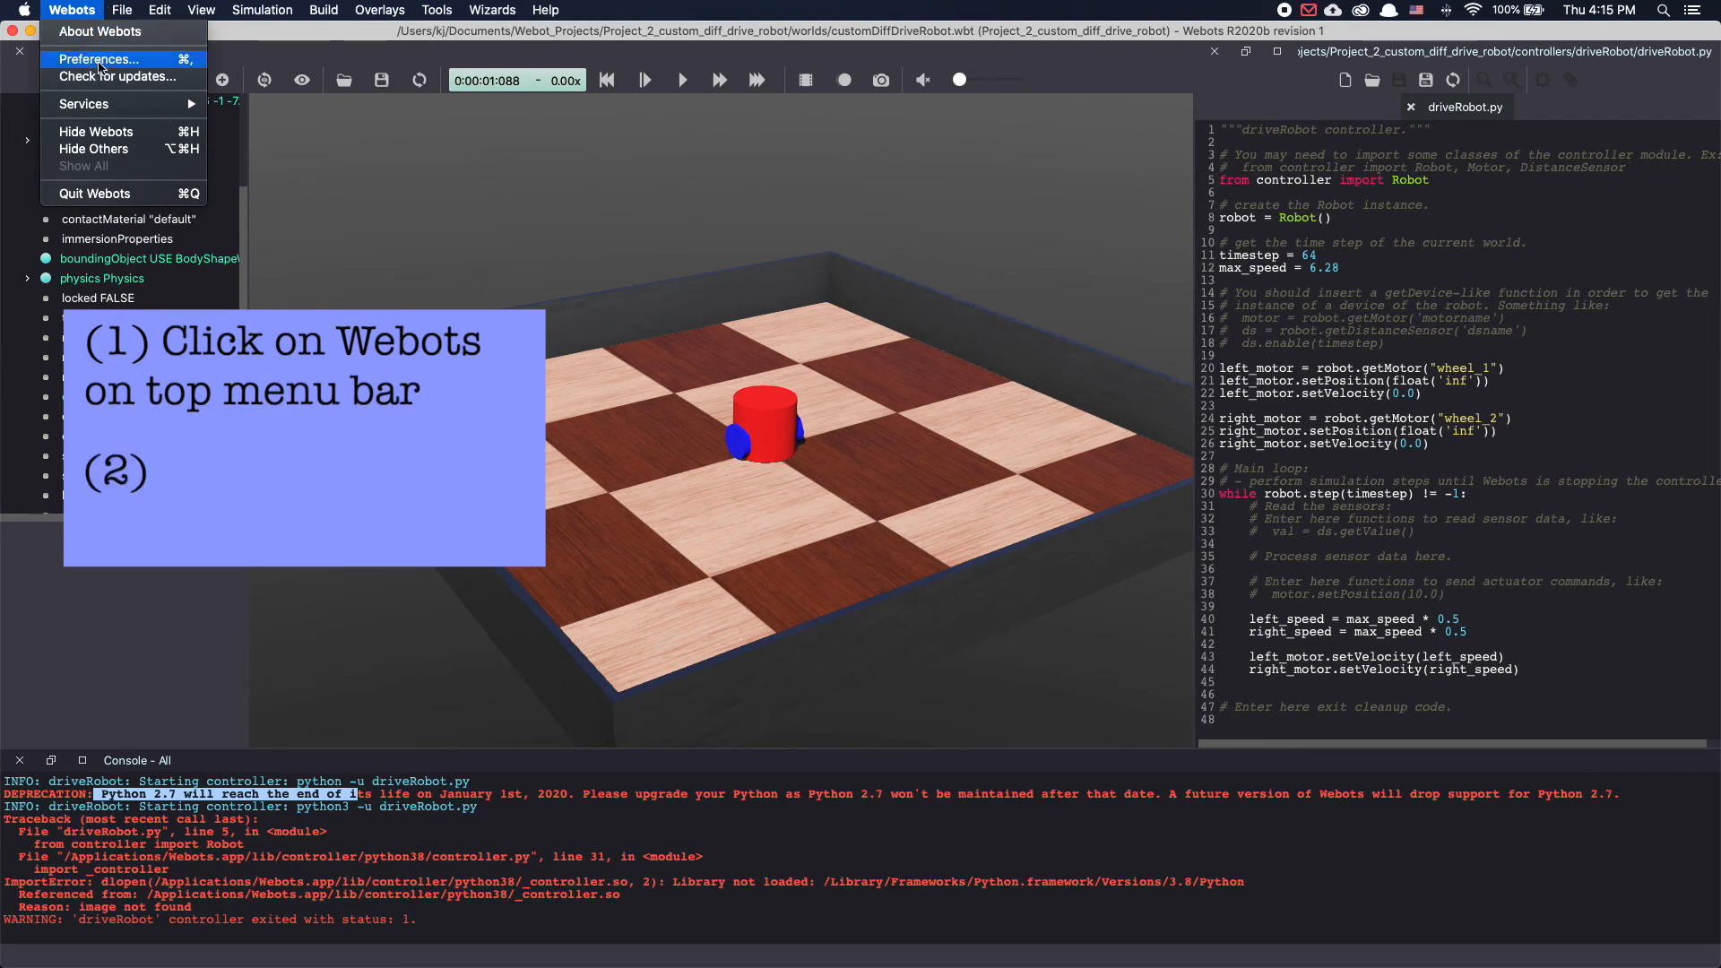
pyautogui.click(96, 59)
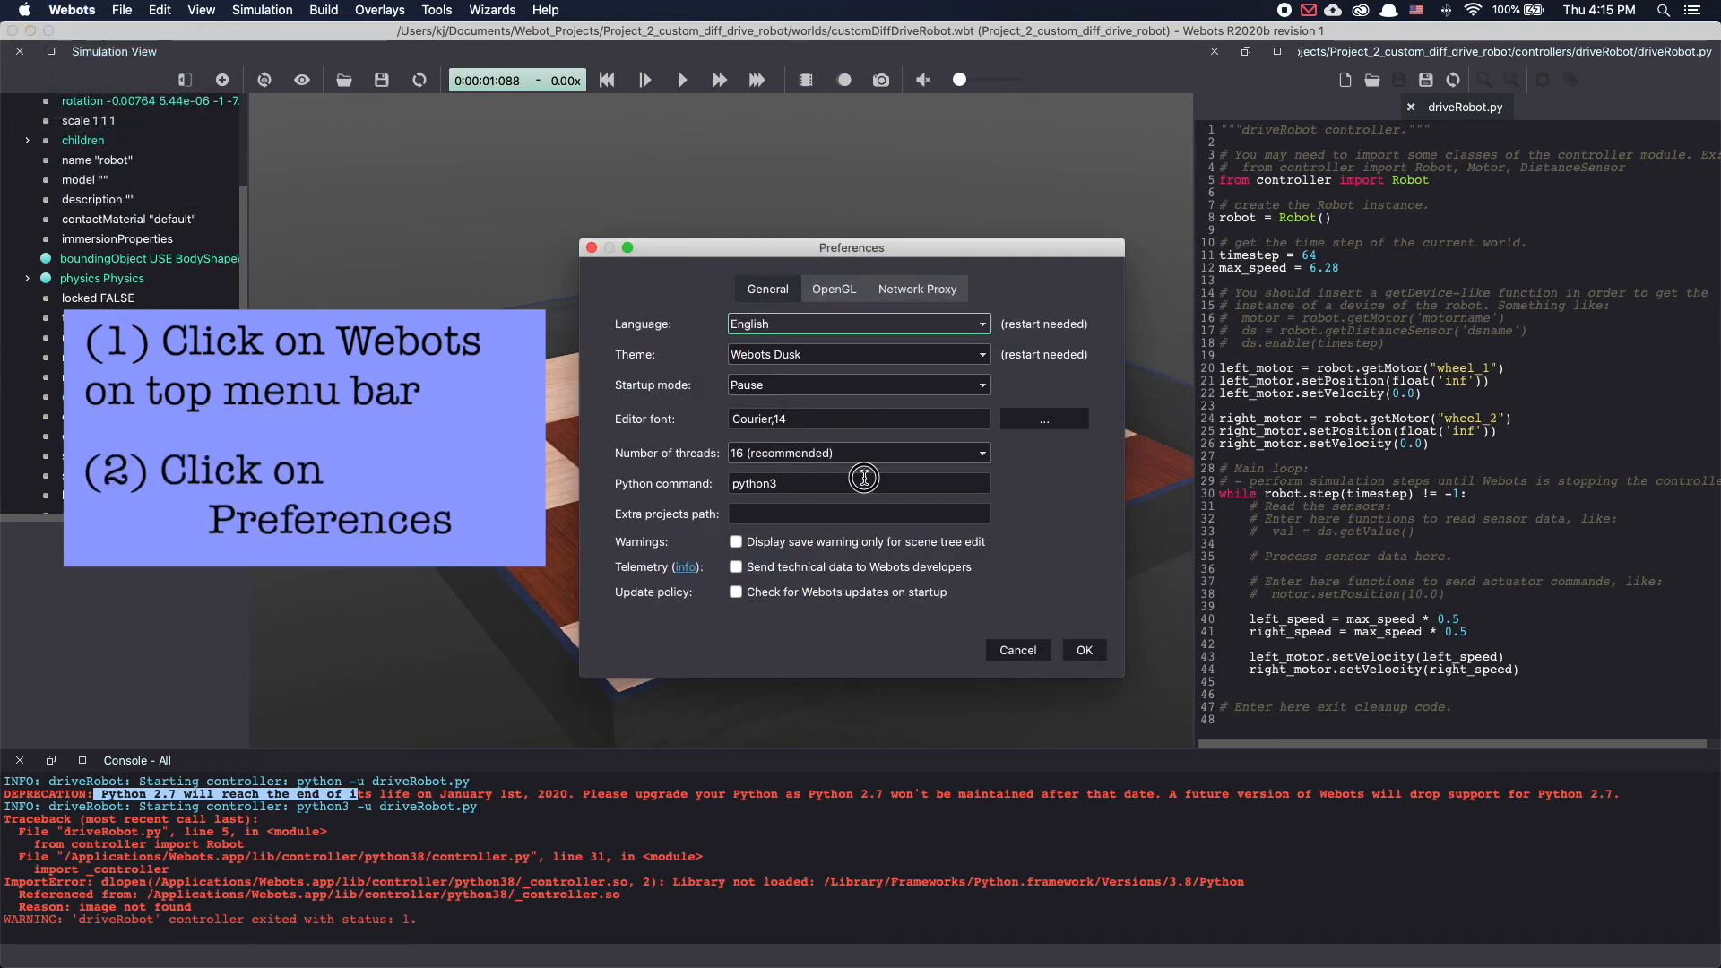
pyautogui.write('/usr/local/opt/python@3.8/bin/python3')
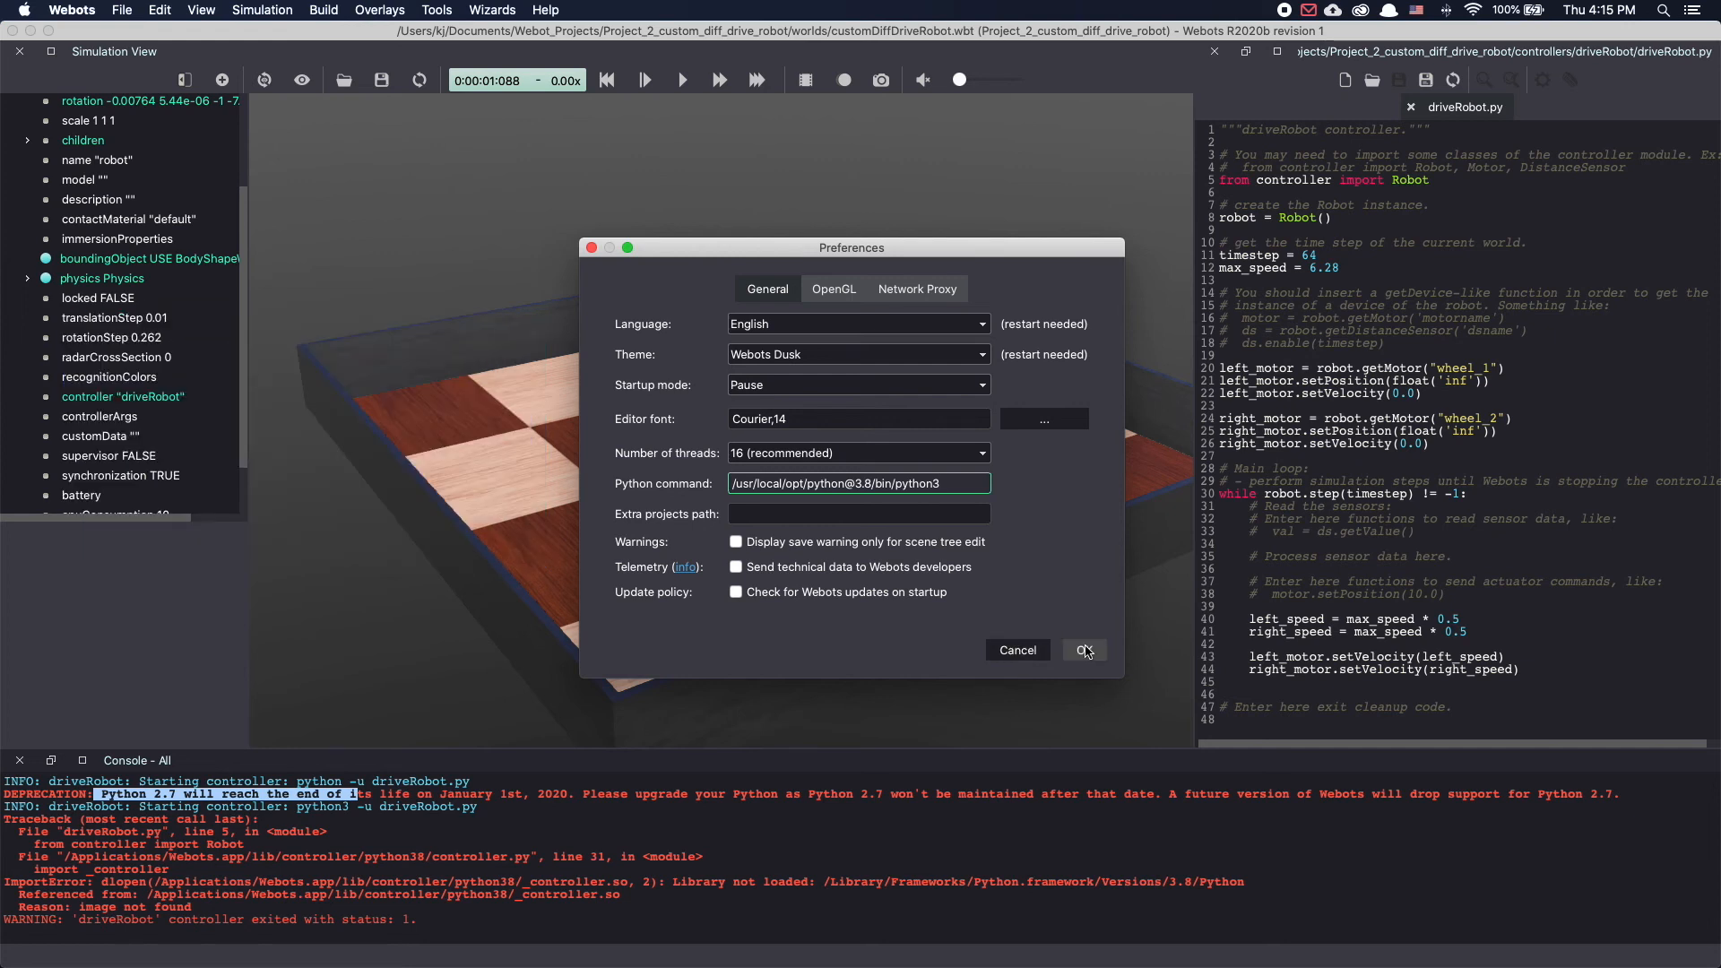
pyautogui.click(1082, 650)
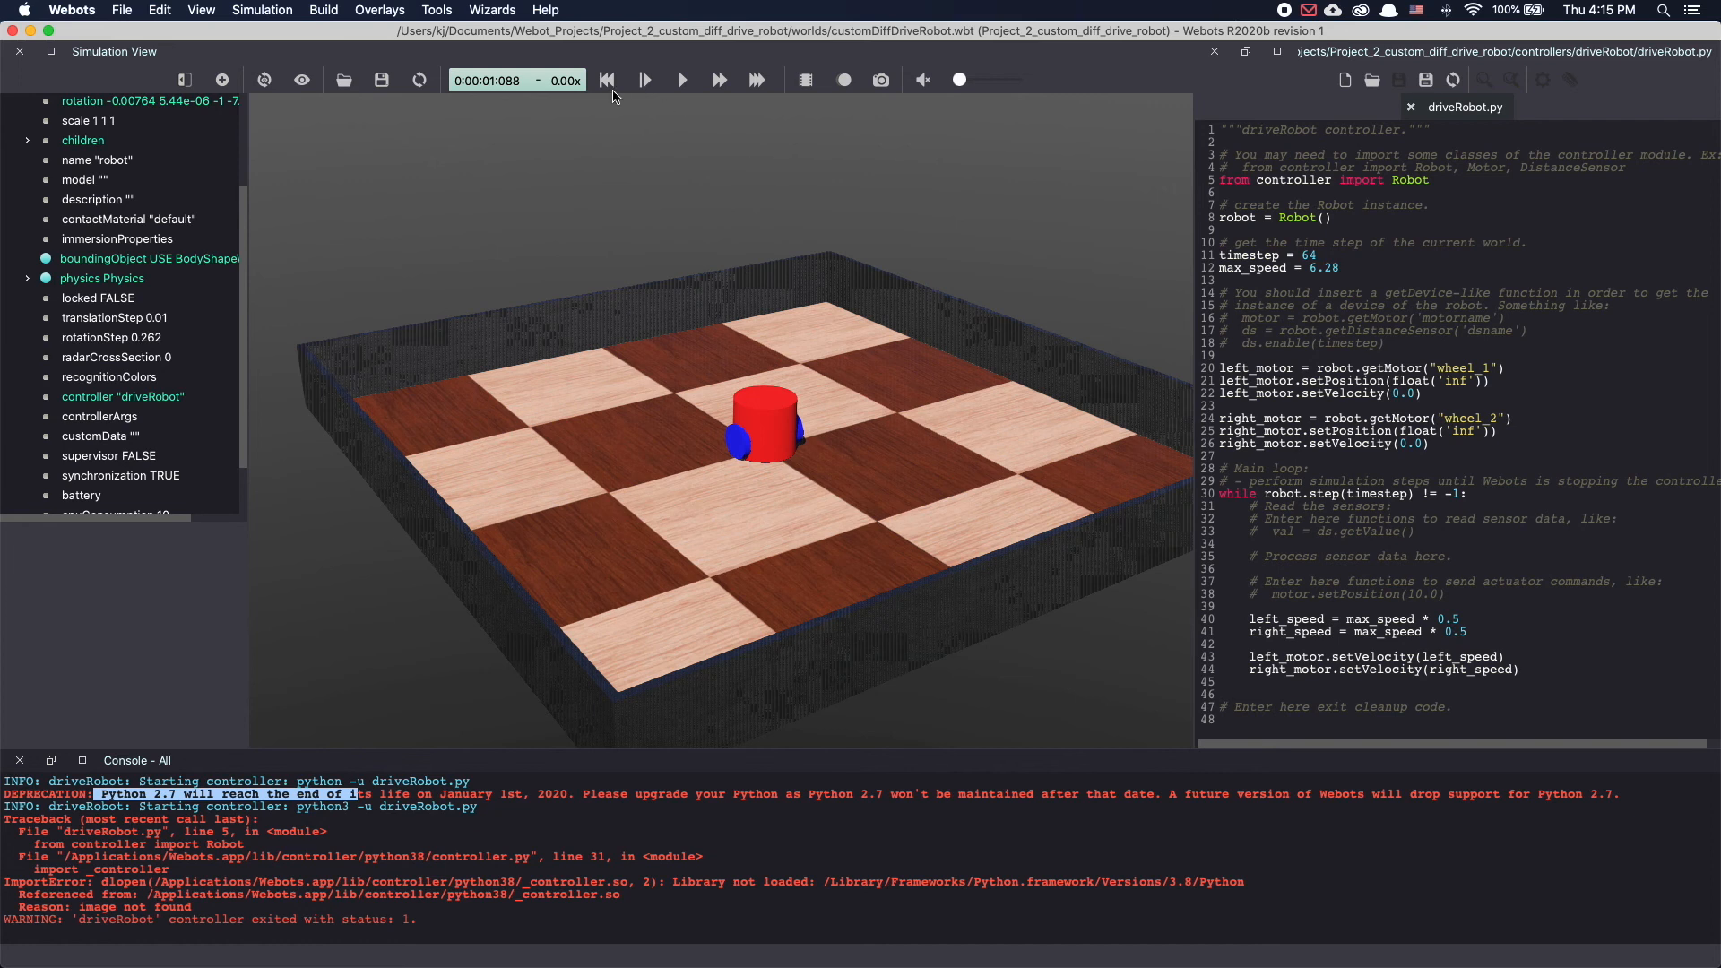
pyautogui.click(680, 79)
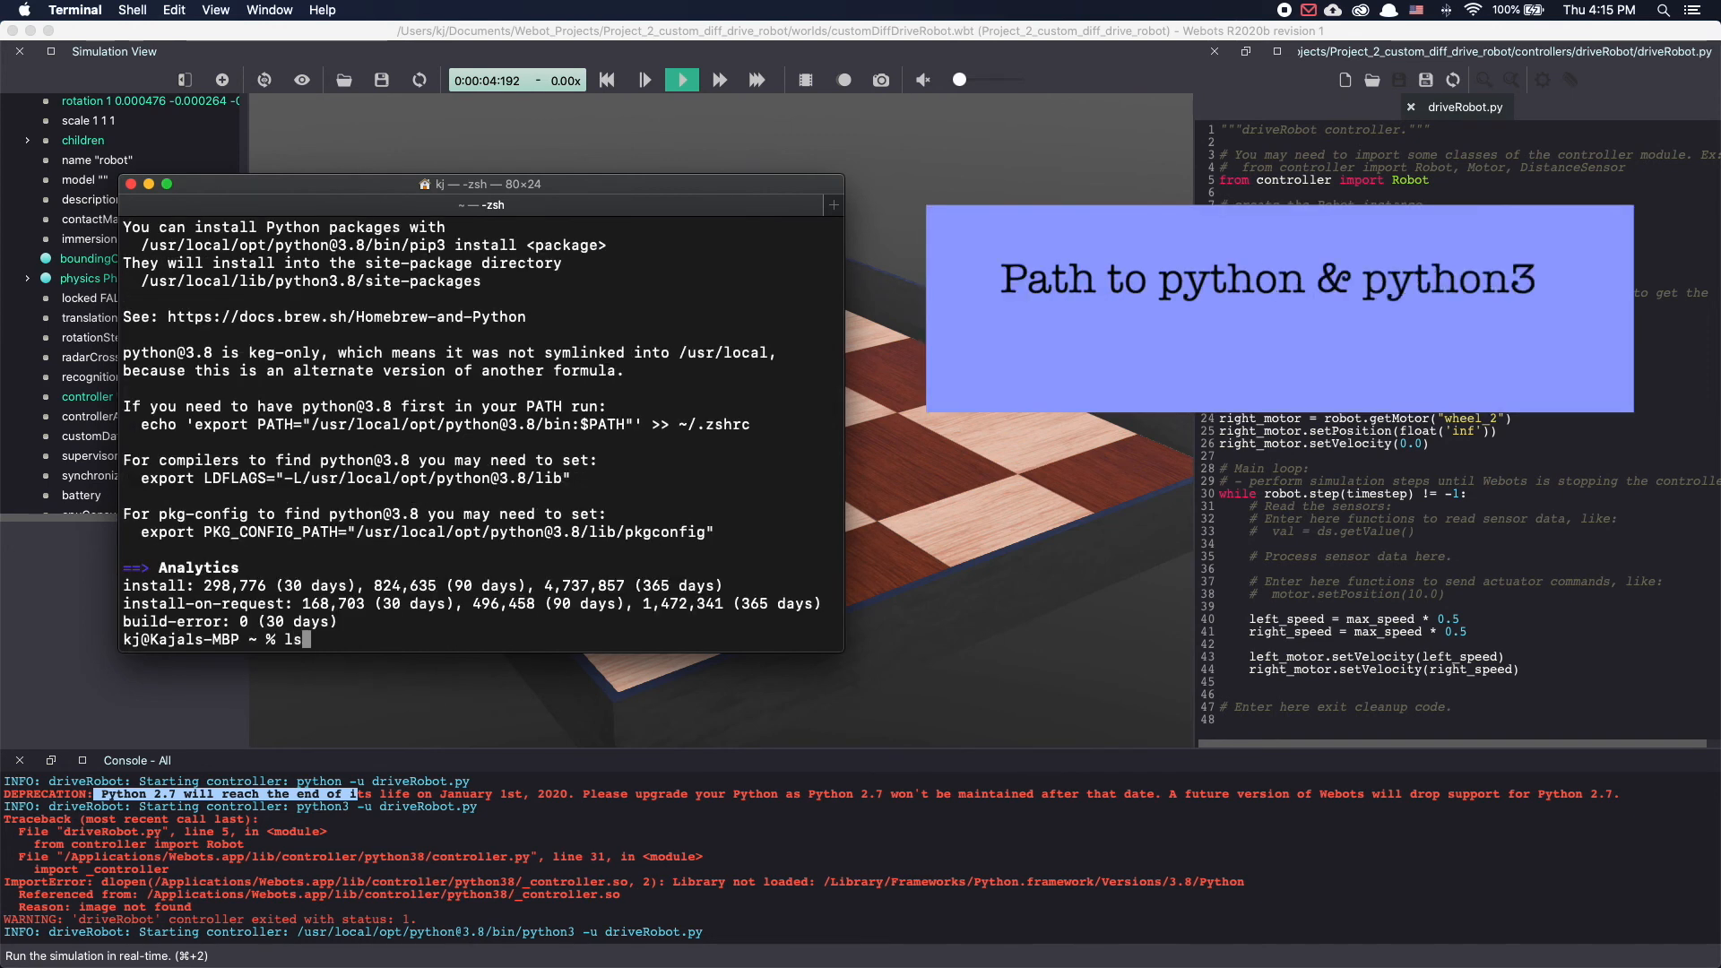
# List the python executables with 'ls /usr/bin/python*' and 'ls /usr/local/bin/python*'.
pyautogui.write('/usr/')
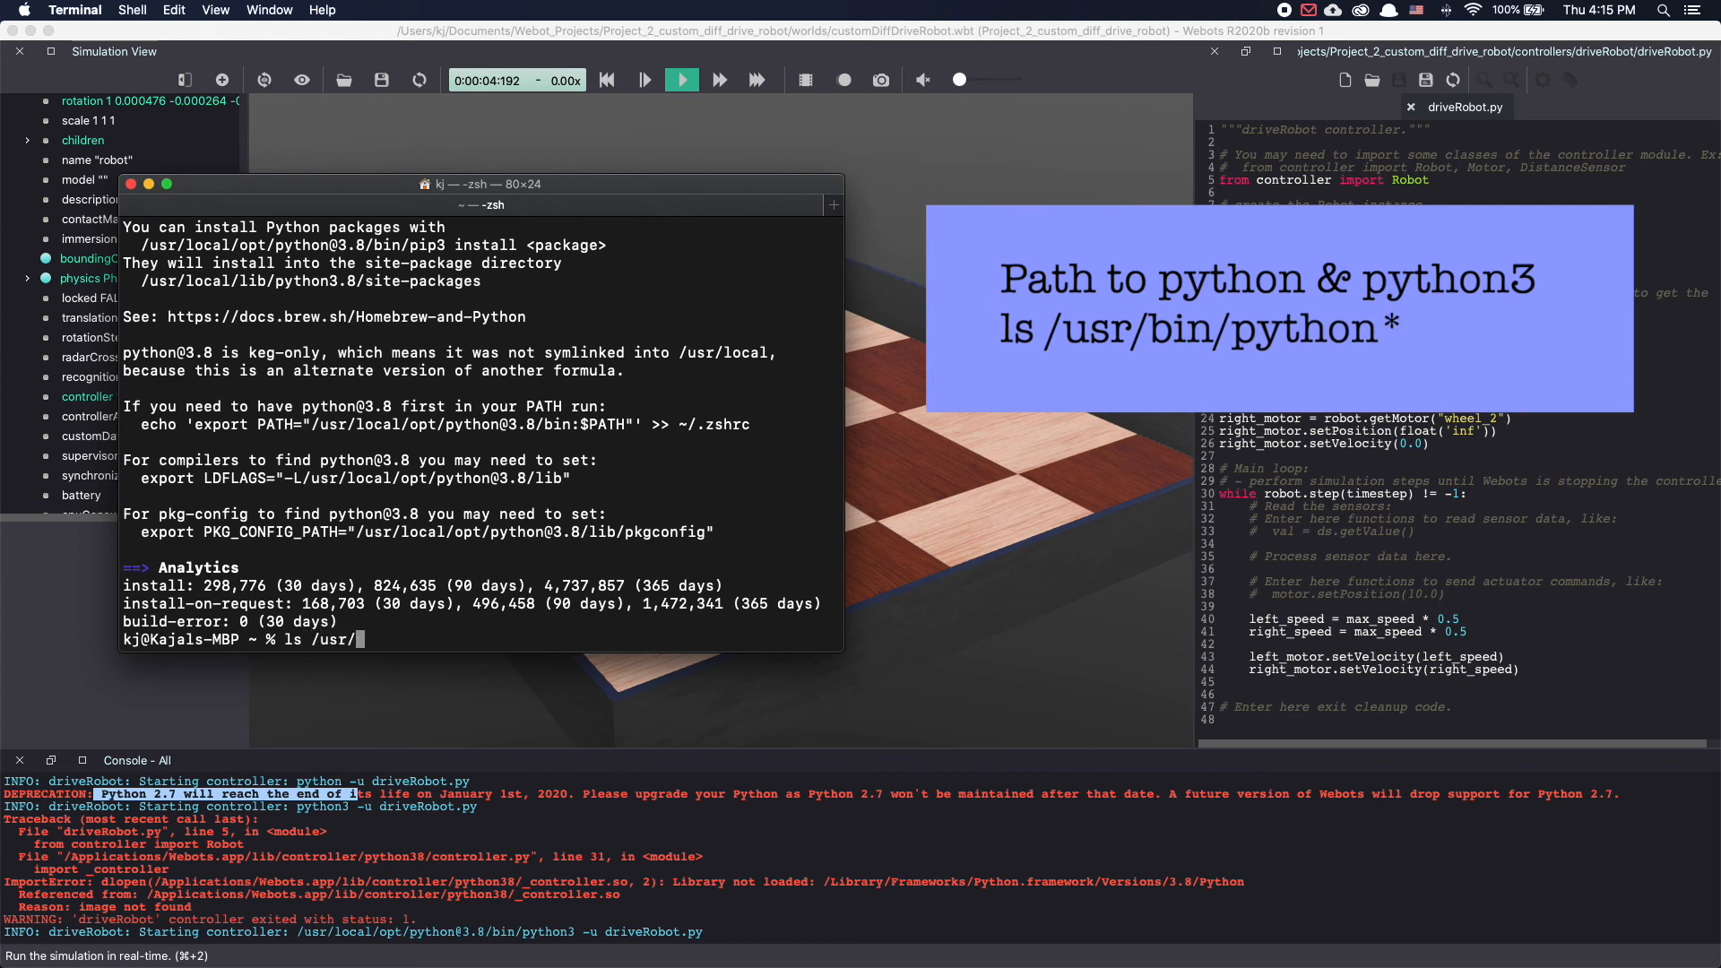
pyautogui.press('Return')
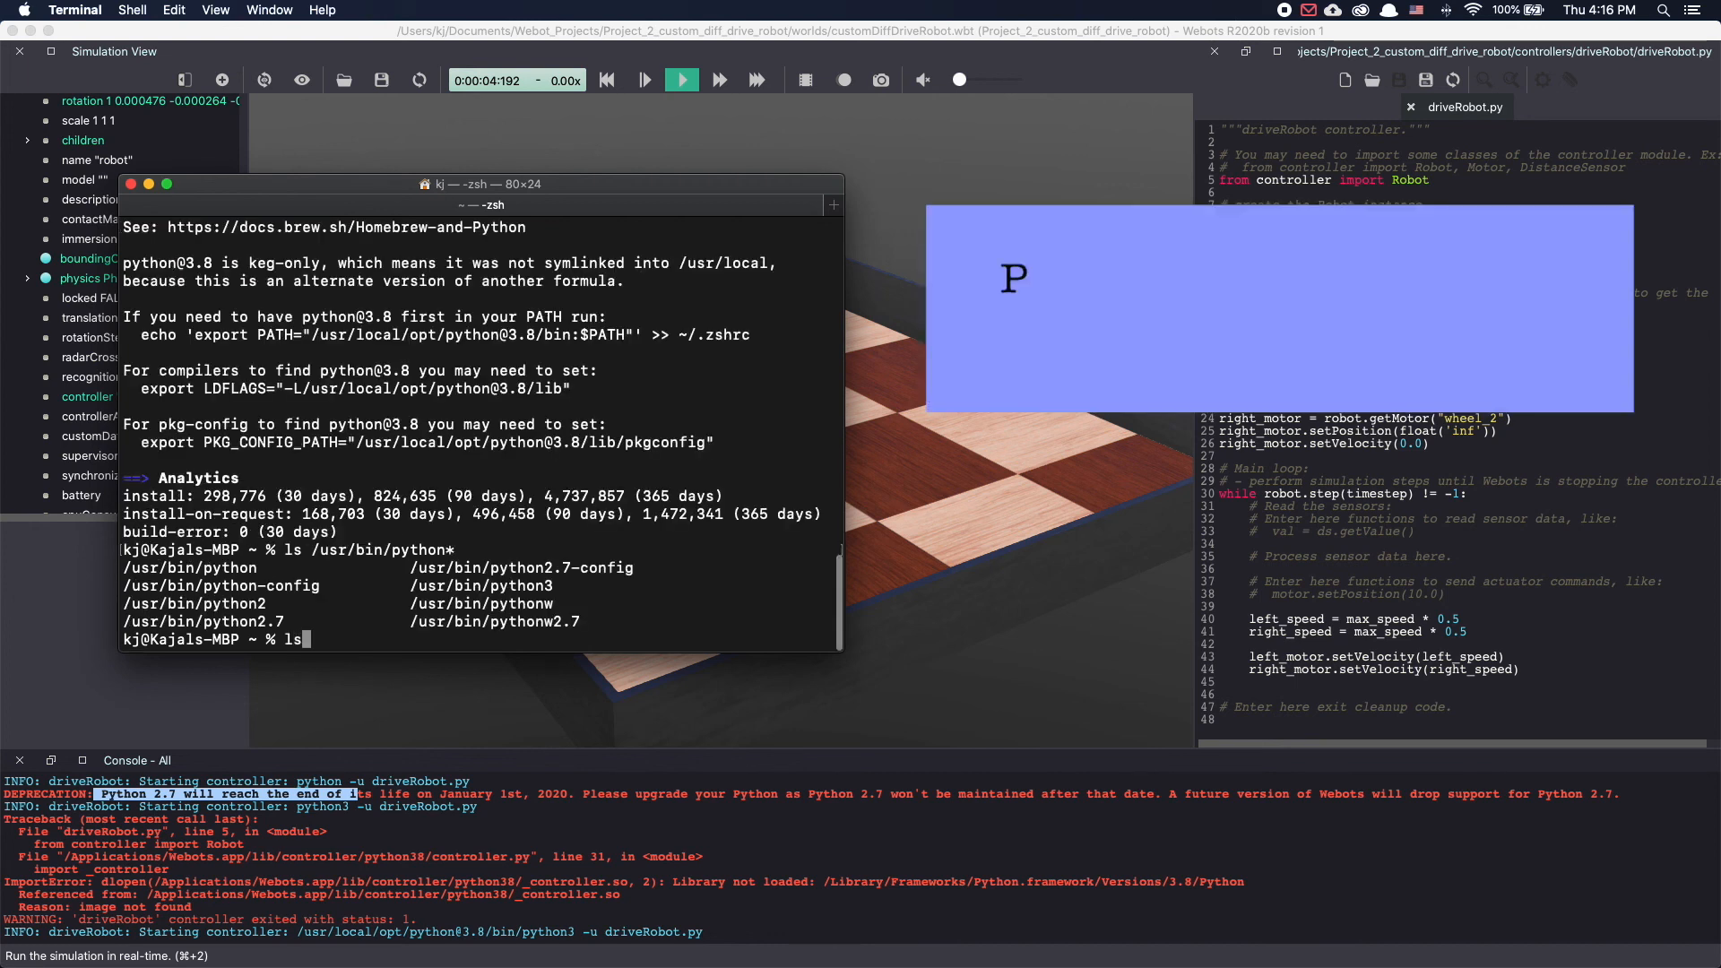
pyautogui.write('/usr/local/bin/python')
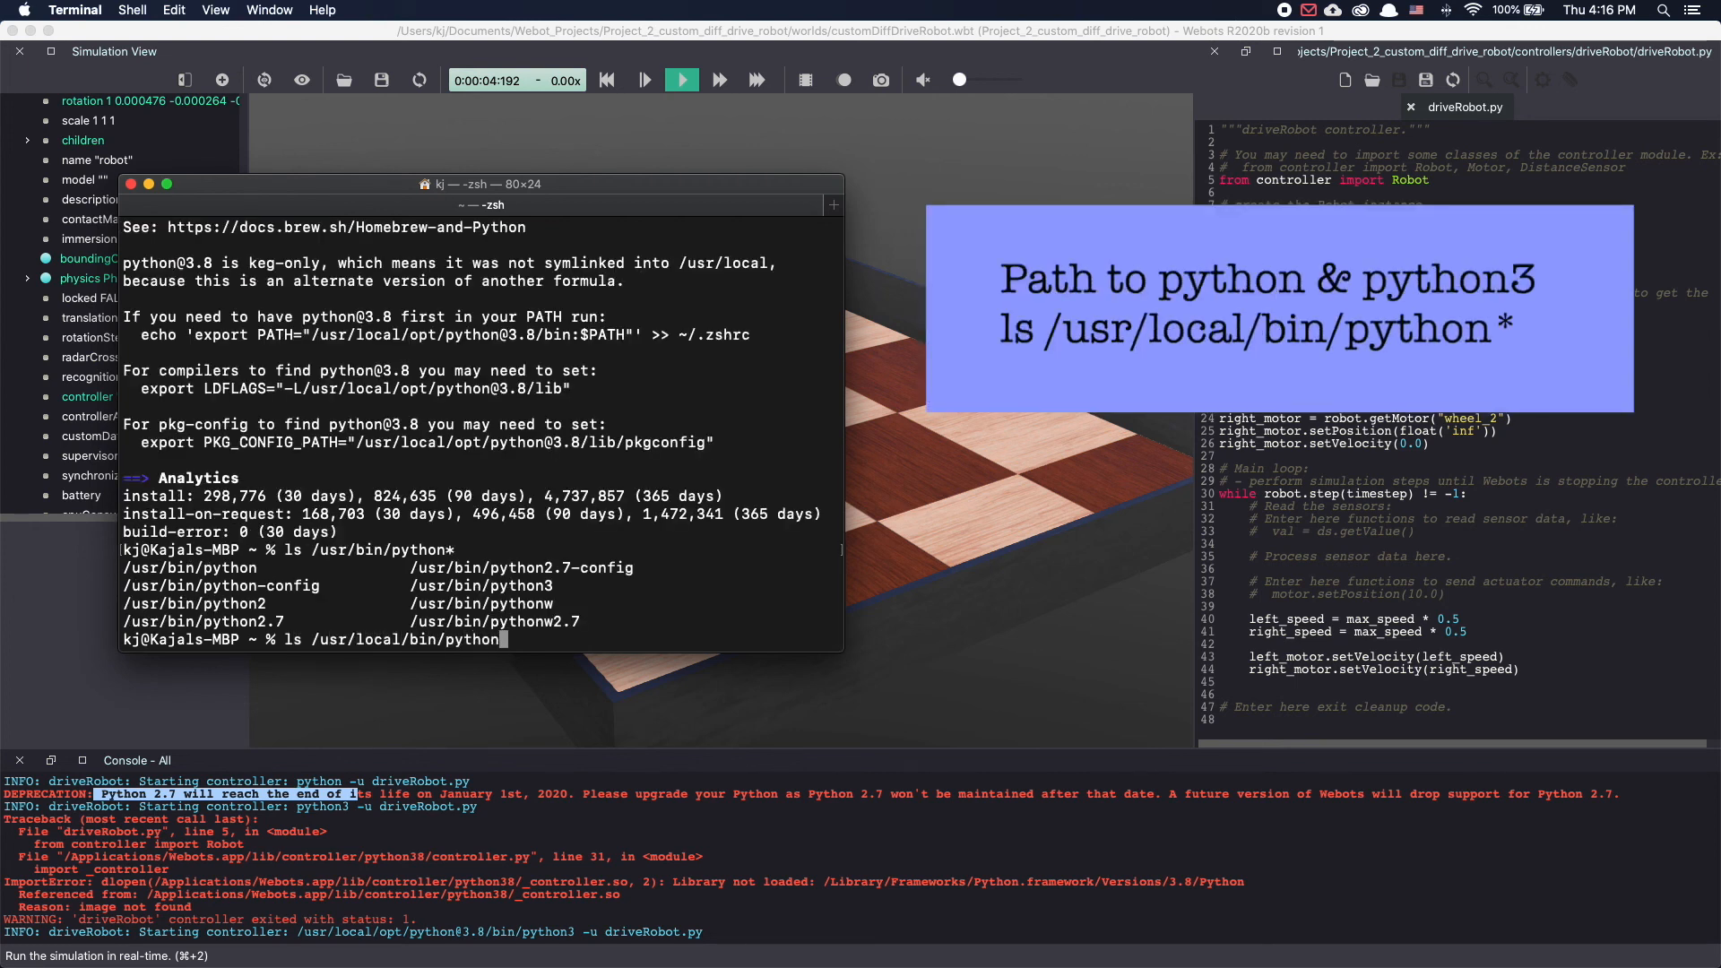
pyautogui.press('Return')
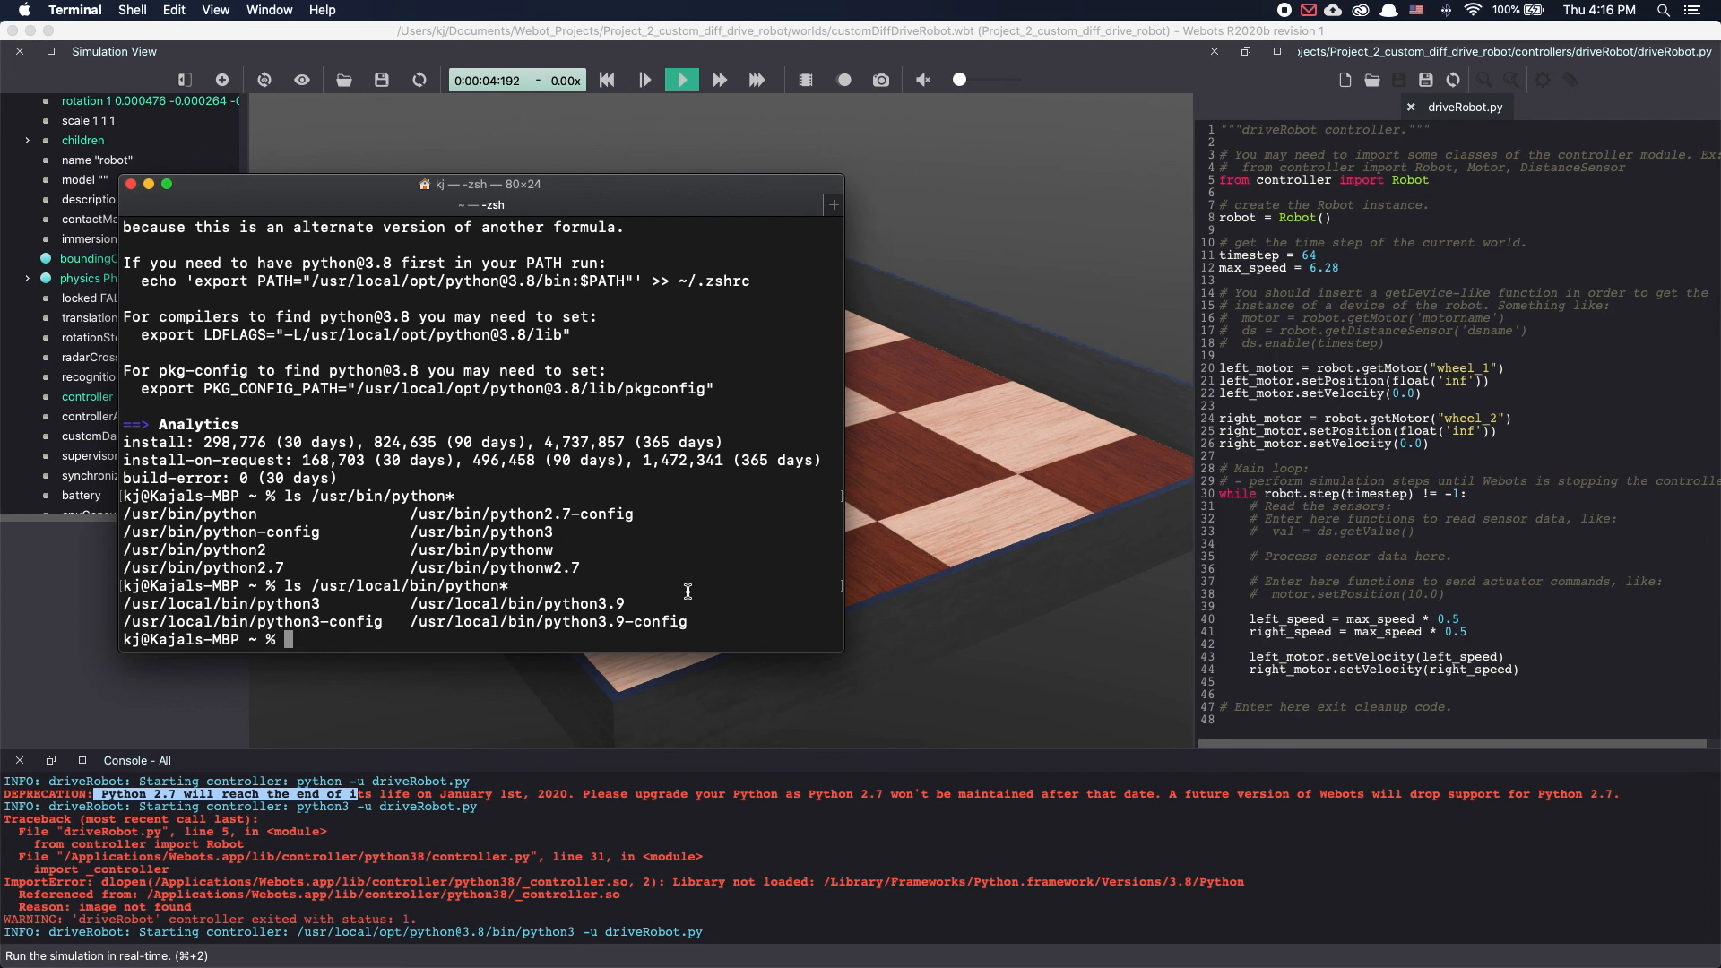
pyautogui.moveTo(241, 698)
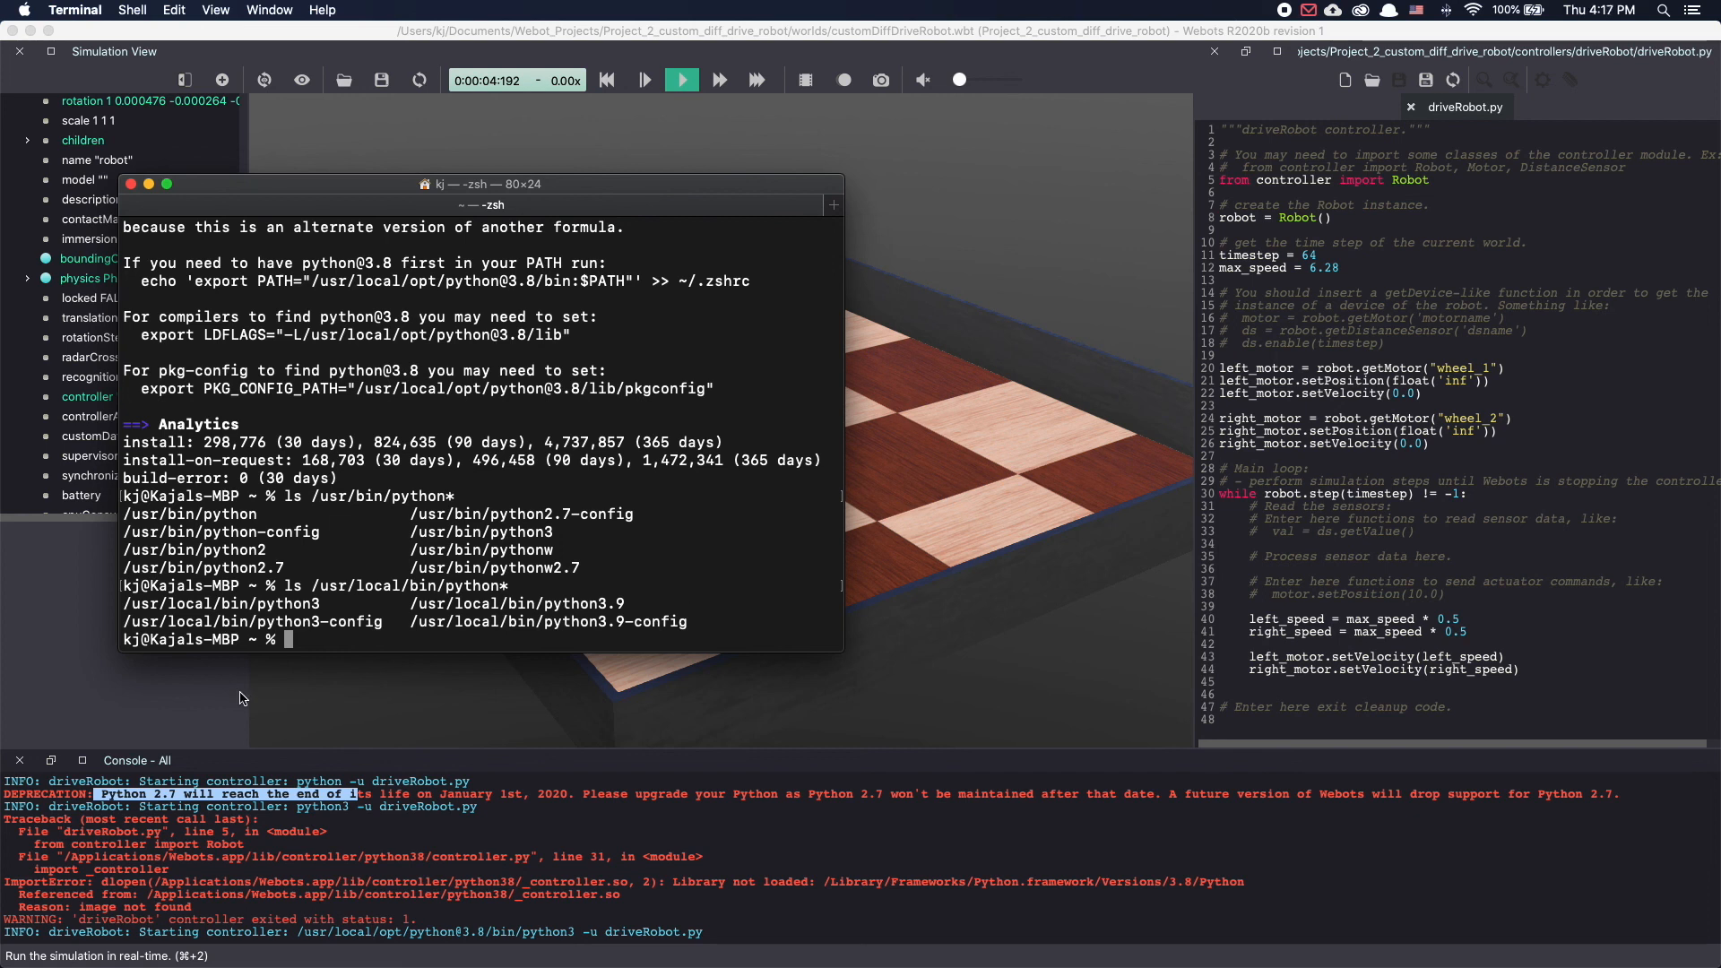